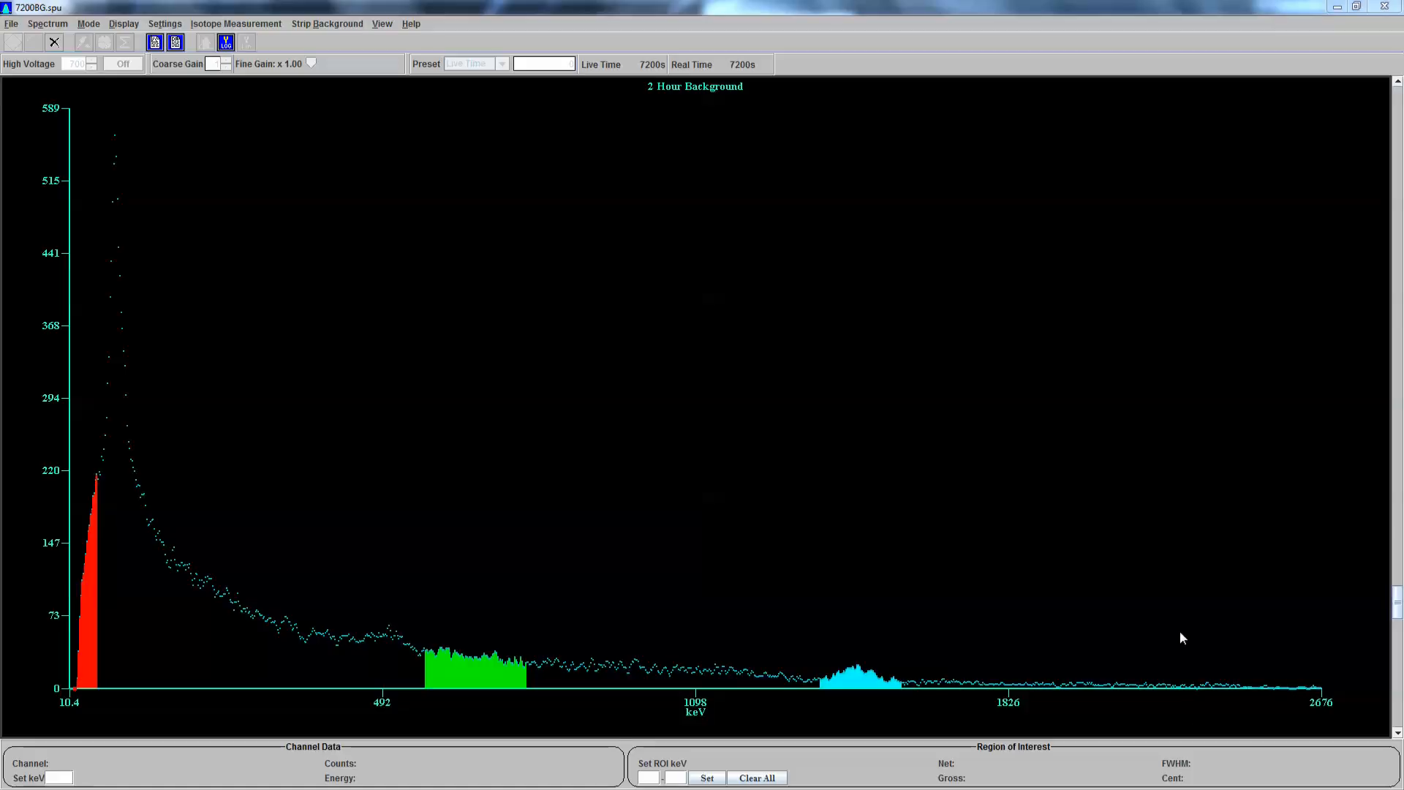
mouse_move(622, 201)
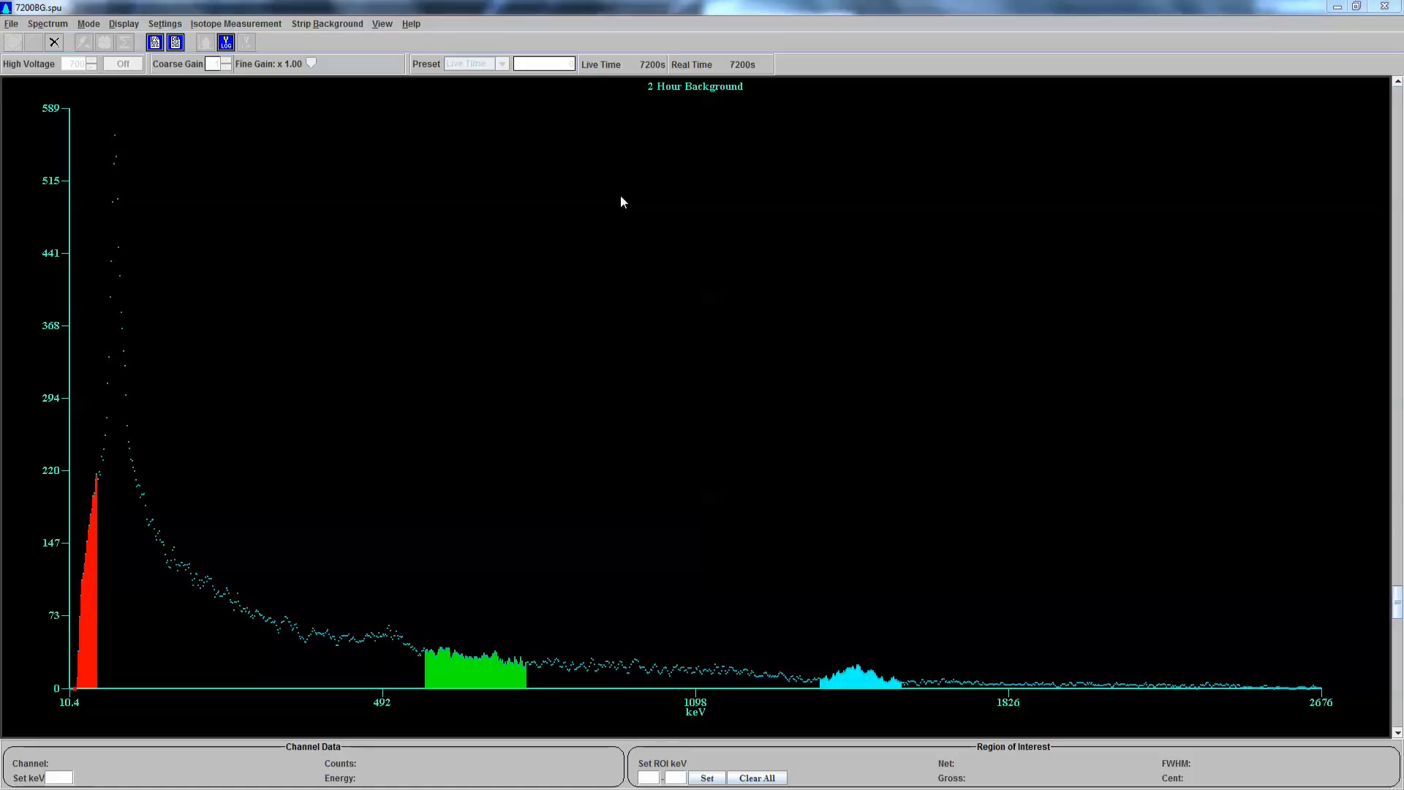
mouse_move(647, 68)
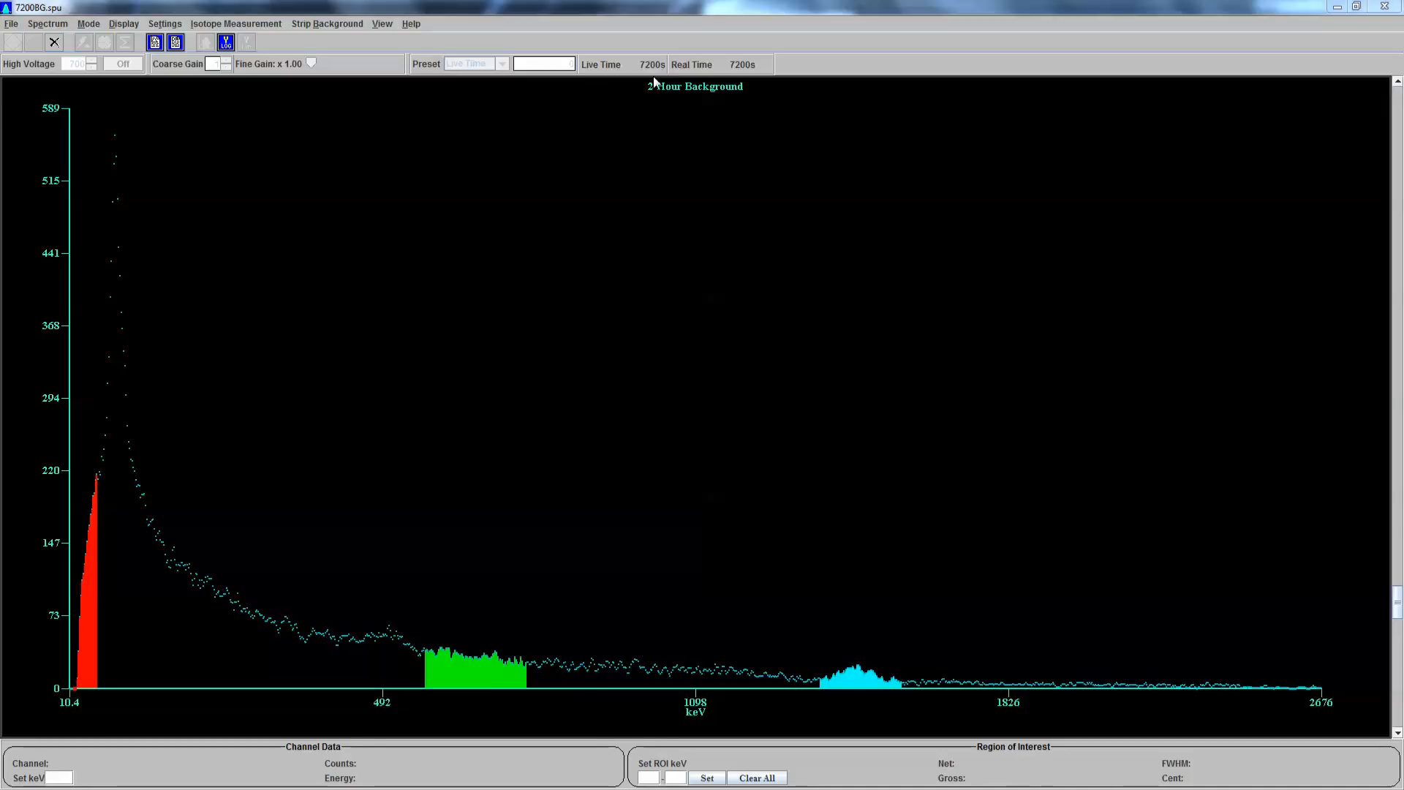
mouse_move(88, 322)
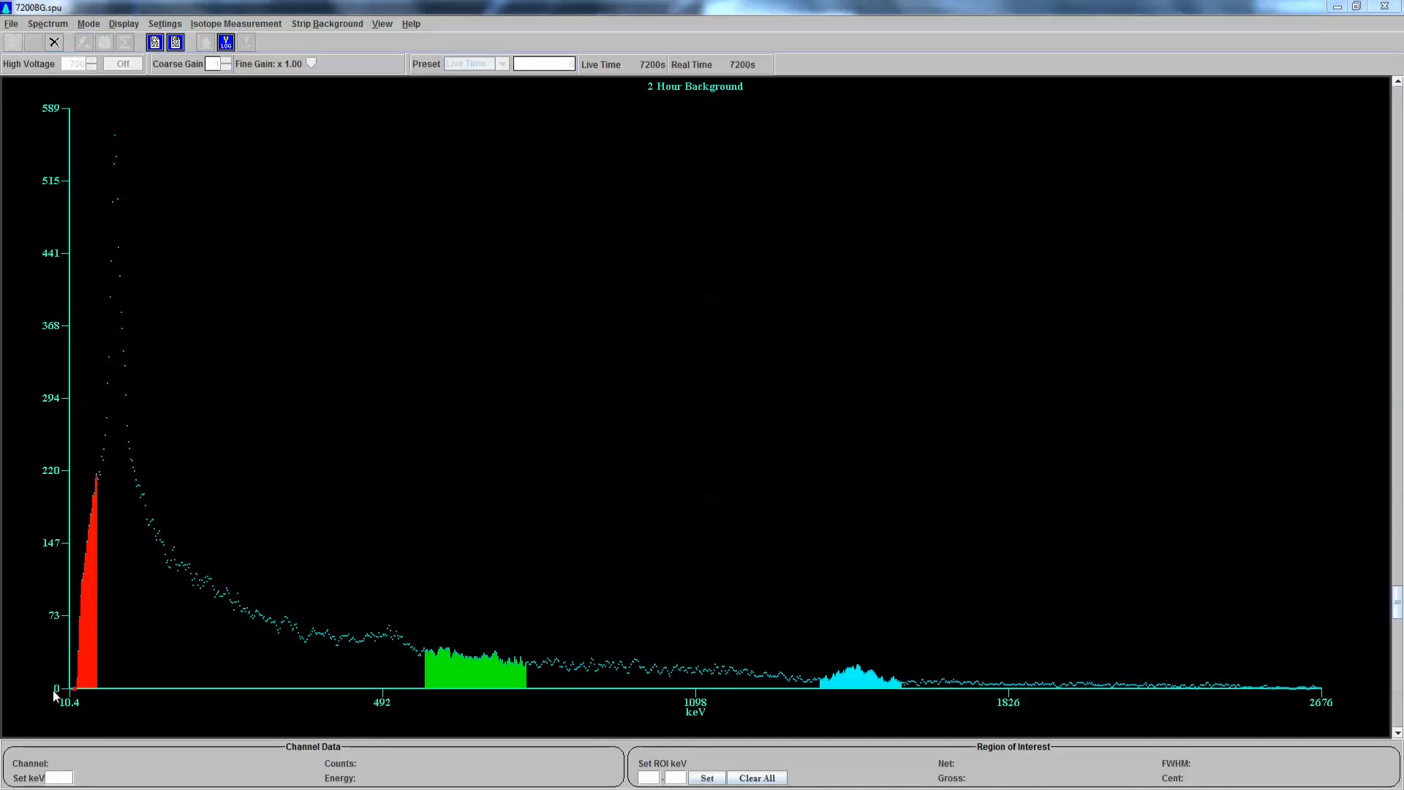
mouse_move(57, 245)
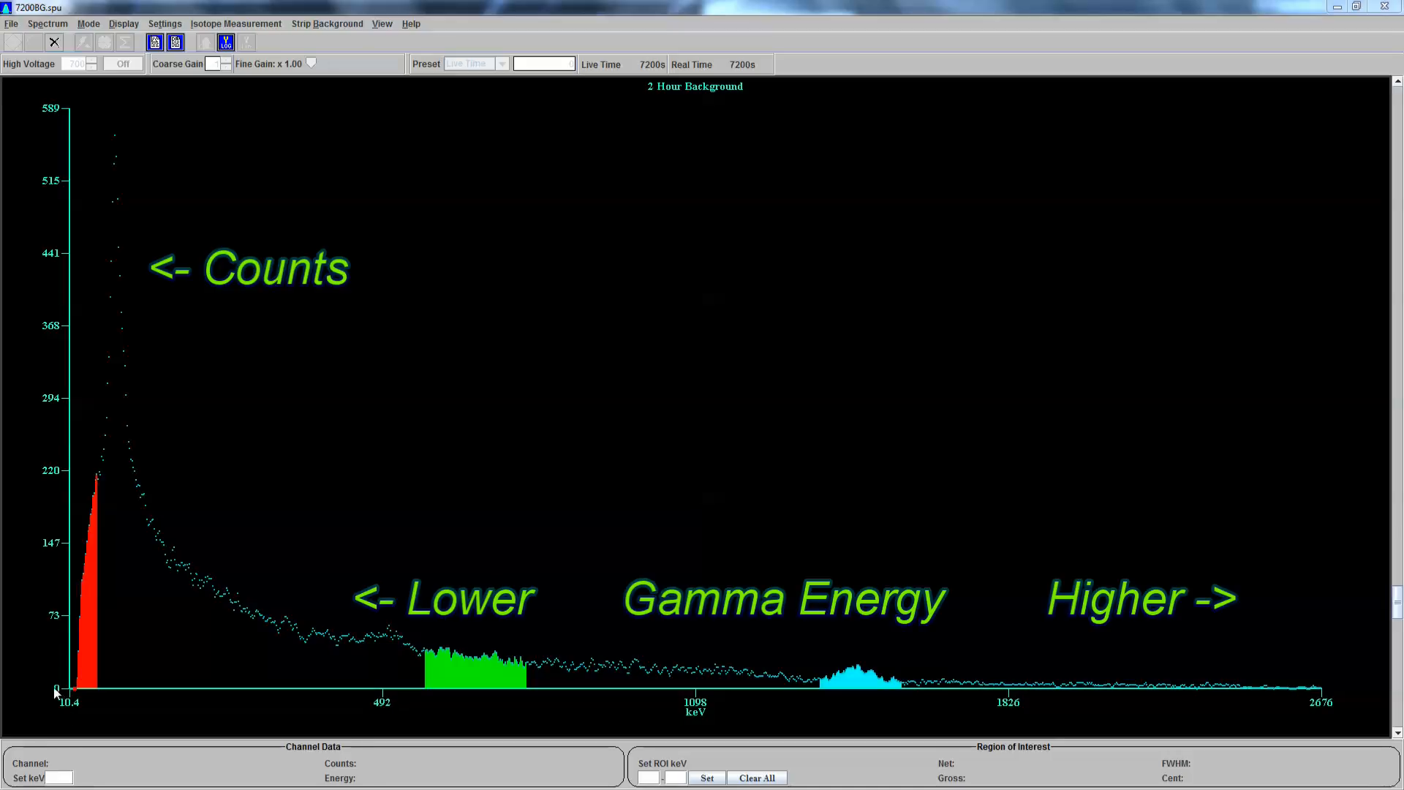
mouse_move(674, 706)
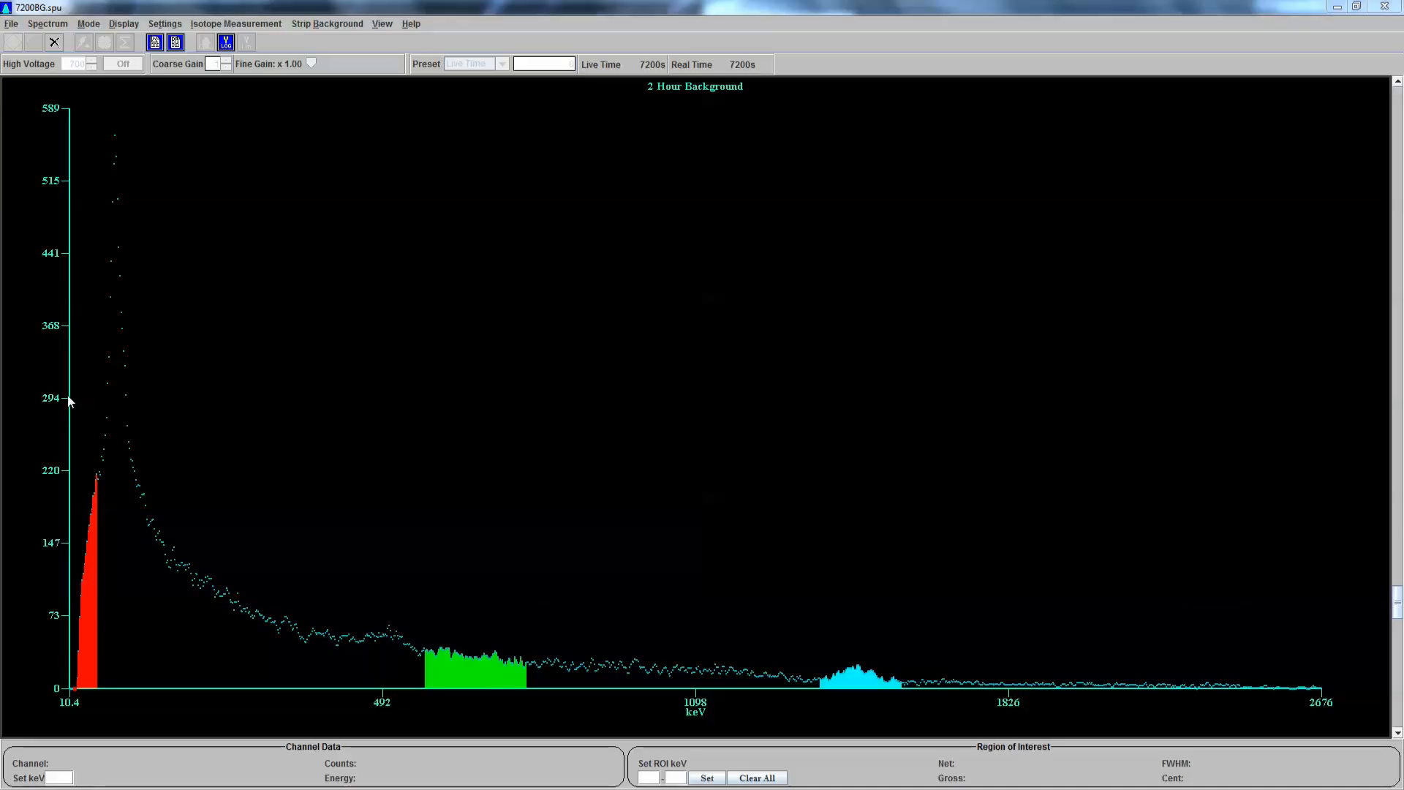
mouse_move(88, 114)
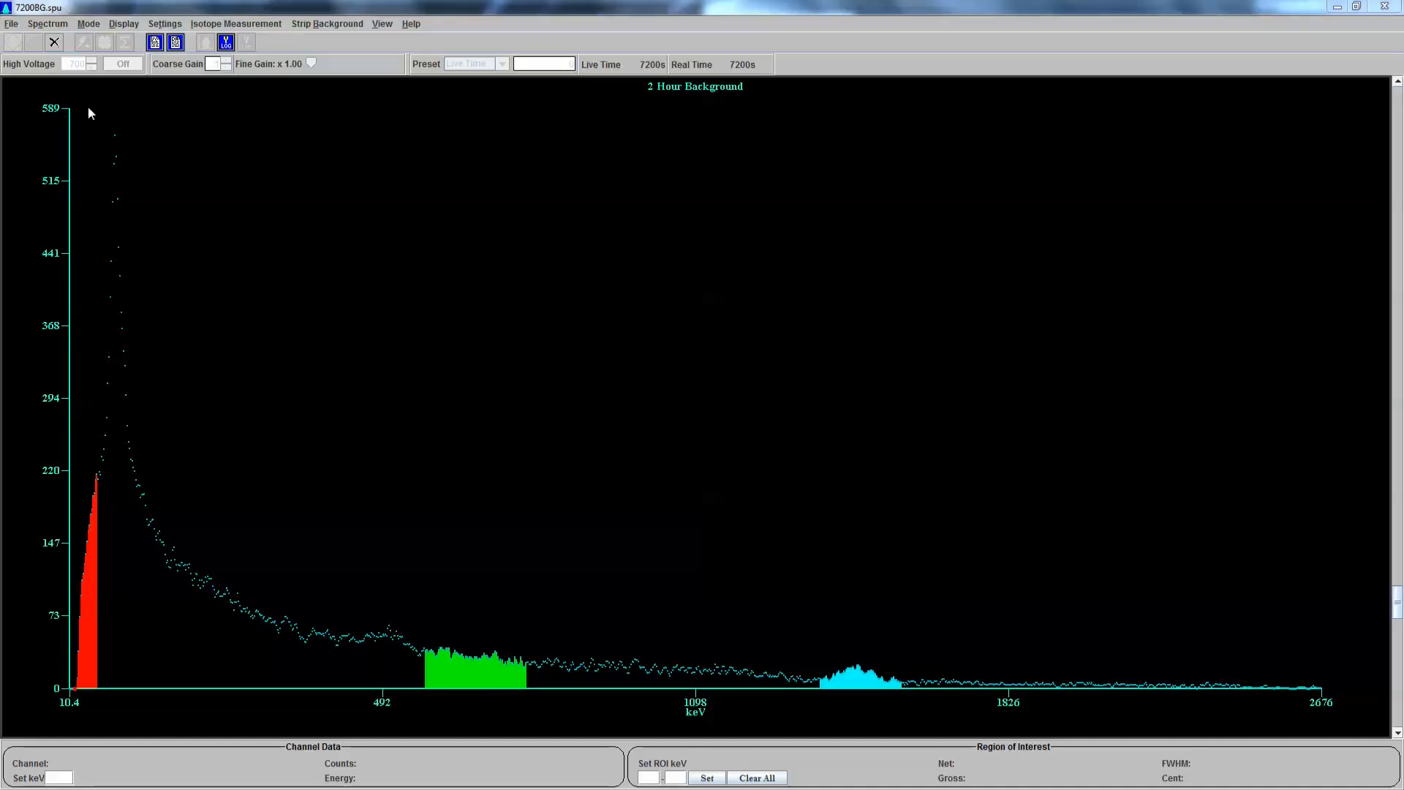
mouse_move(673, 308)
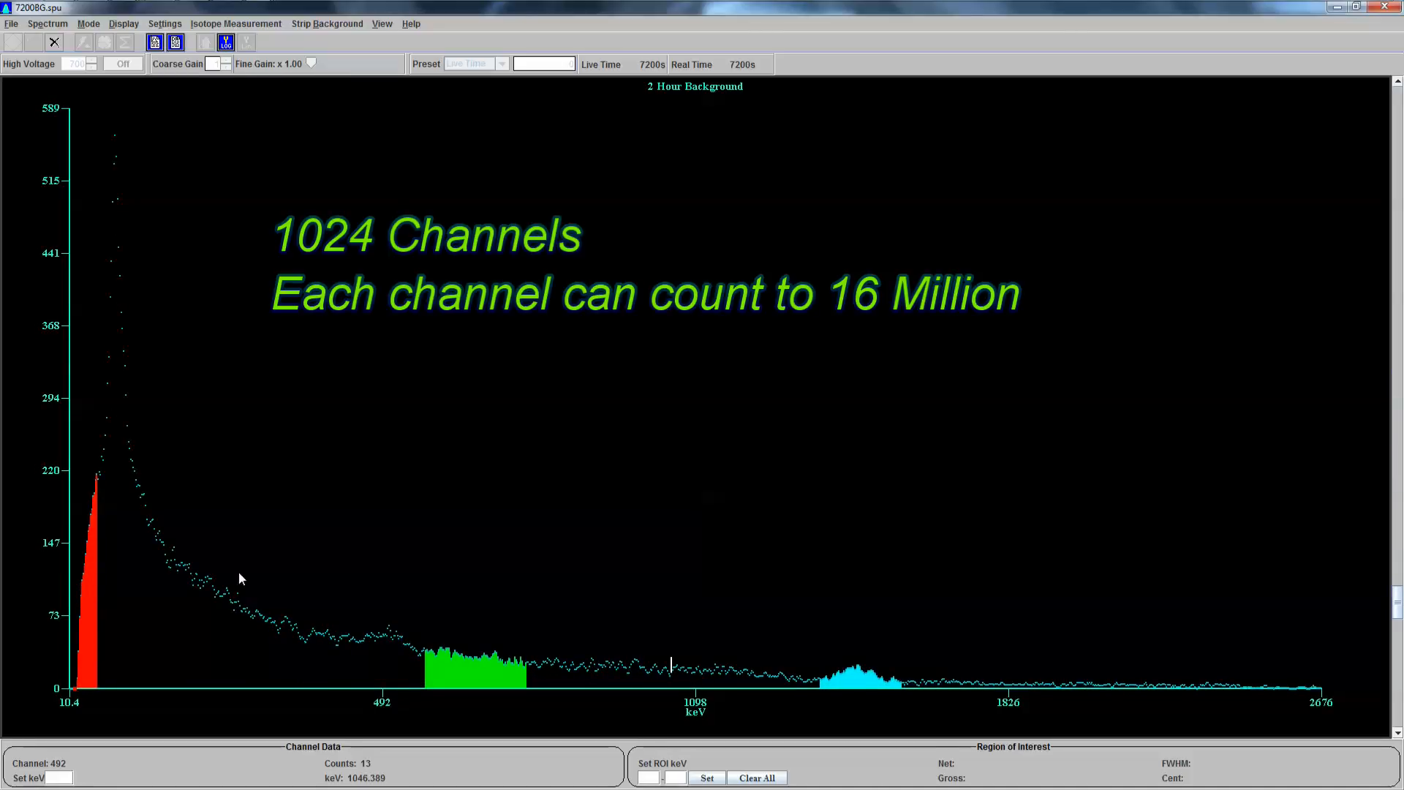
mouse_move(750, 689)
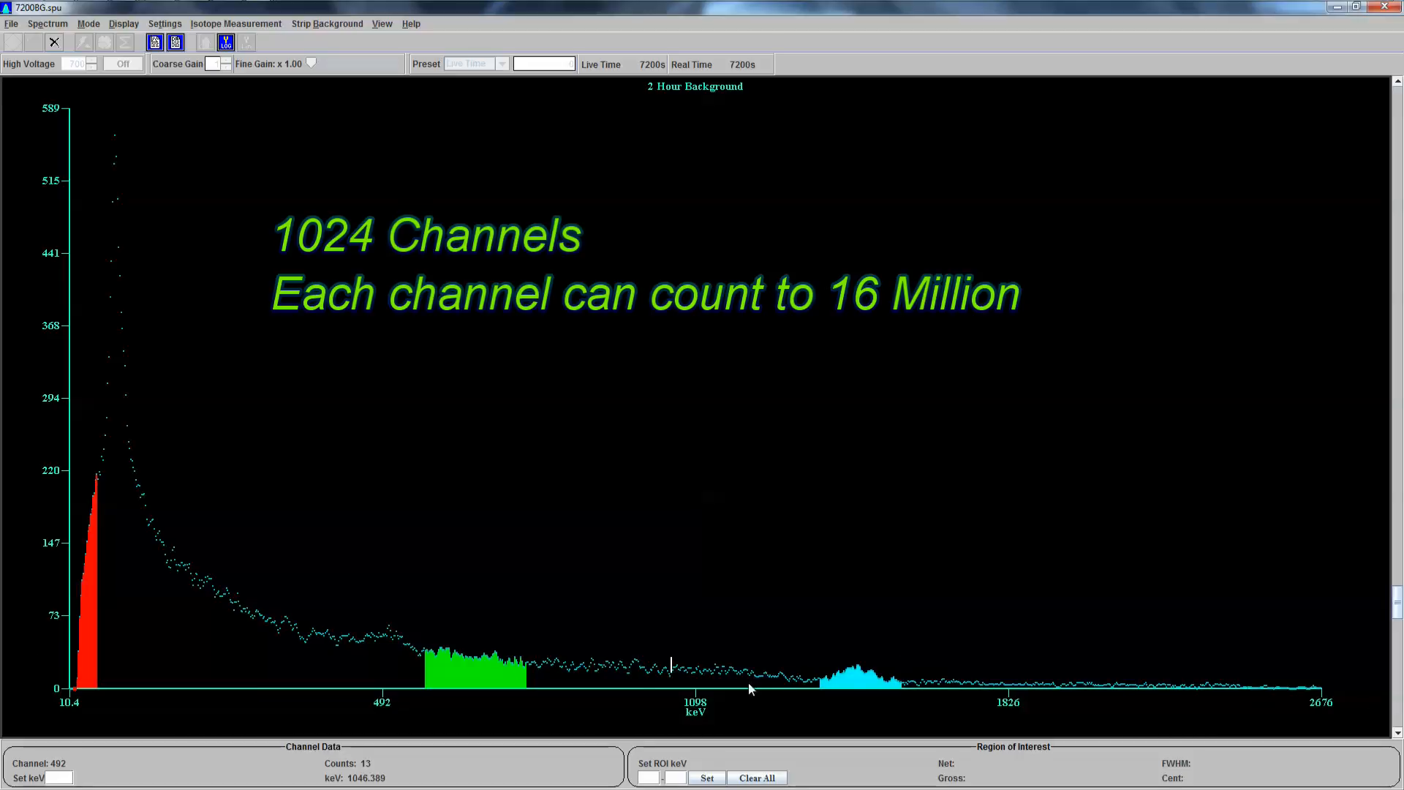
mouse_move(237, 660)
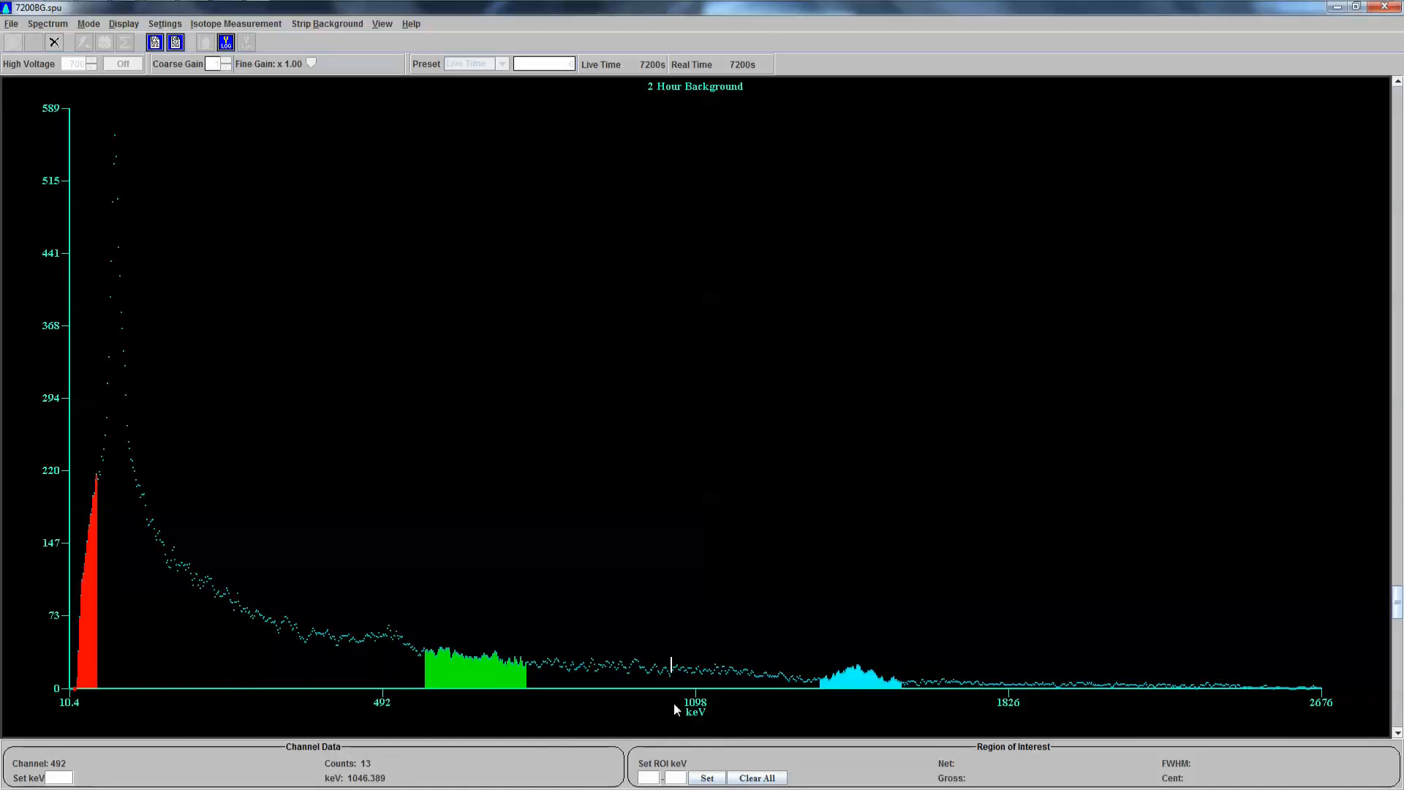
mouse_move(698, 663)
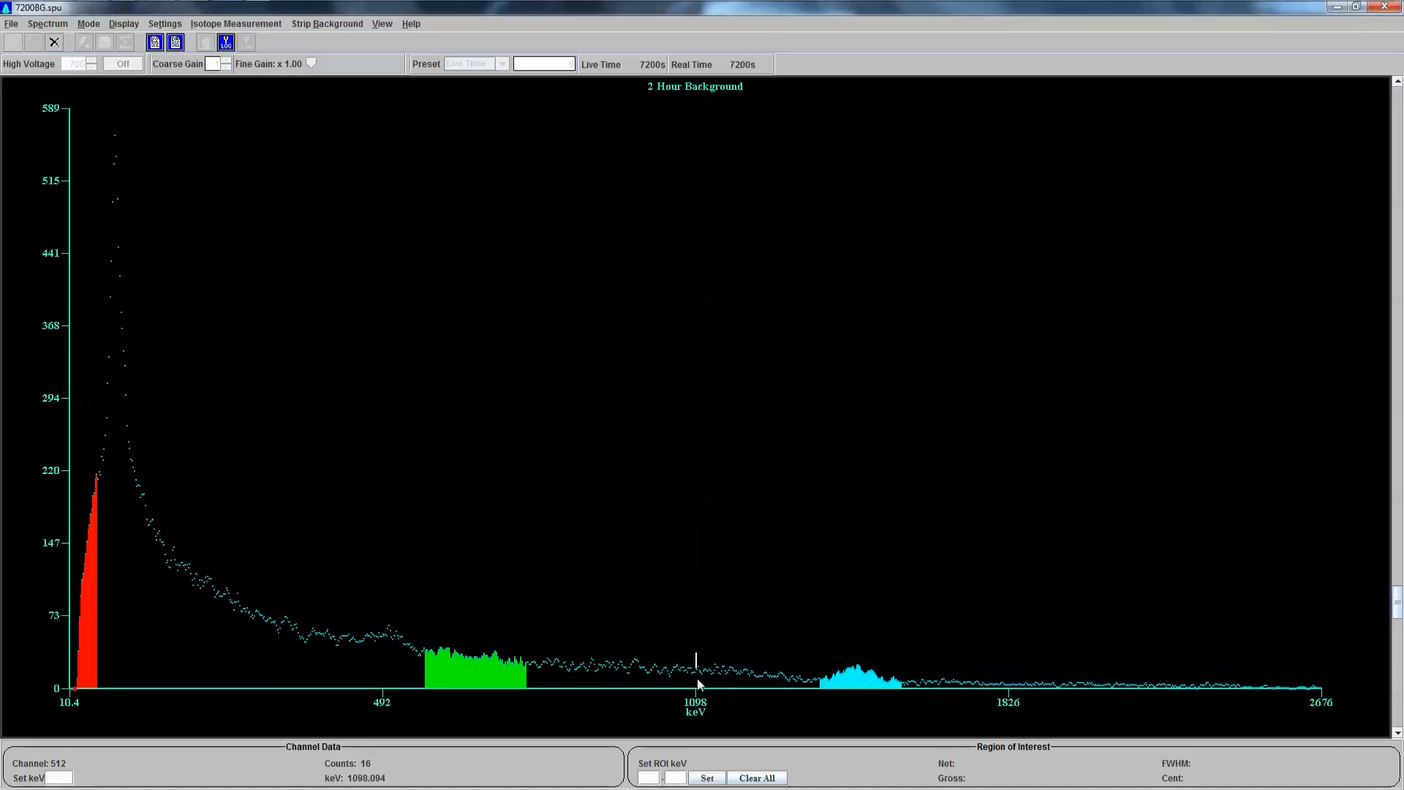
mouse_move(698, 673)
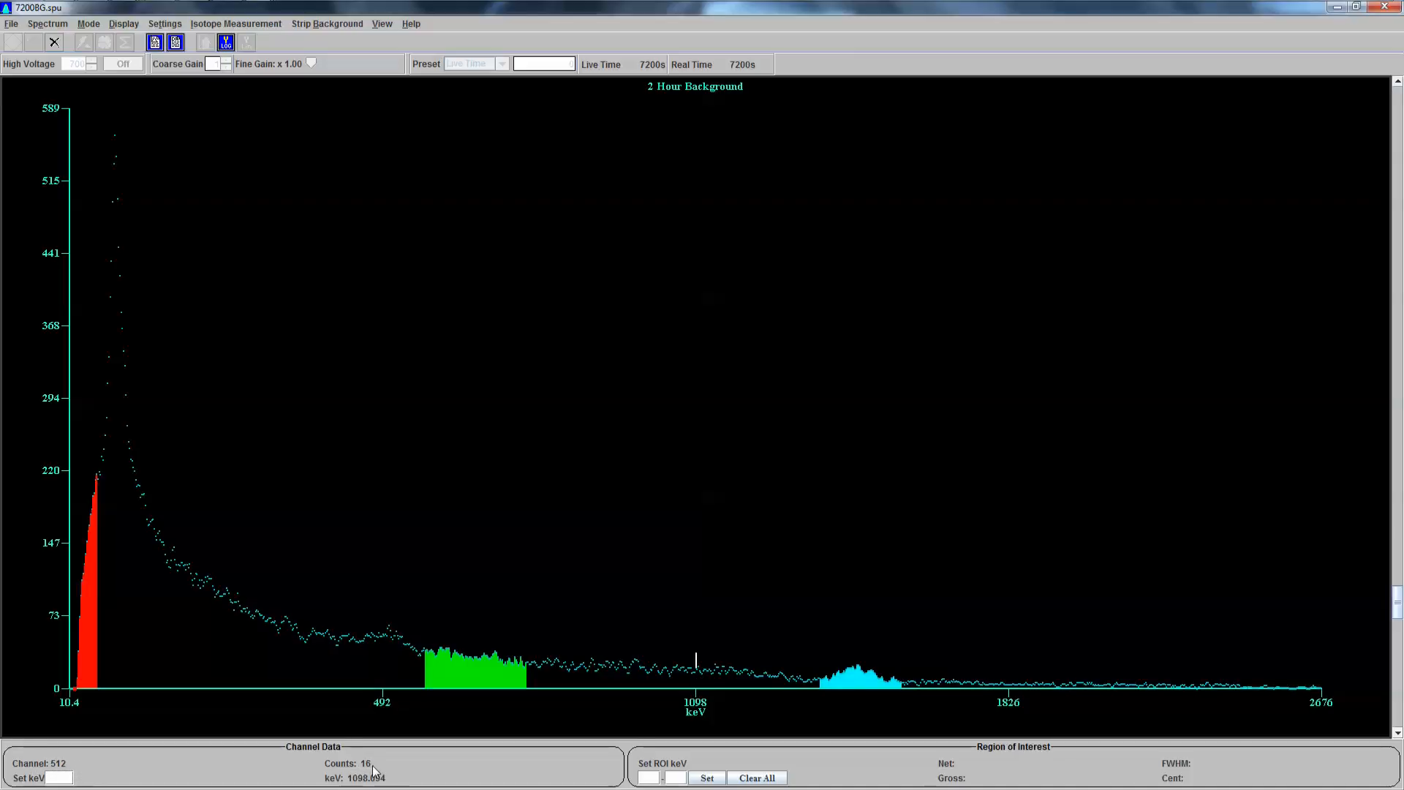
mouse_move(347, 782)
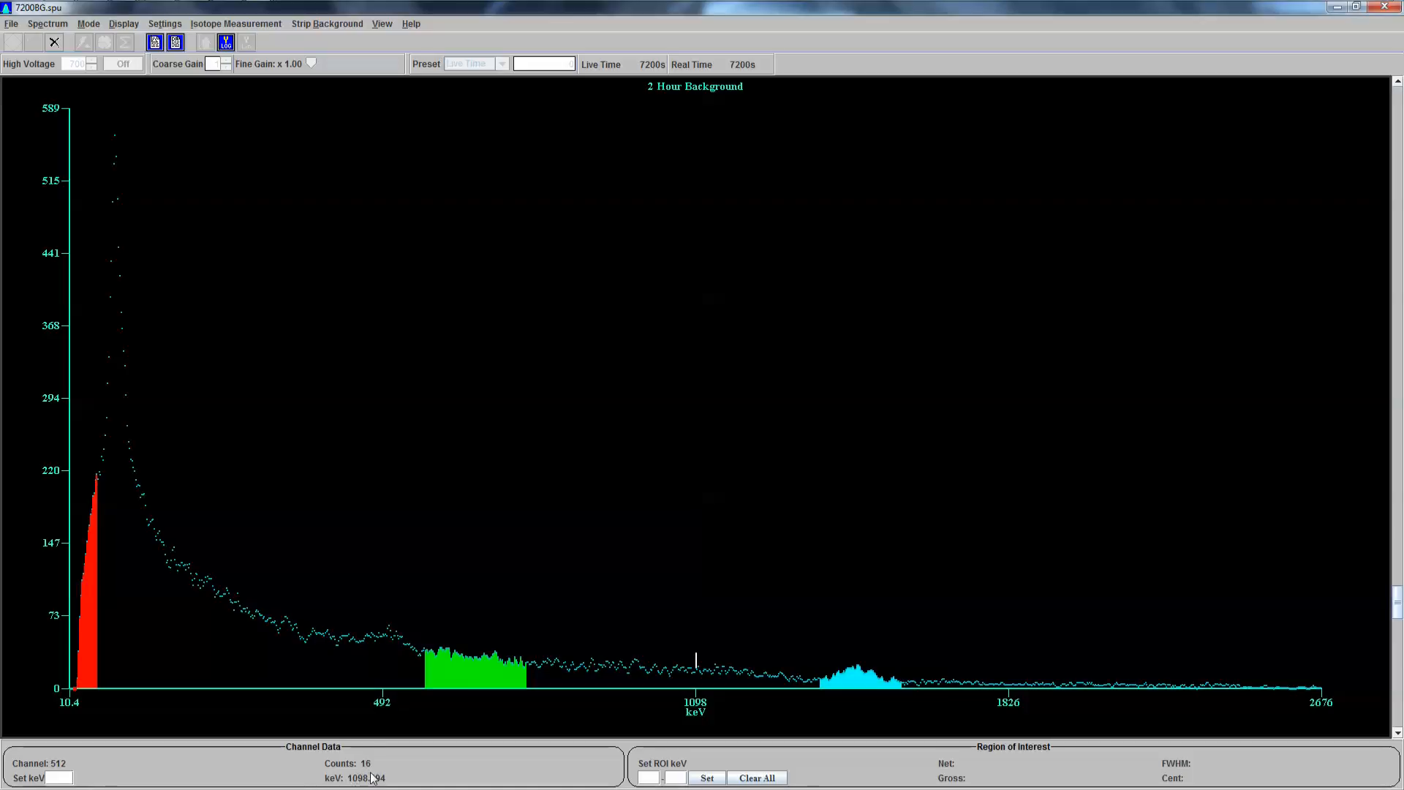
mouse_move(665, 660)
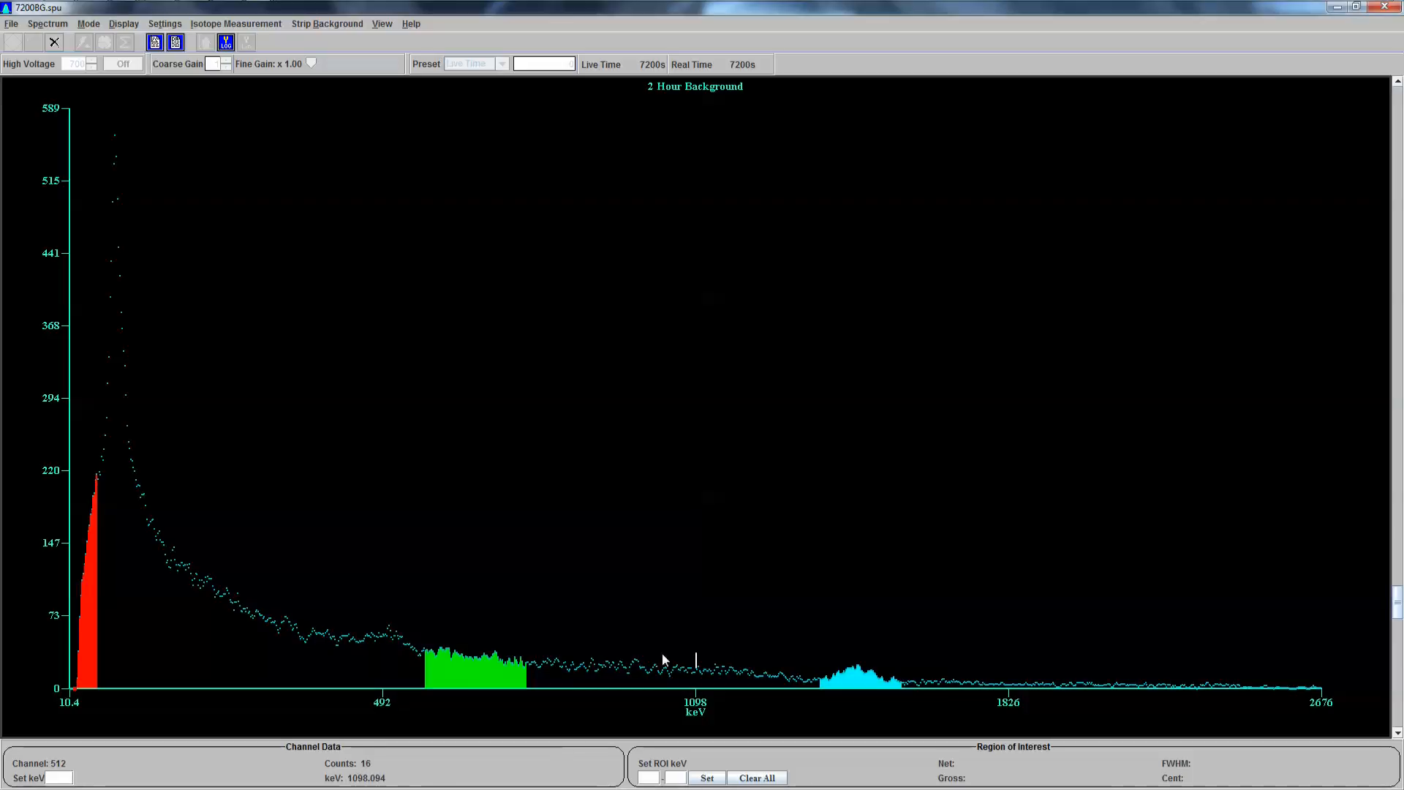
mouse_move(712, 681)
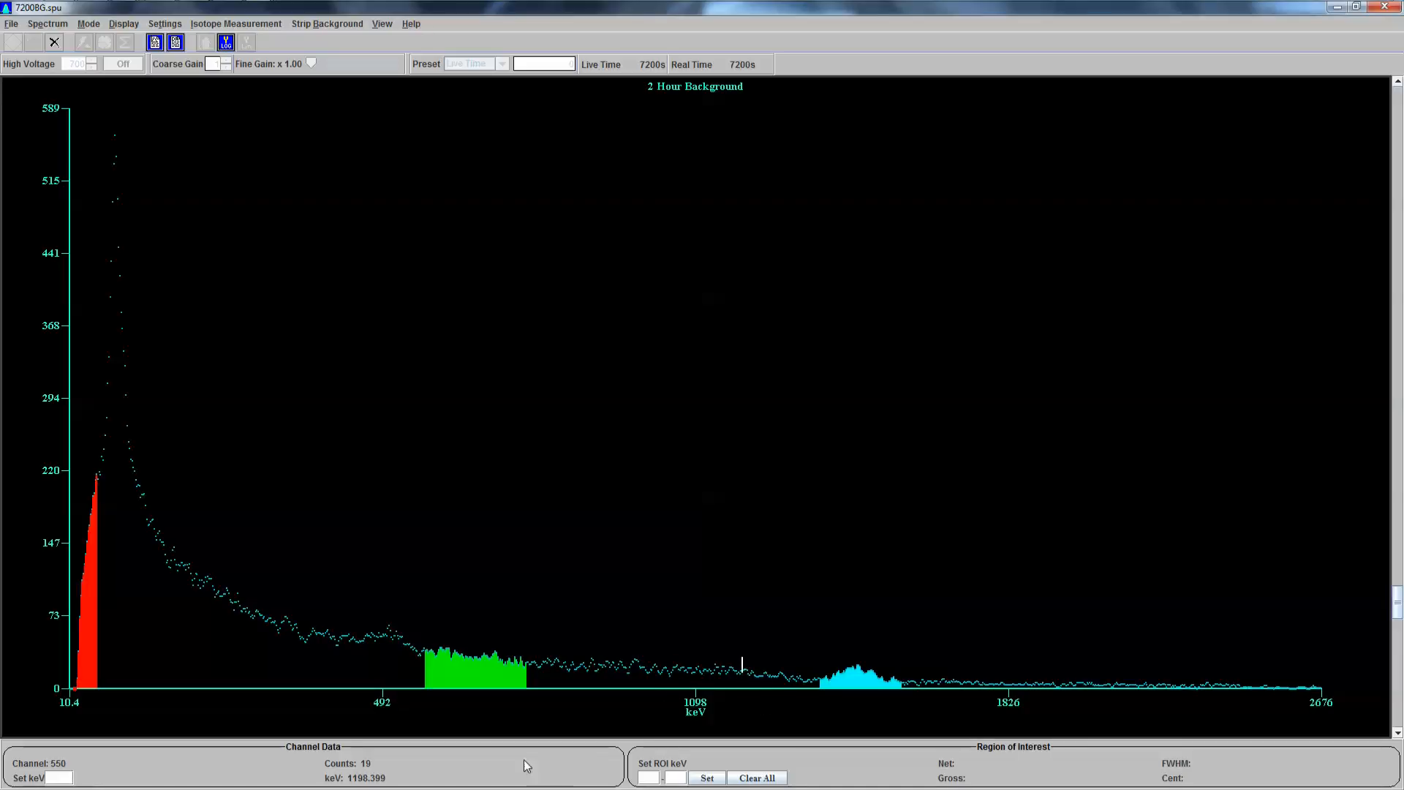
mouse_move(356, 785)
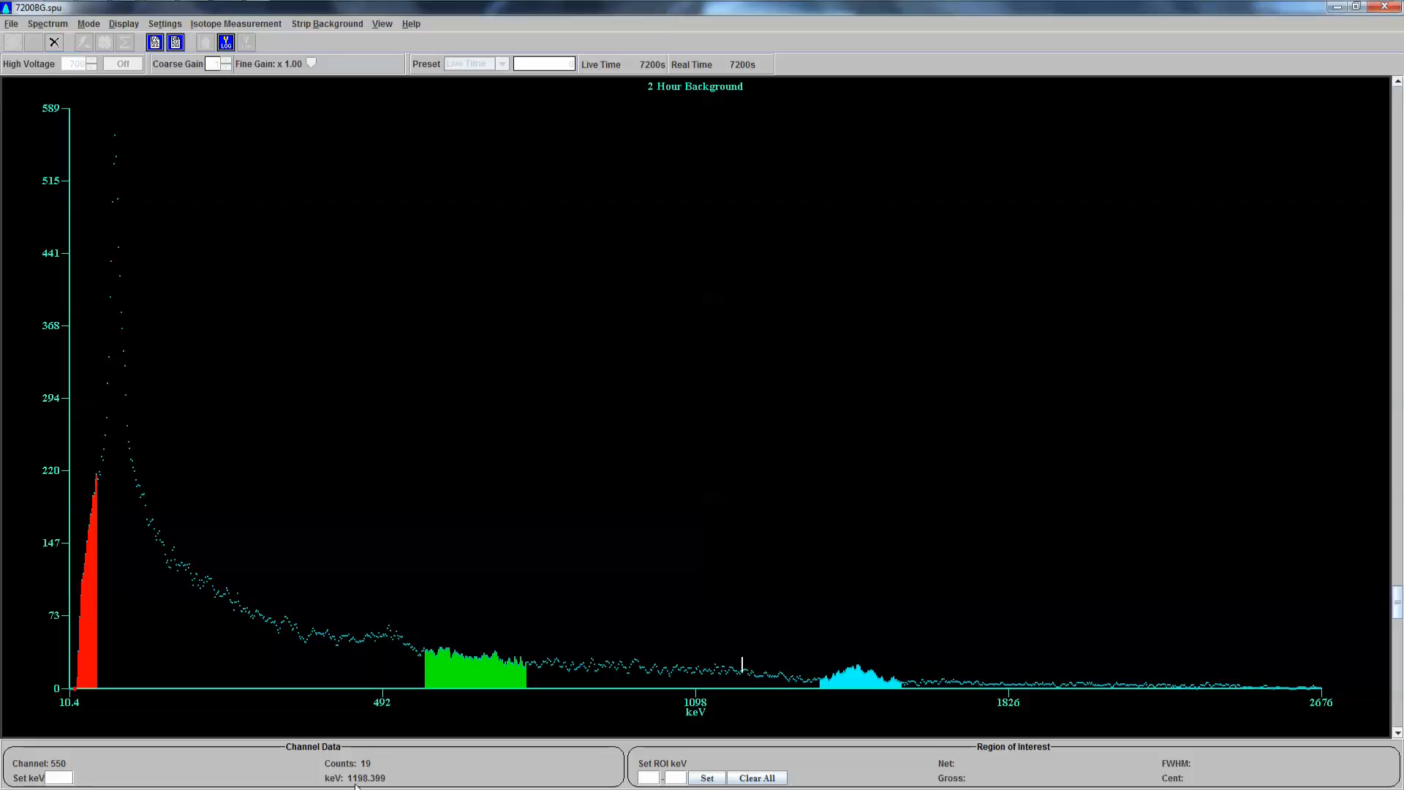
mouse_move(540, 766)
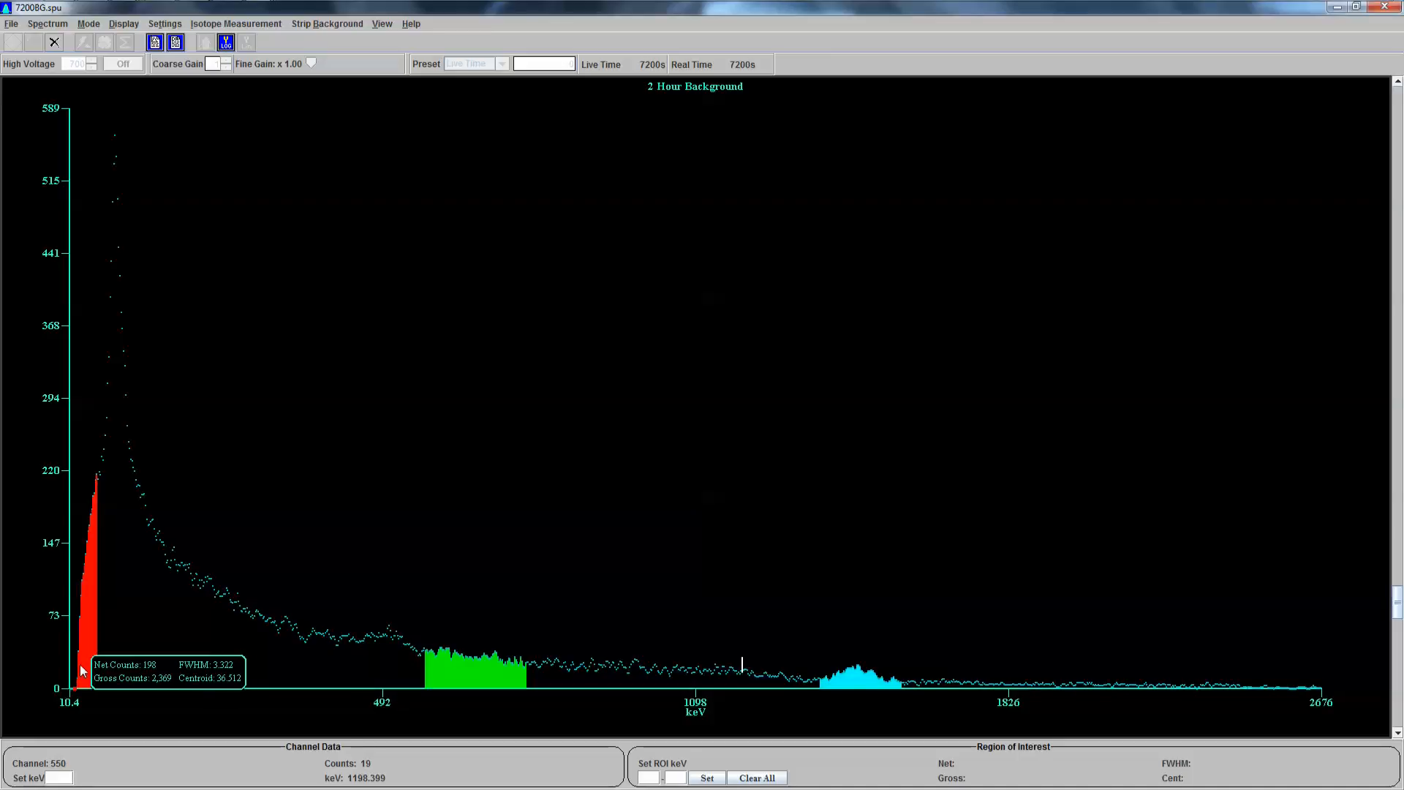
mouse_move(249, 584)
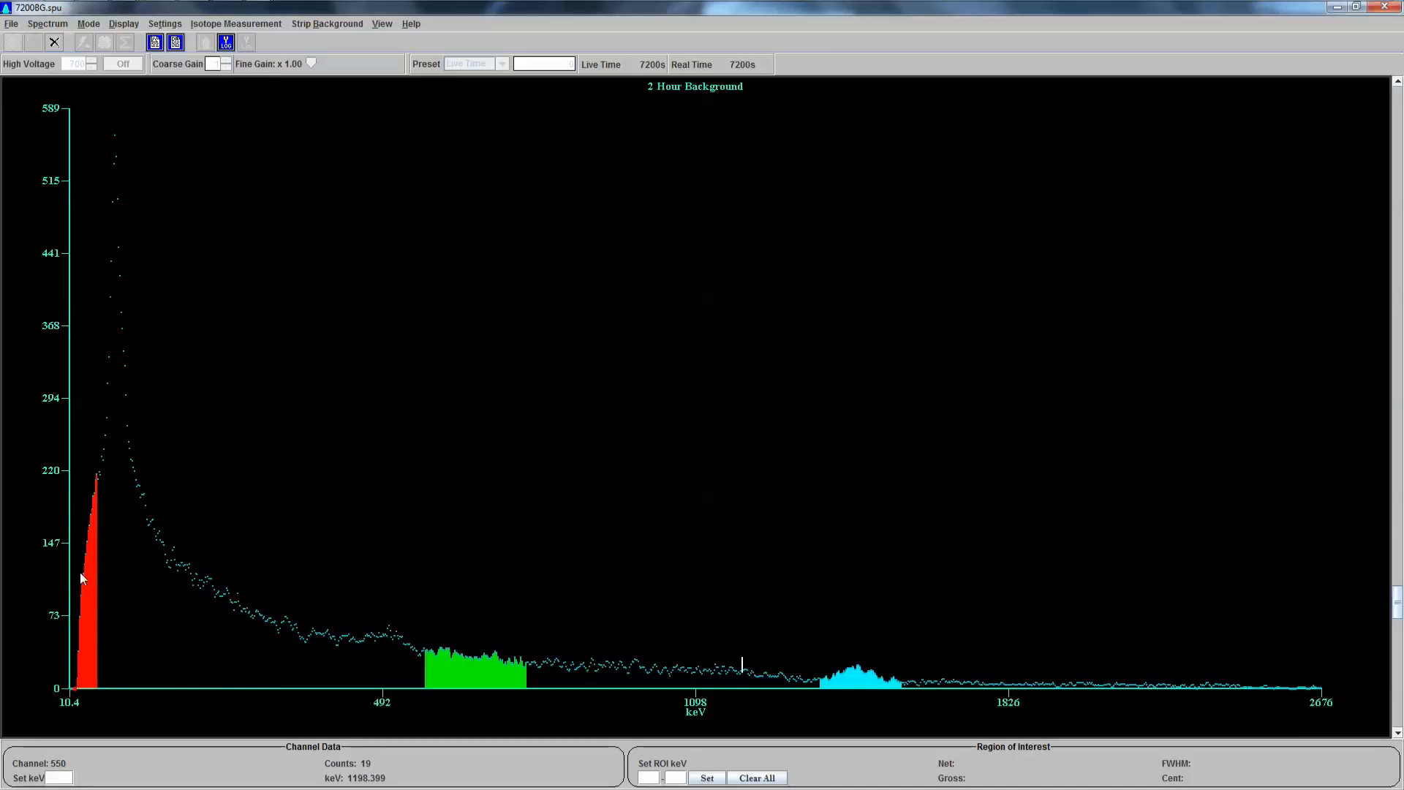
- Clear the old narrow red region of interest from the low-energy peak
right_click(103, 578)
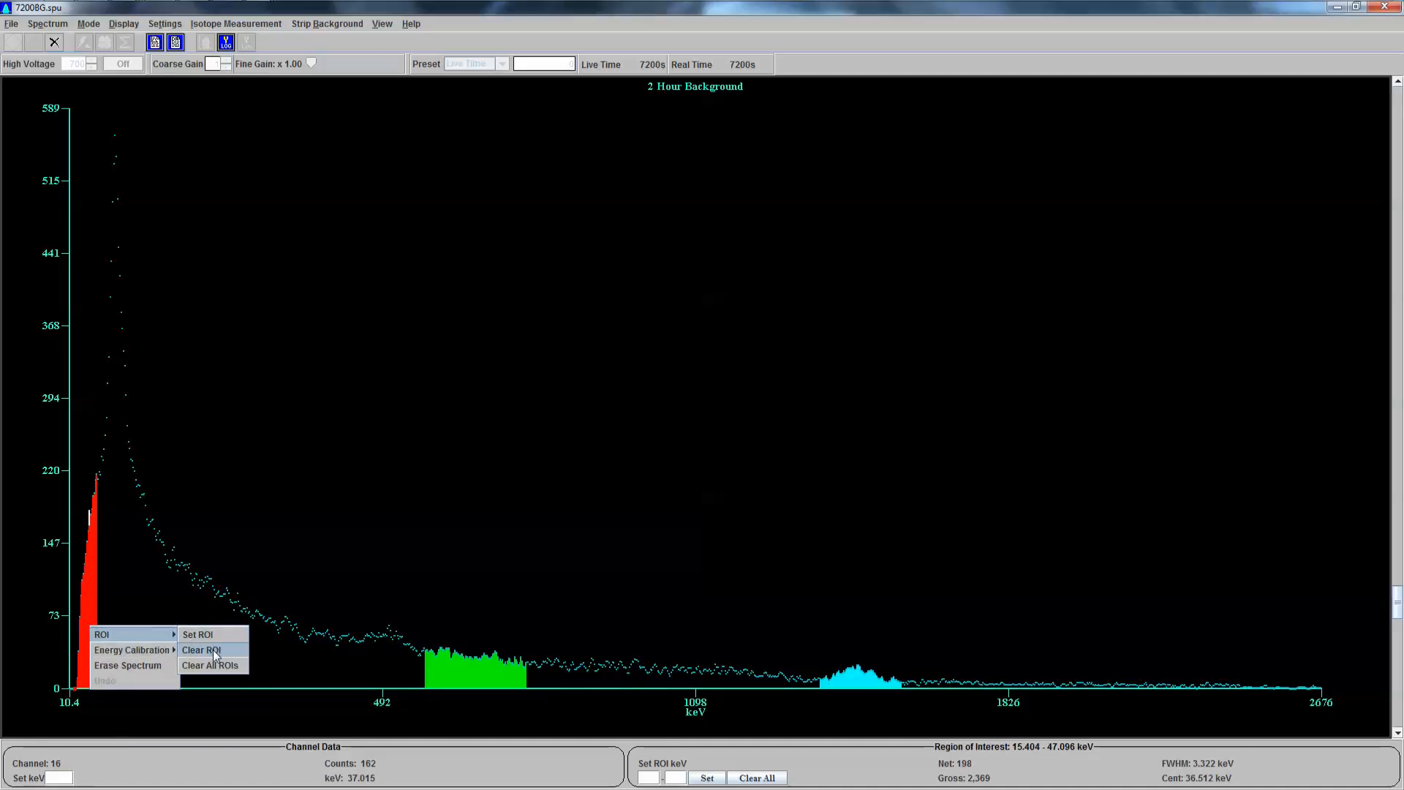
click(200, 649)
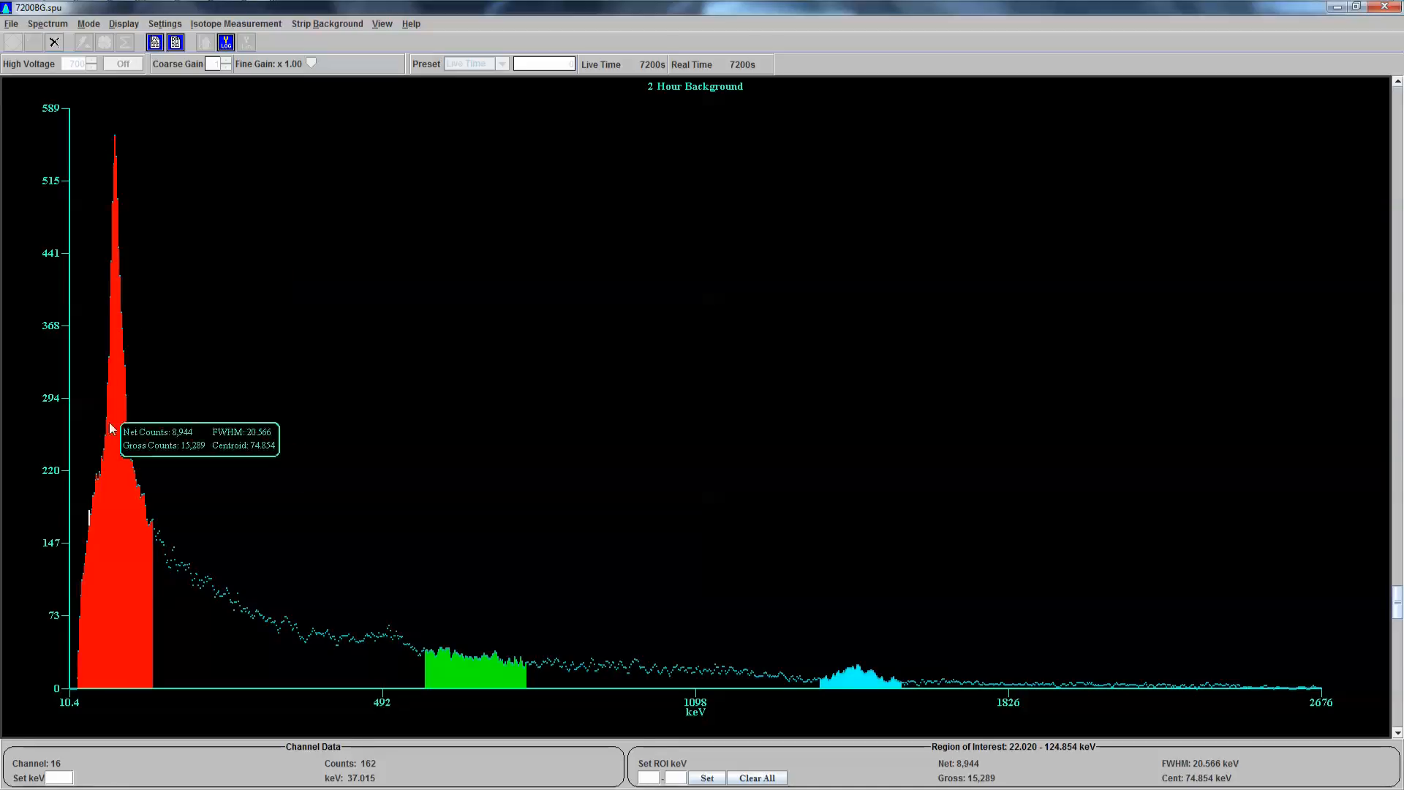
mouse_move(116, 513)
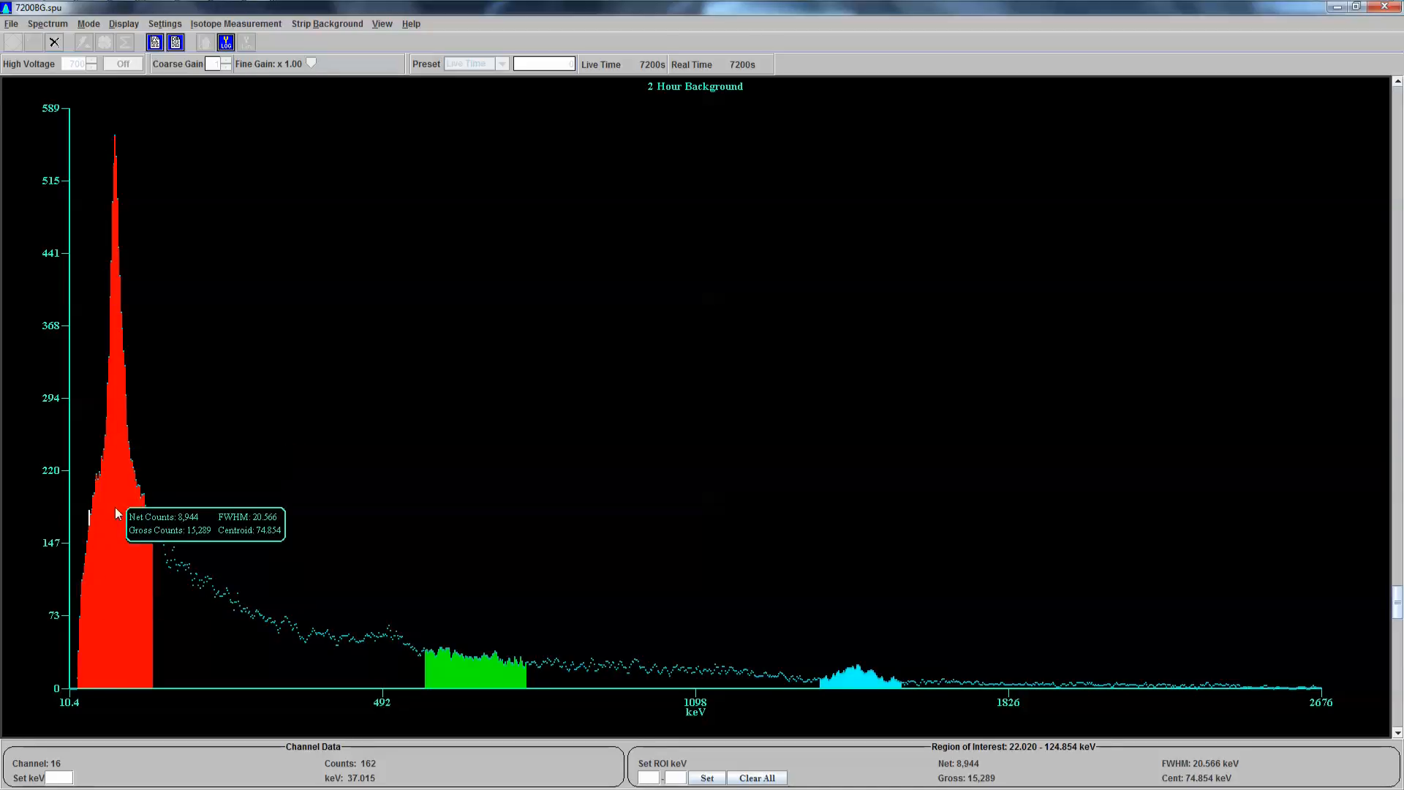
mouse_move(799, 702)
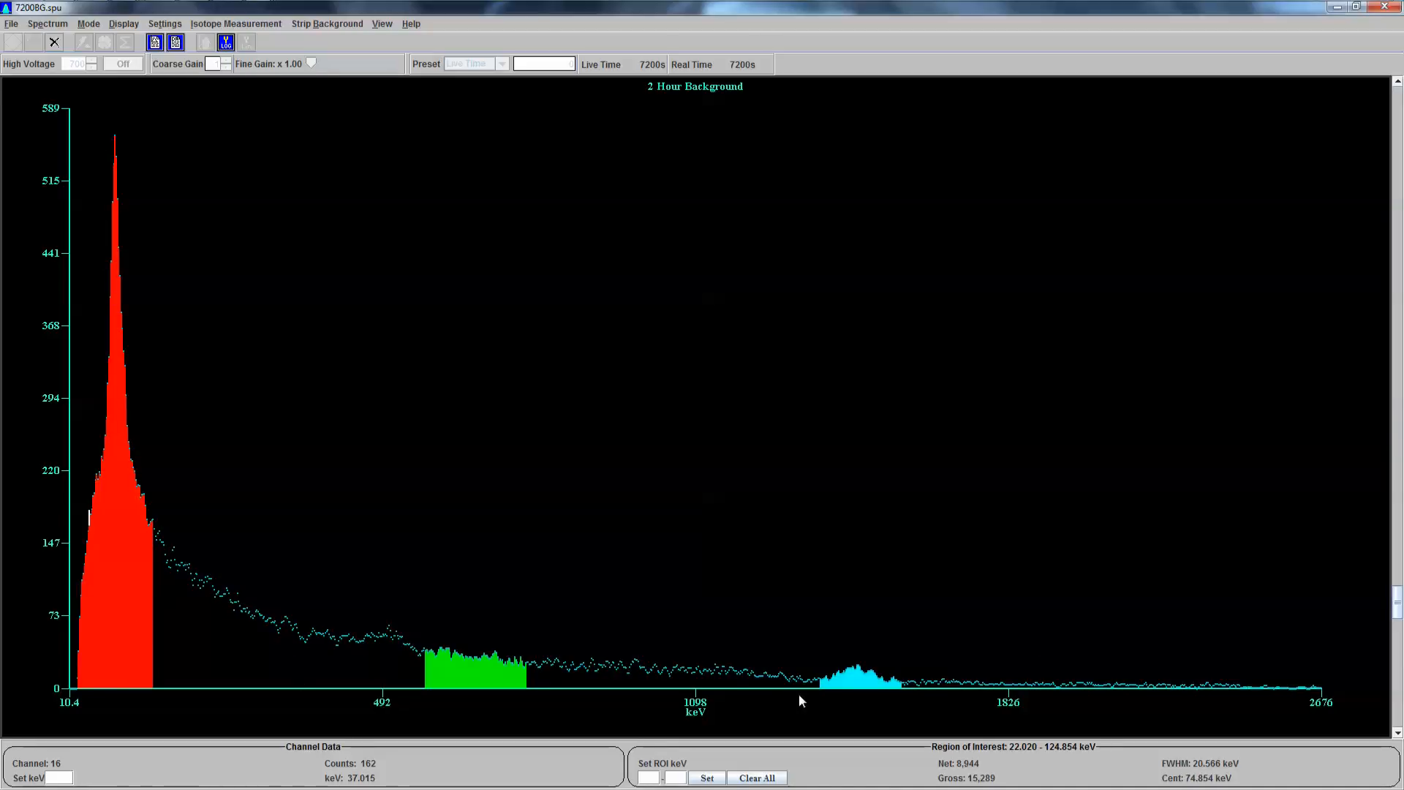
mouse_move(63, 279)
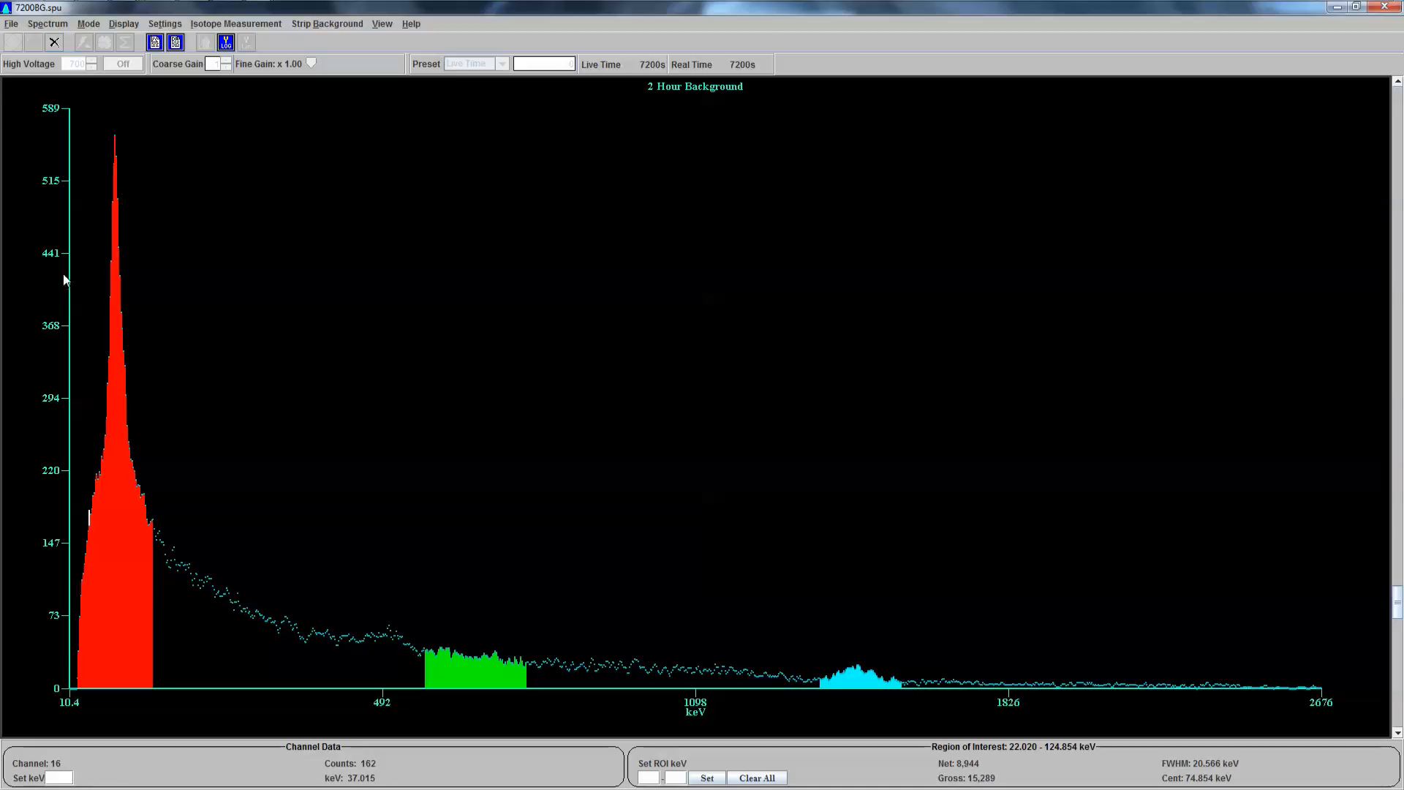
mouse_move(124, 187)
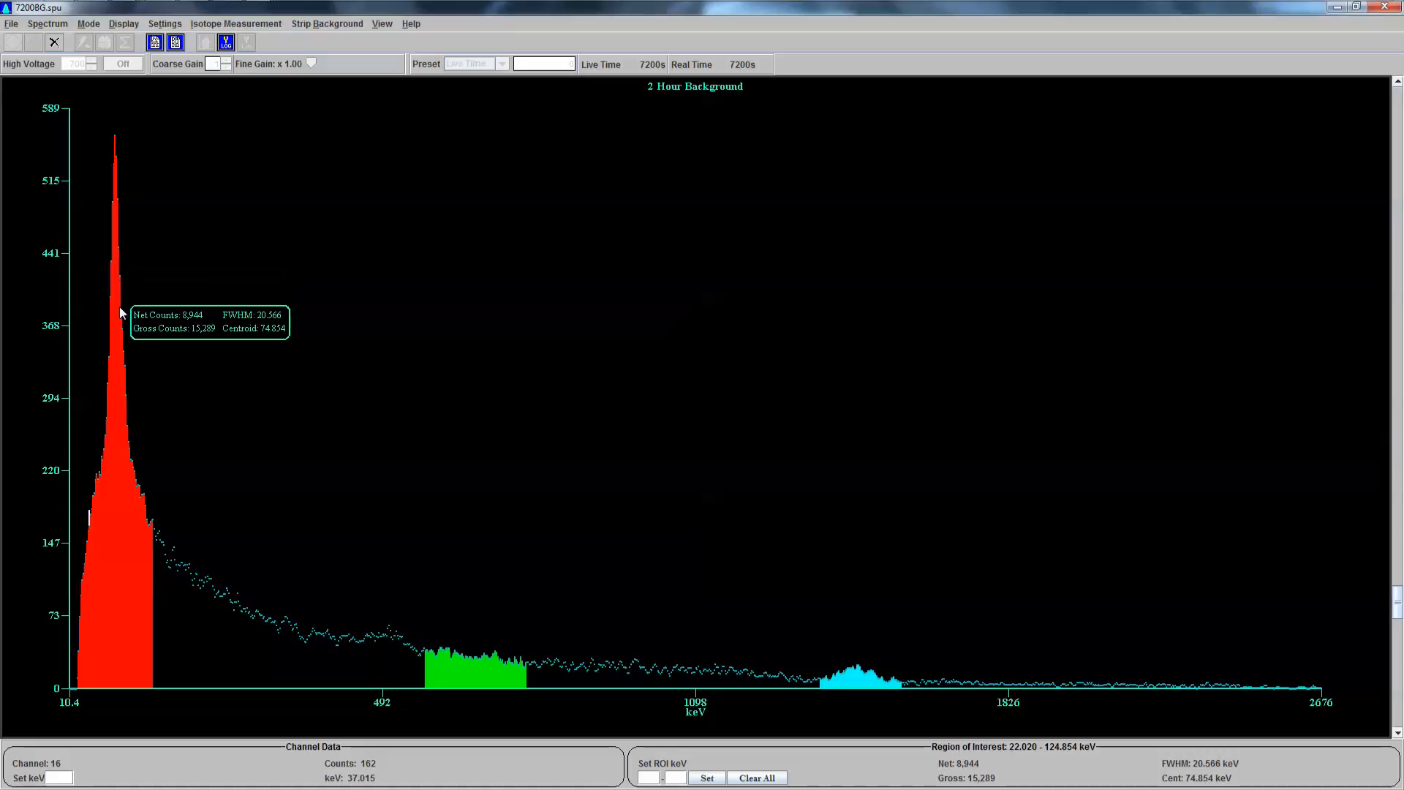
mouse_move(161, 543)
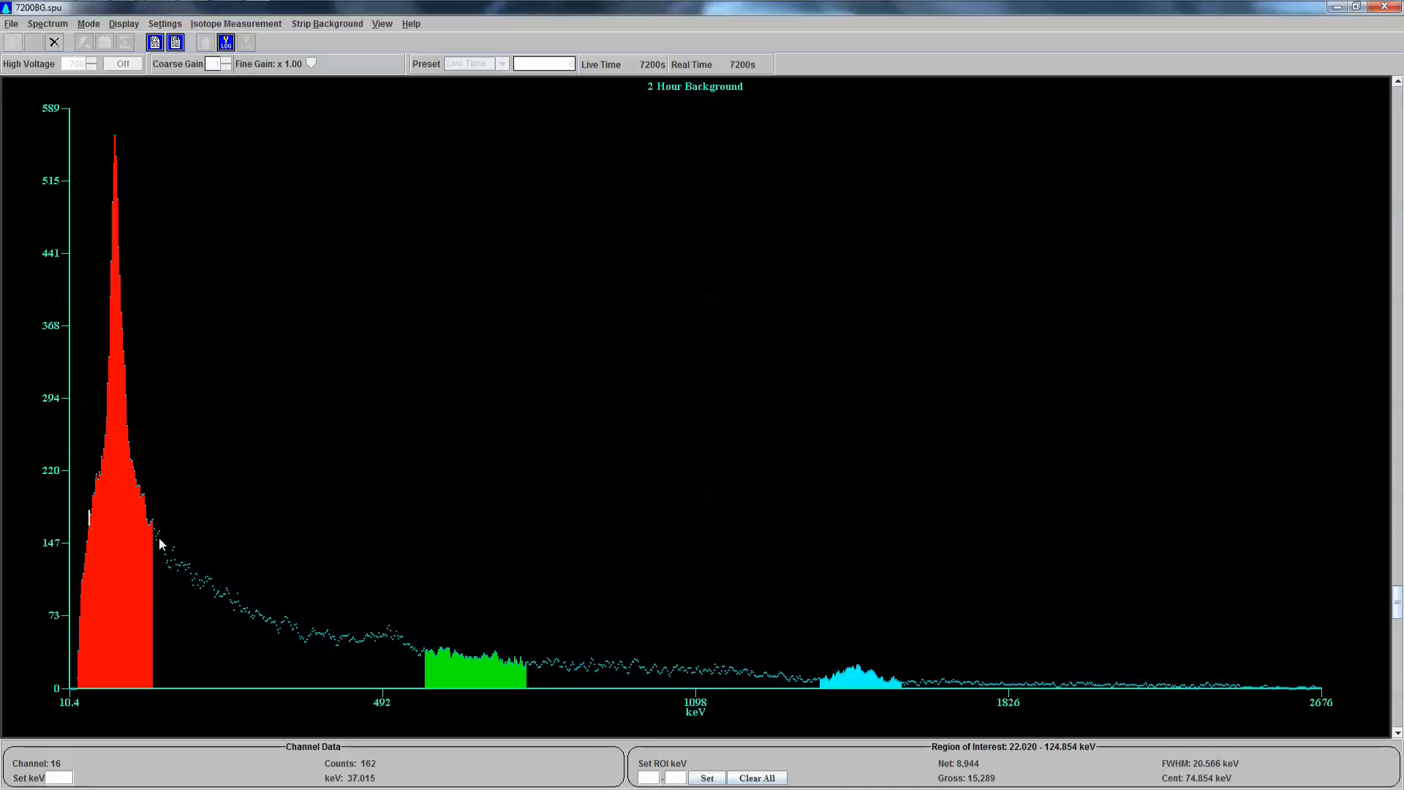
mouse_move(151, 526)
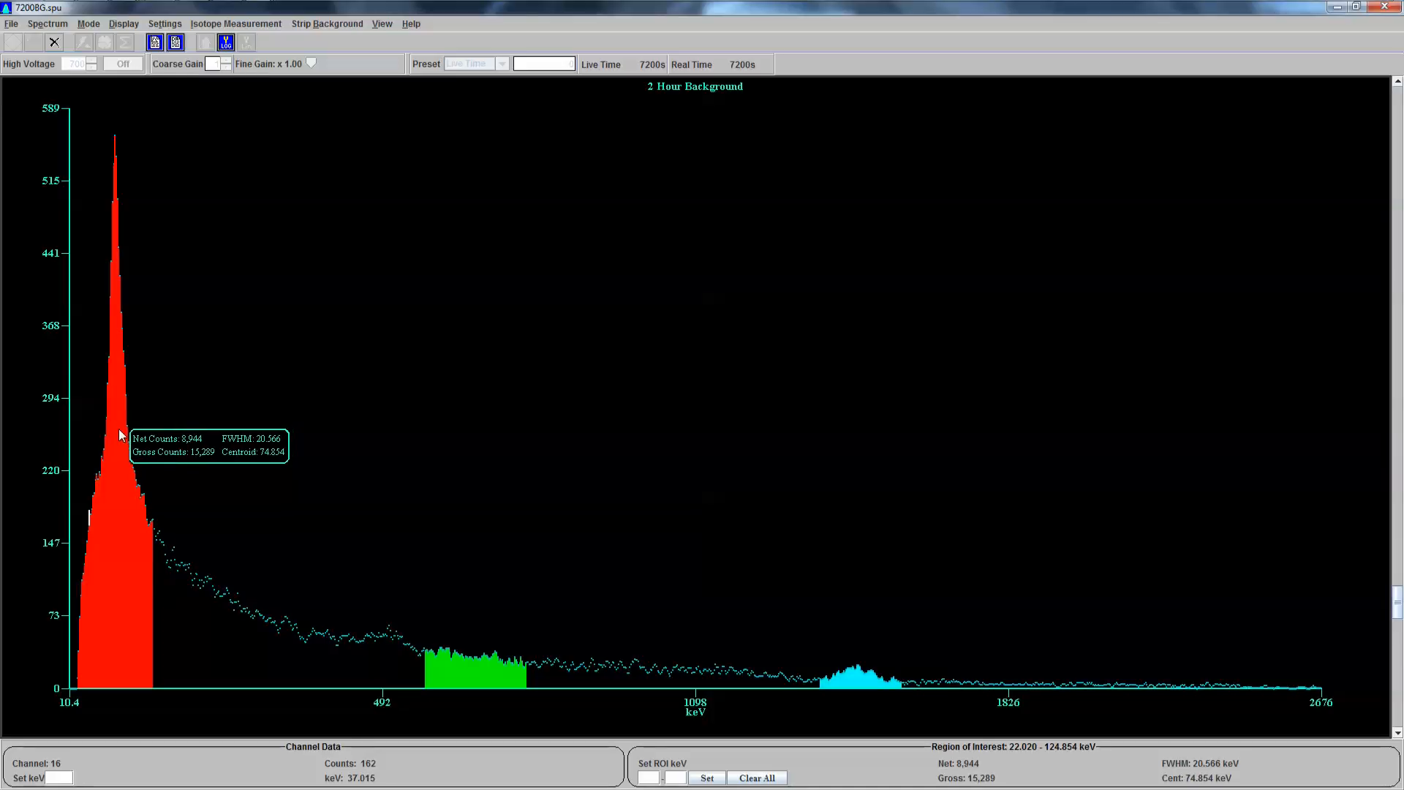
mouse_move(167, 213)
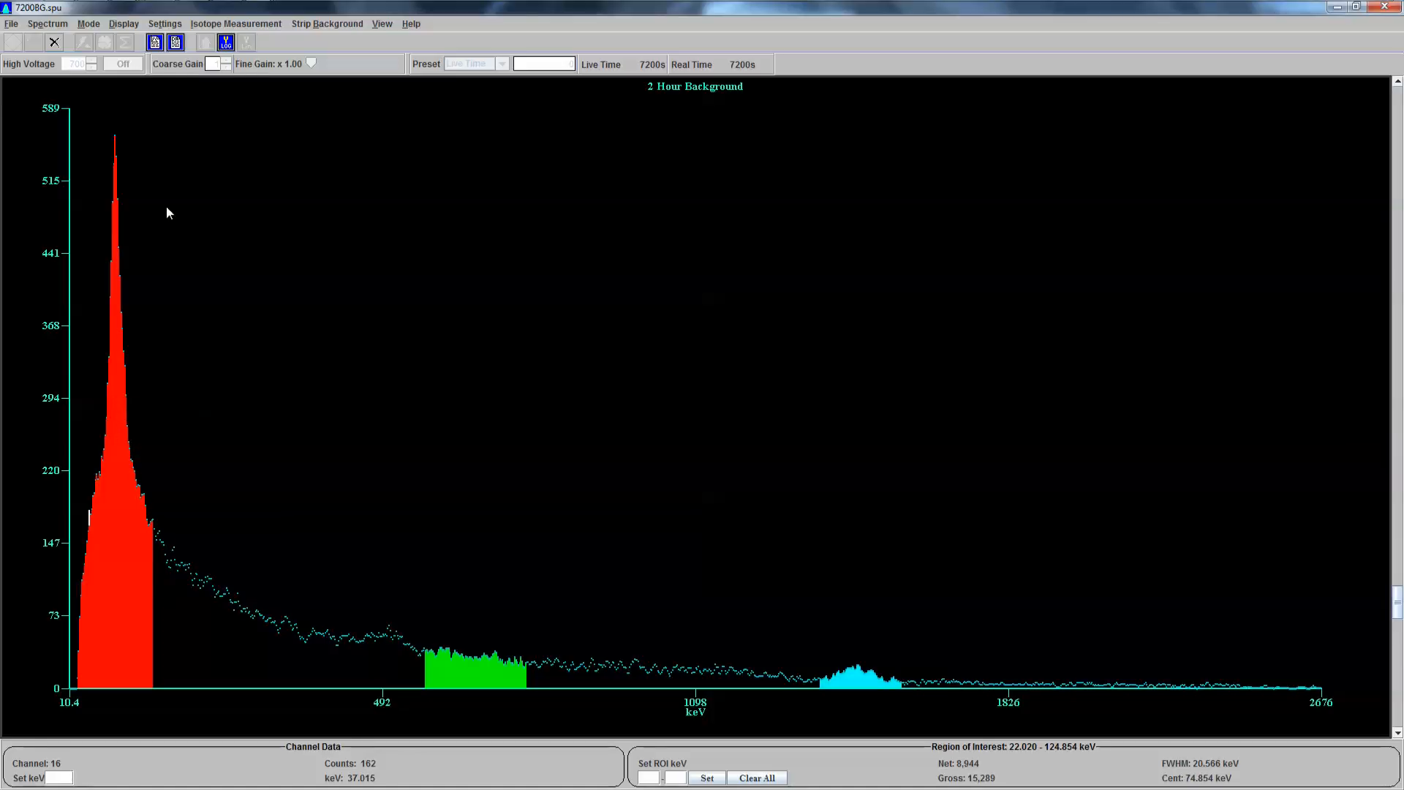
mouse_move(132, 352)
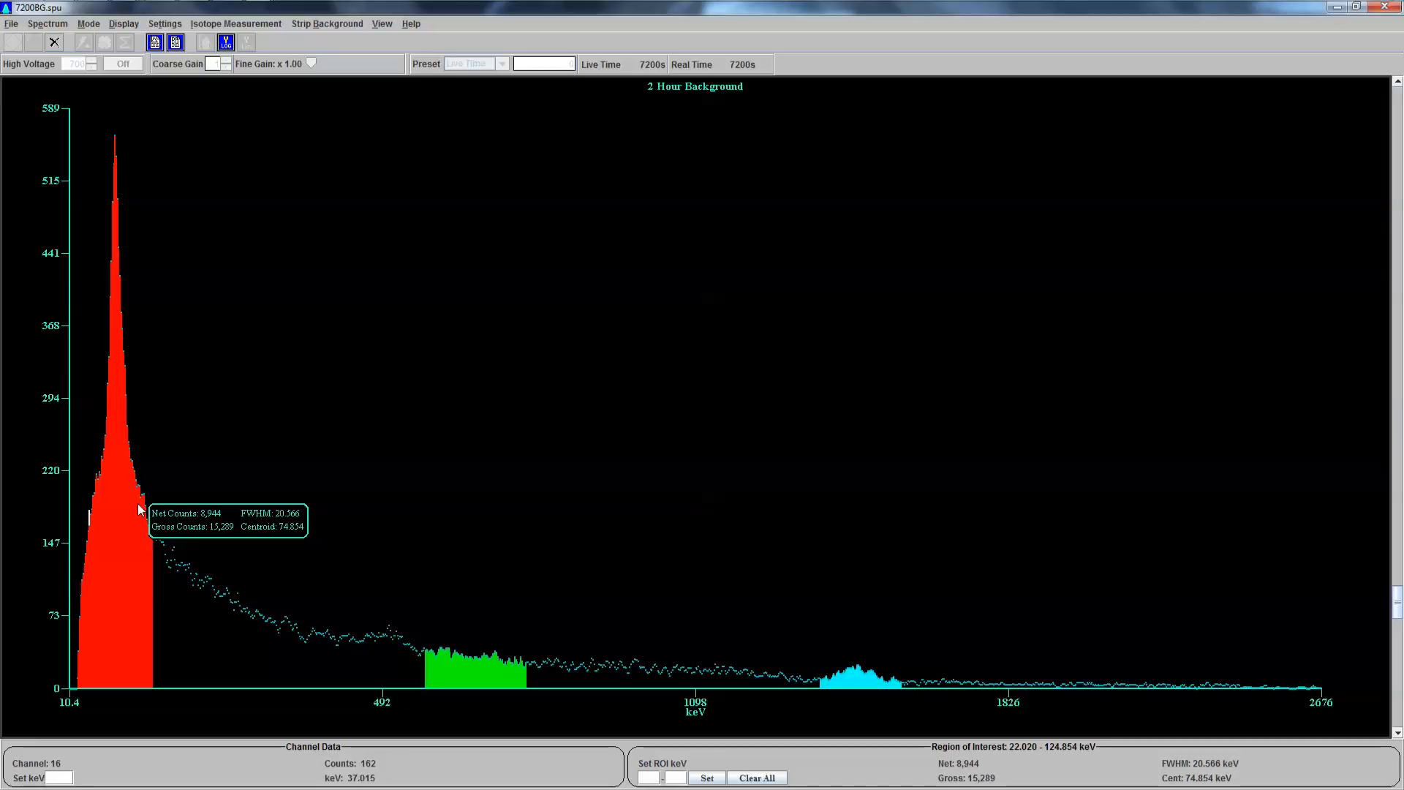
mouse_move(126, 304)
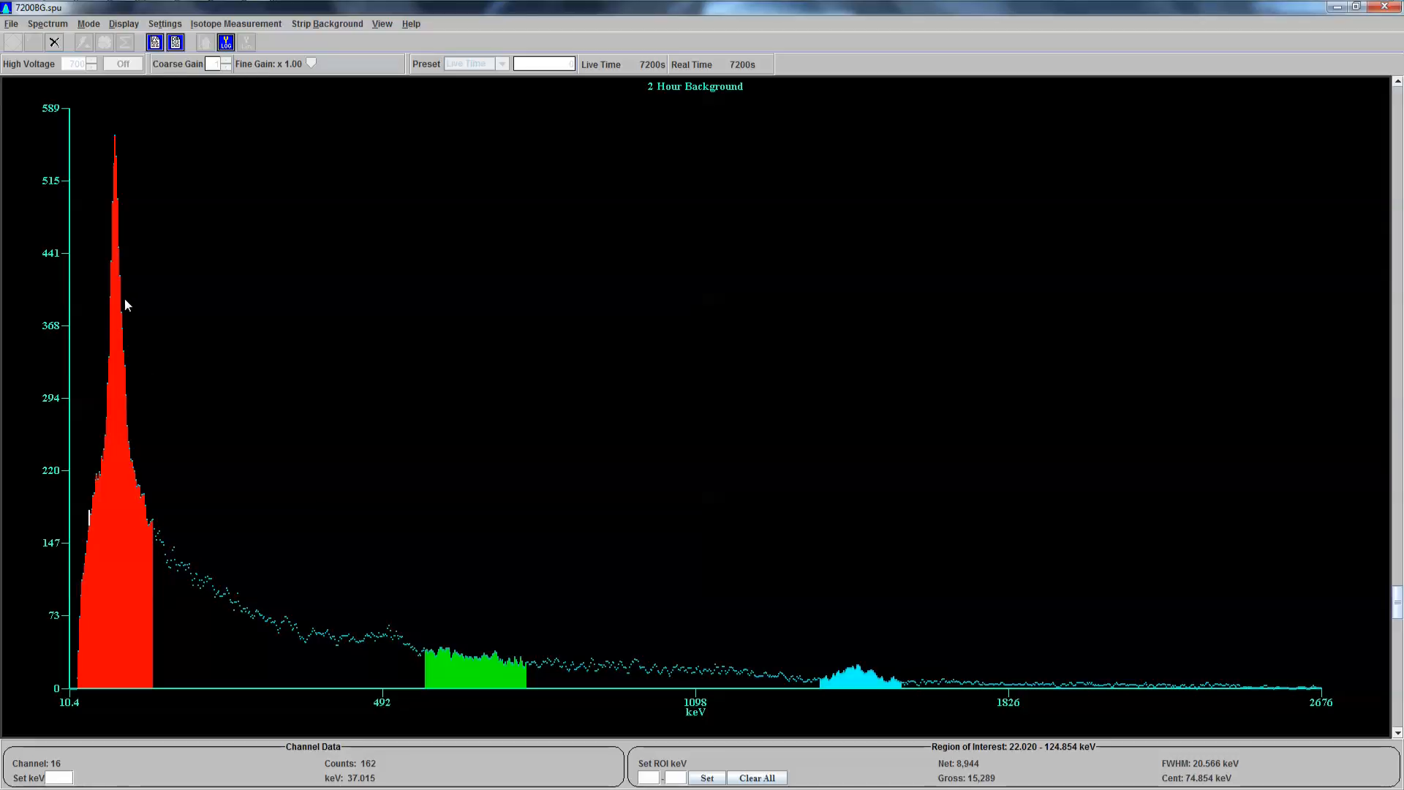
mouse_move(121, 578)
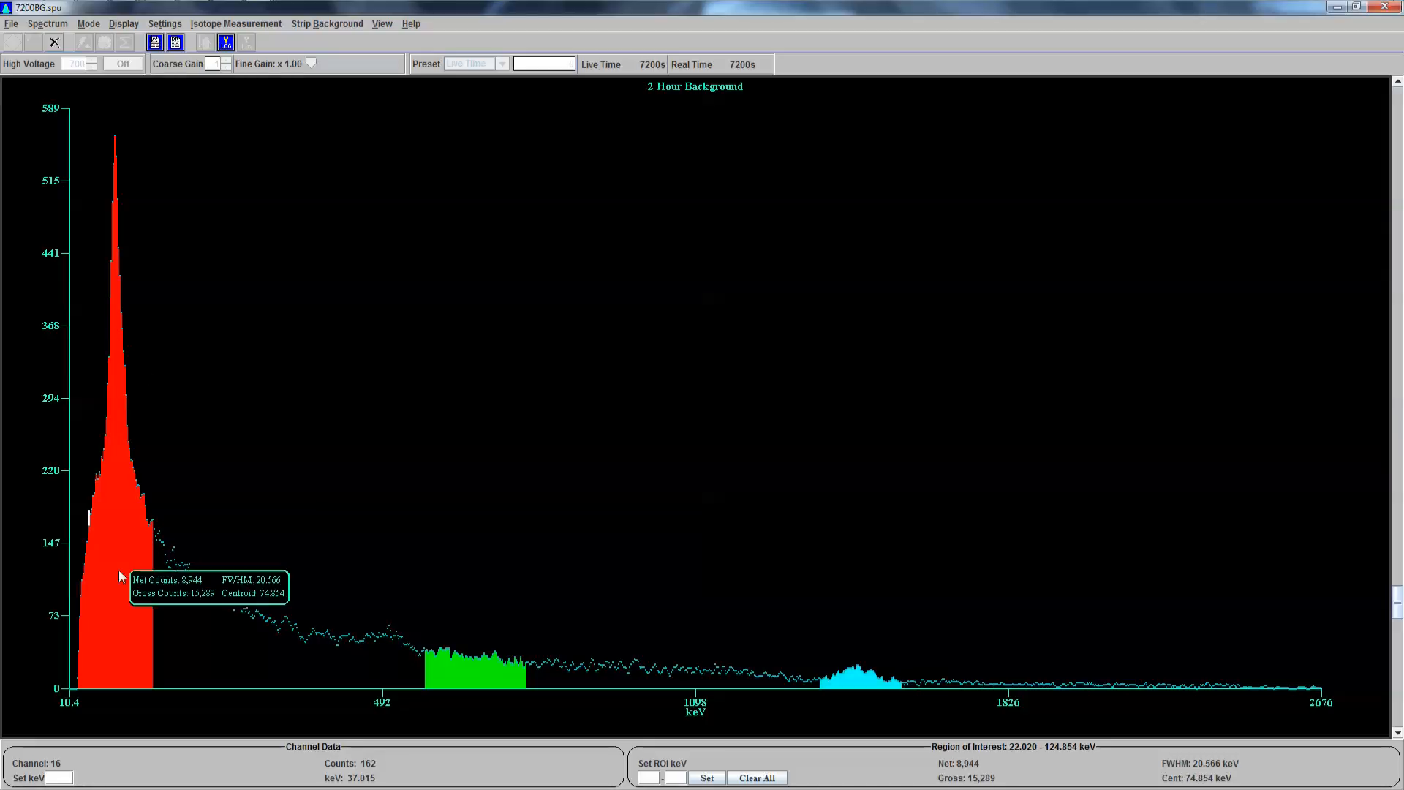
mouse_move(456, 624)
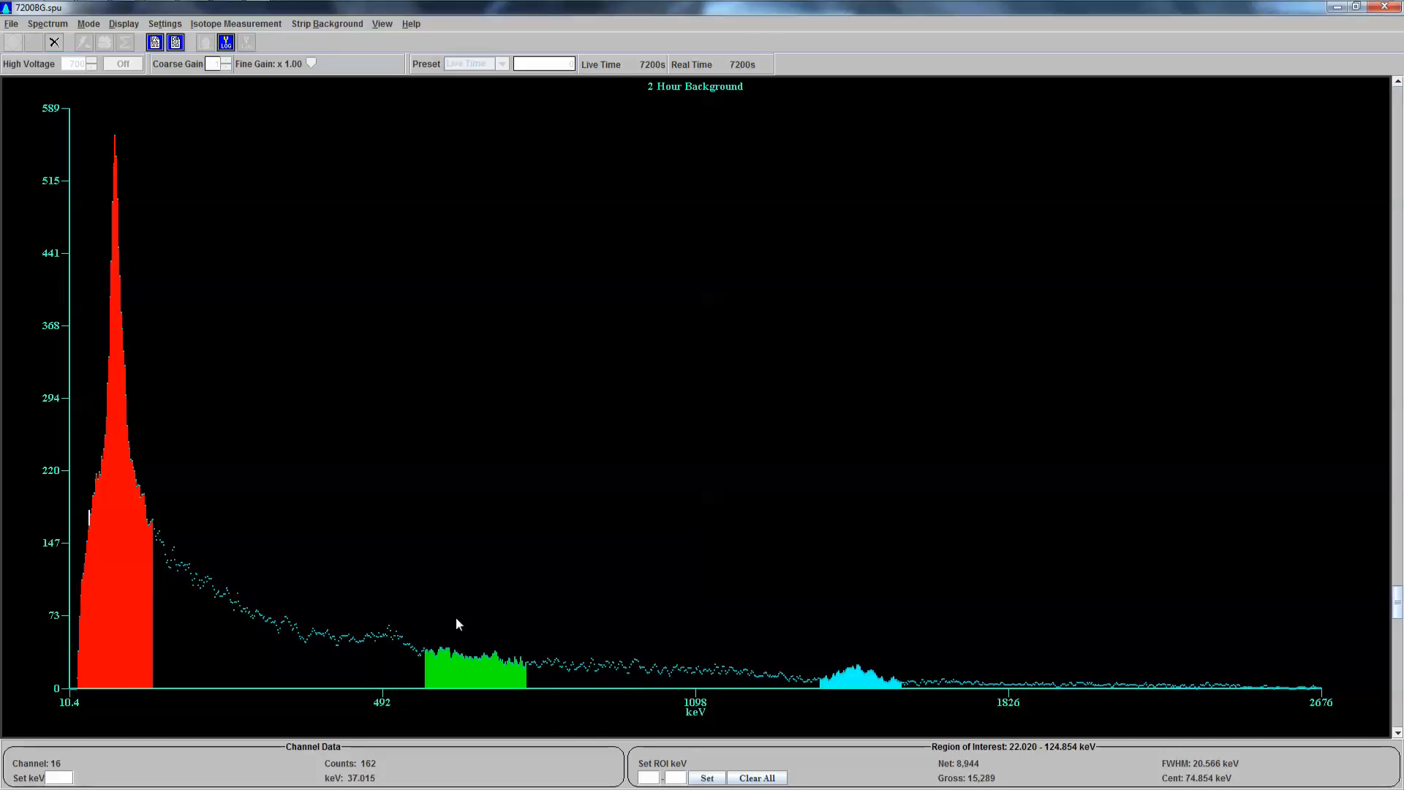
mouse_move(500, 679)
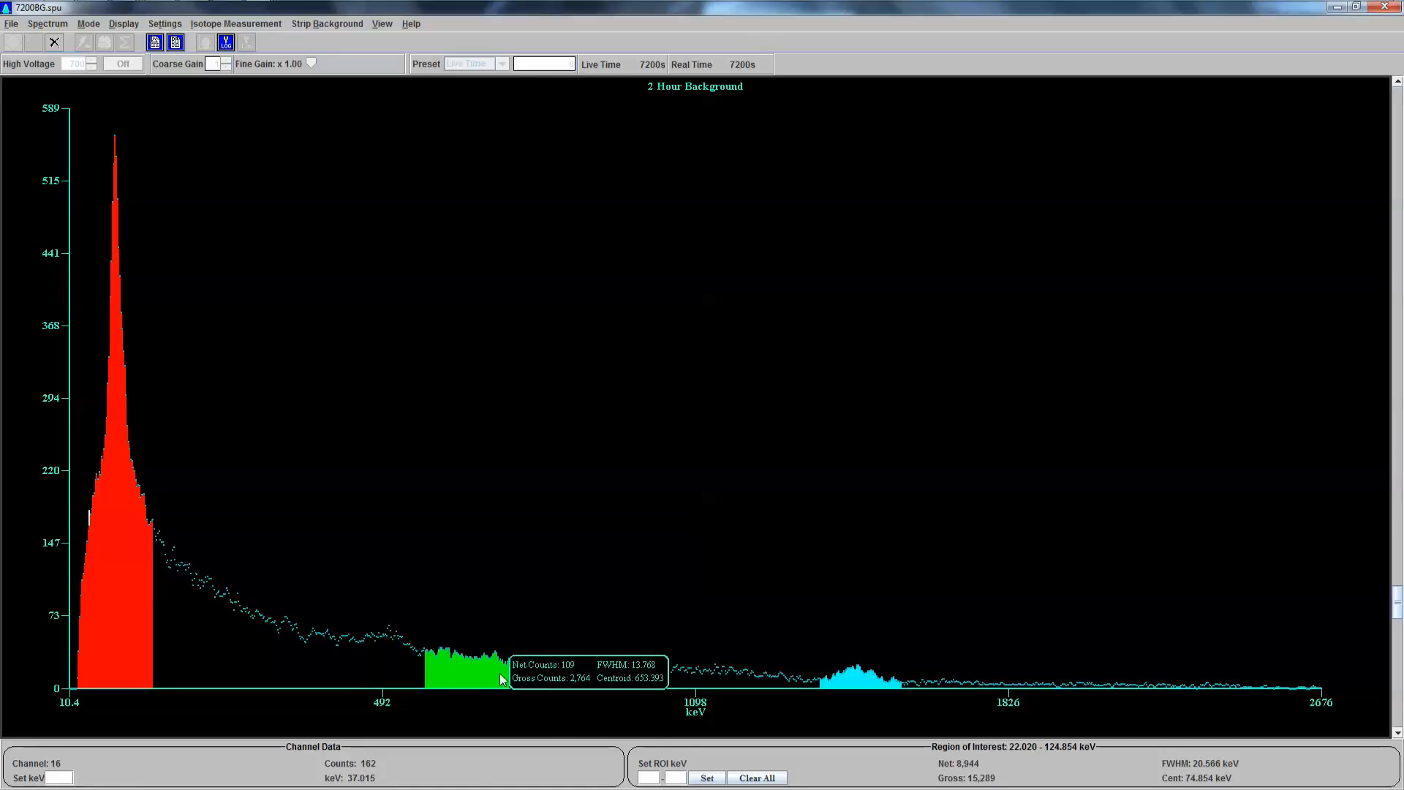
mouse_move(502, 655)
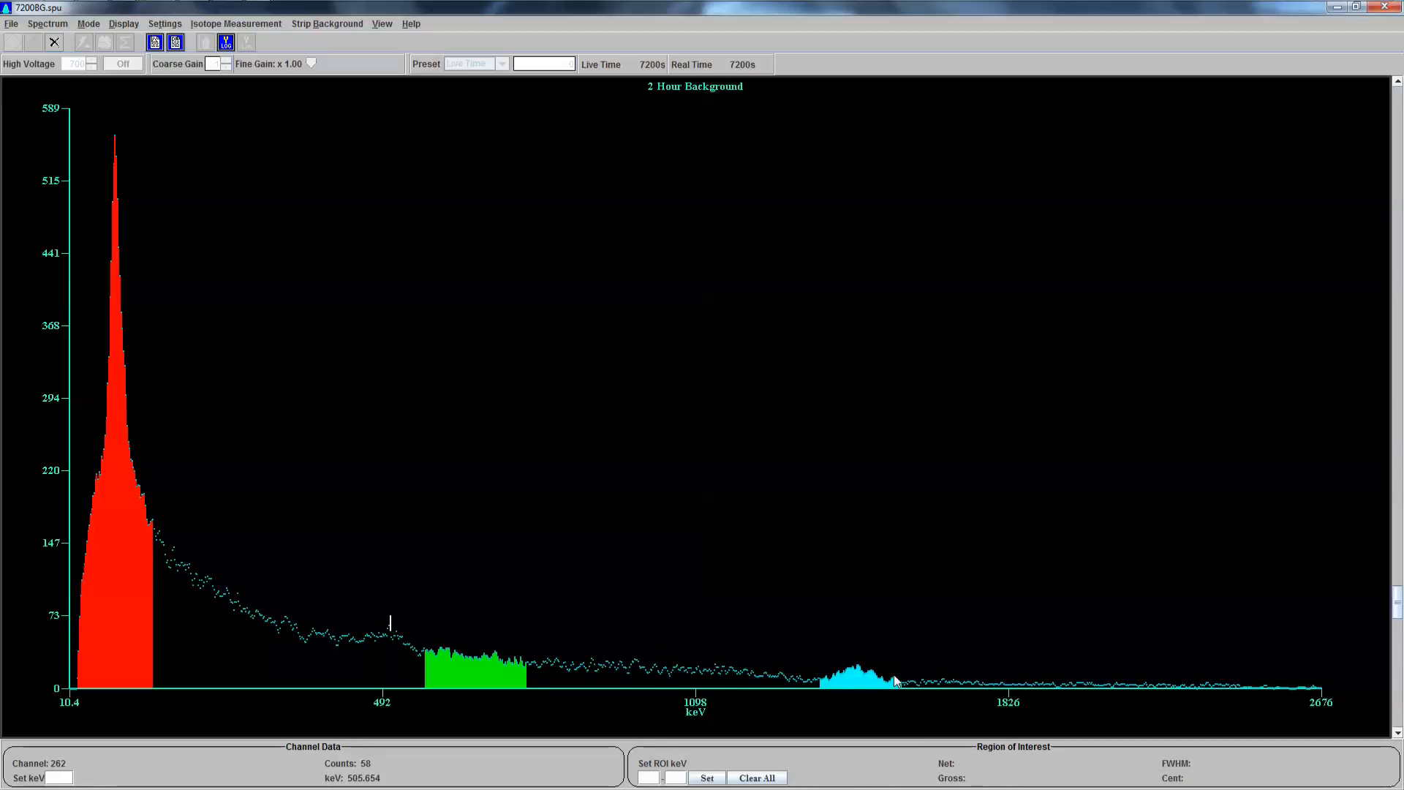
mouse_move(851, 676)
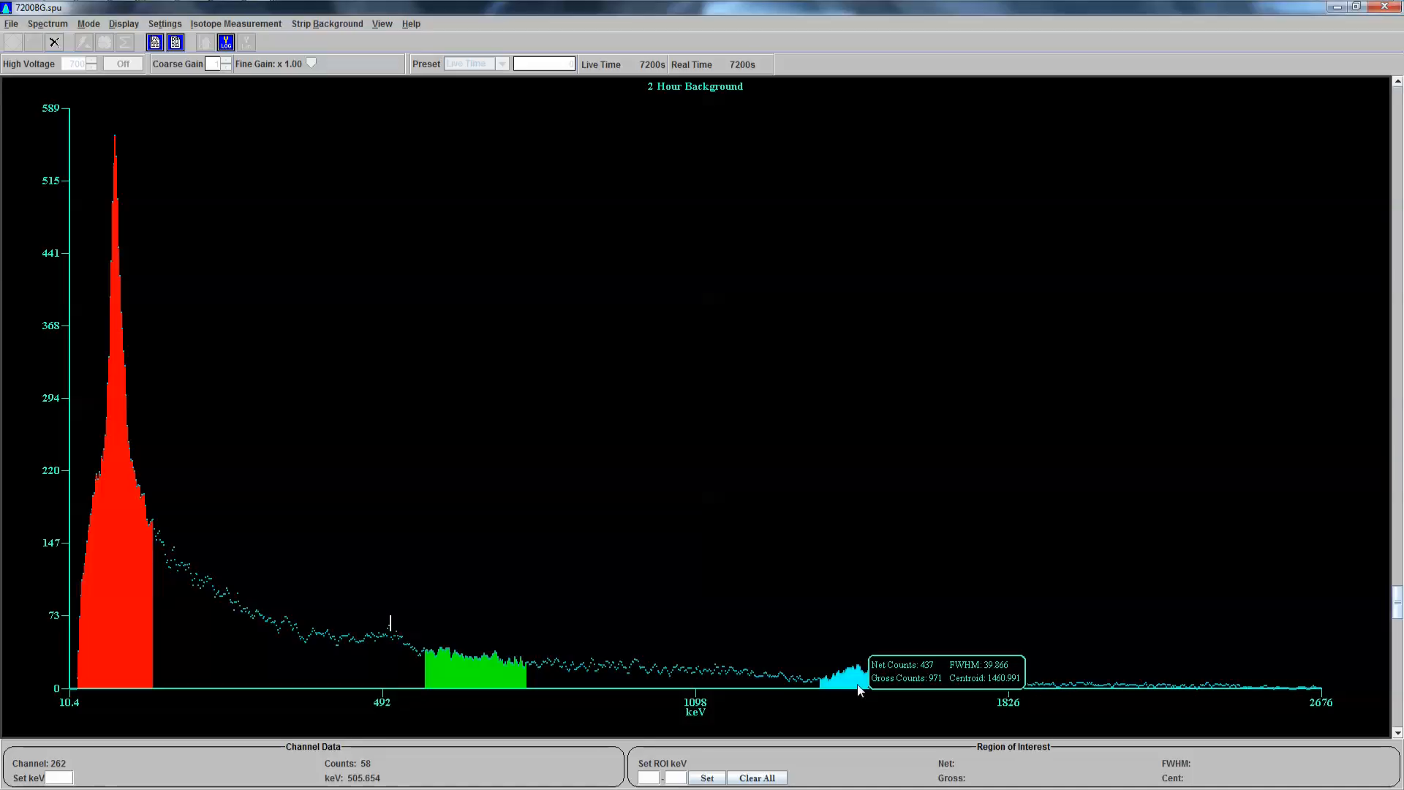
mouse_move(907, 619)
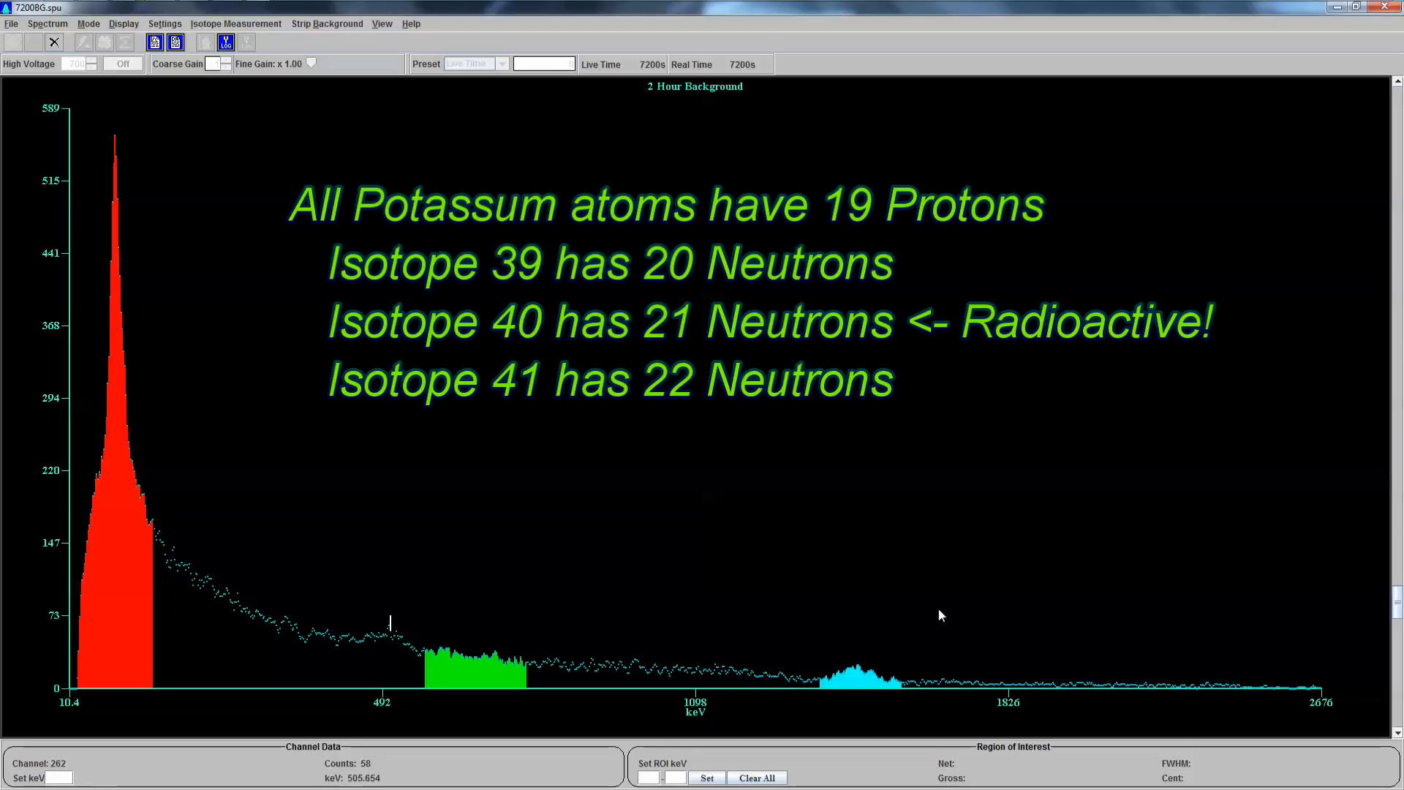
mouse_move(941, 548)
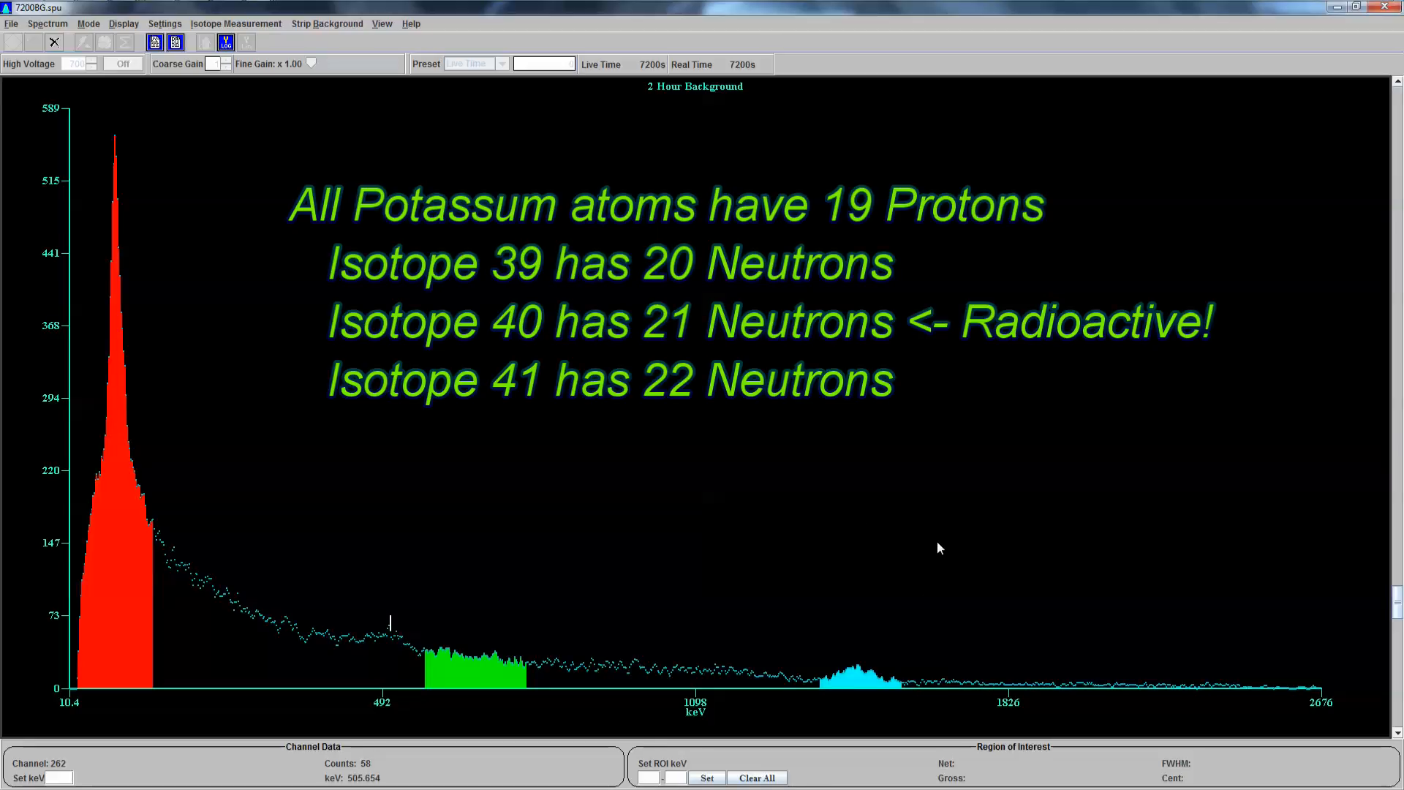
mouse_move(758, 459)
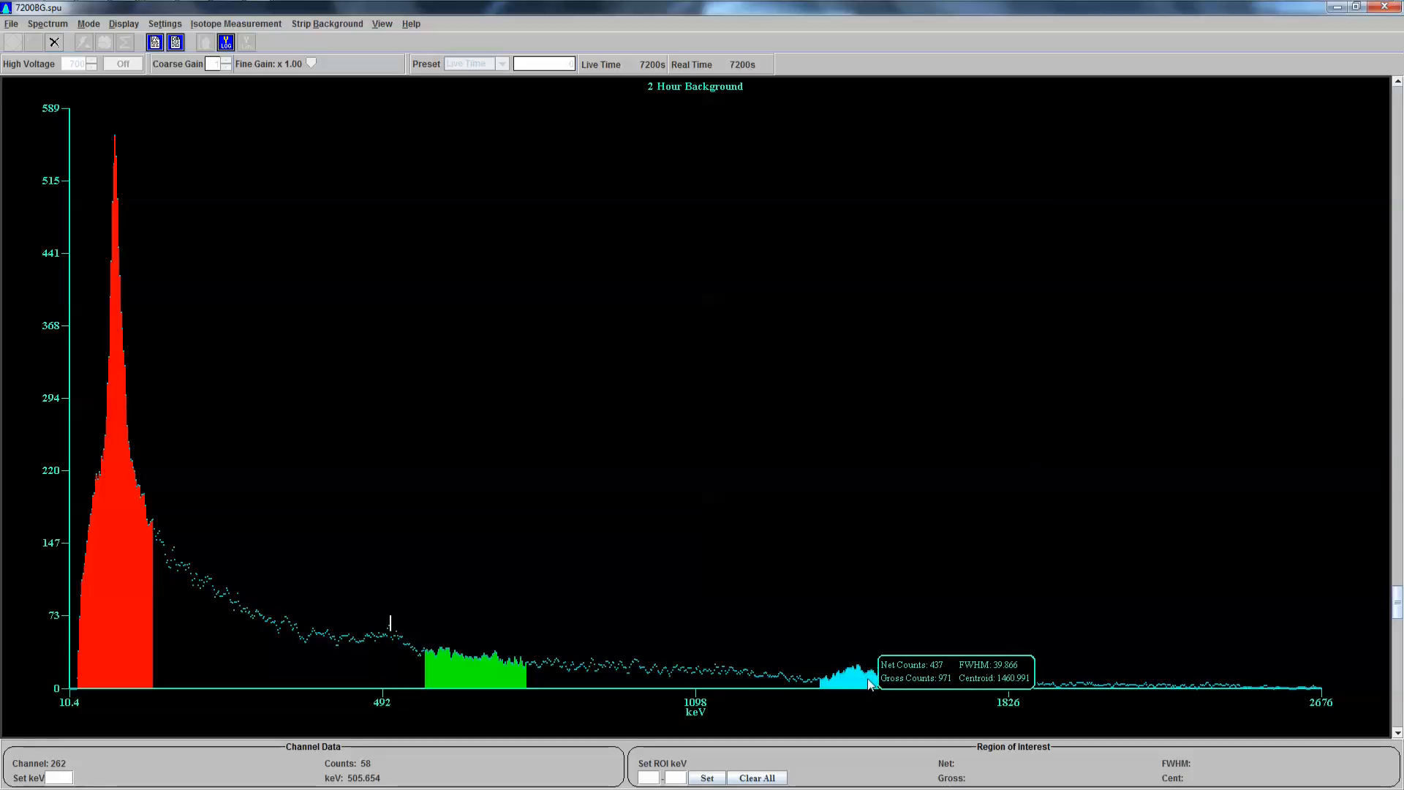
mouse_move(887, 650)
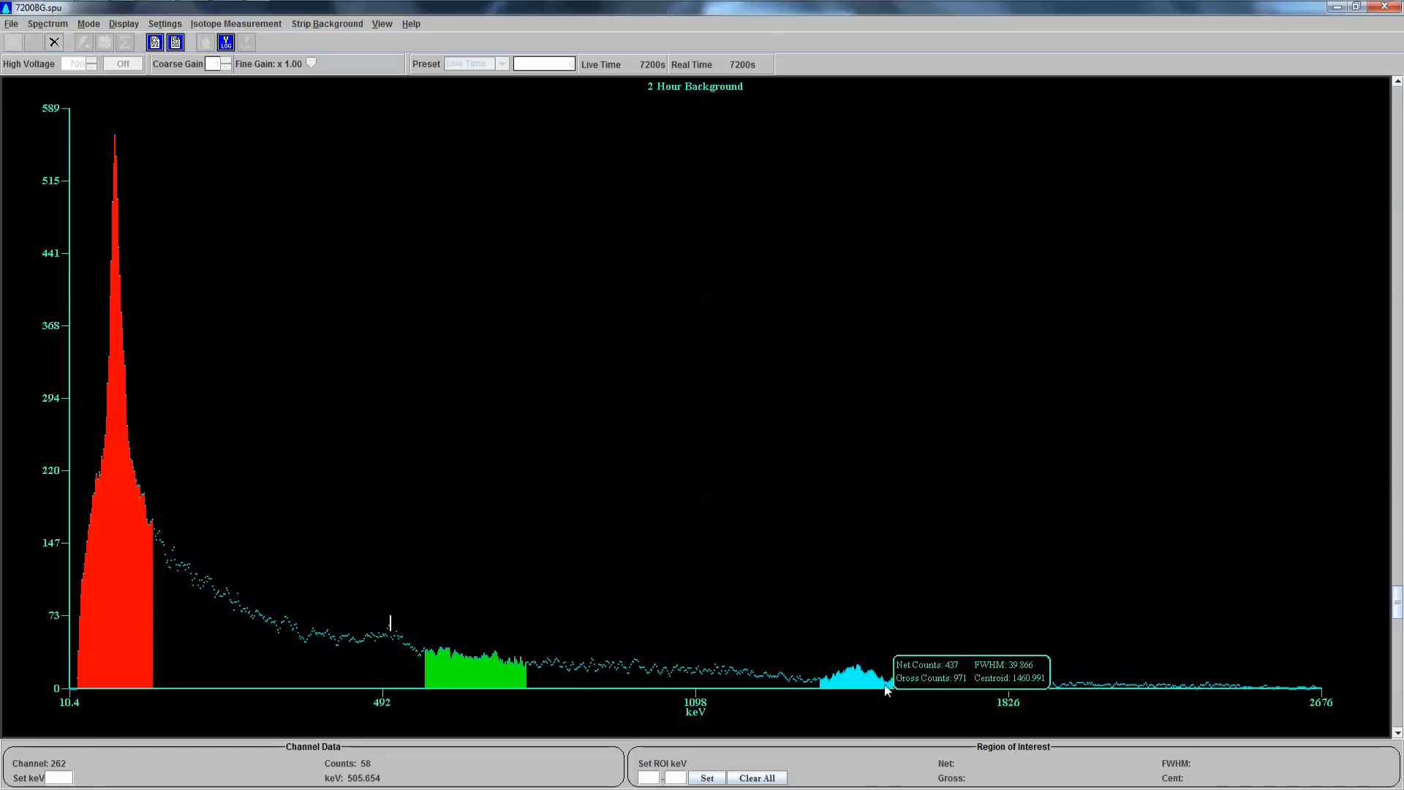
mouse_move(875, 657)
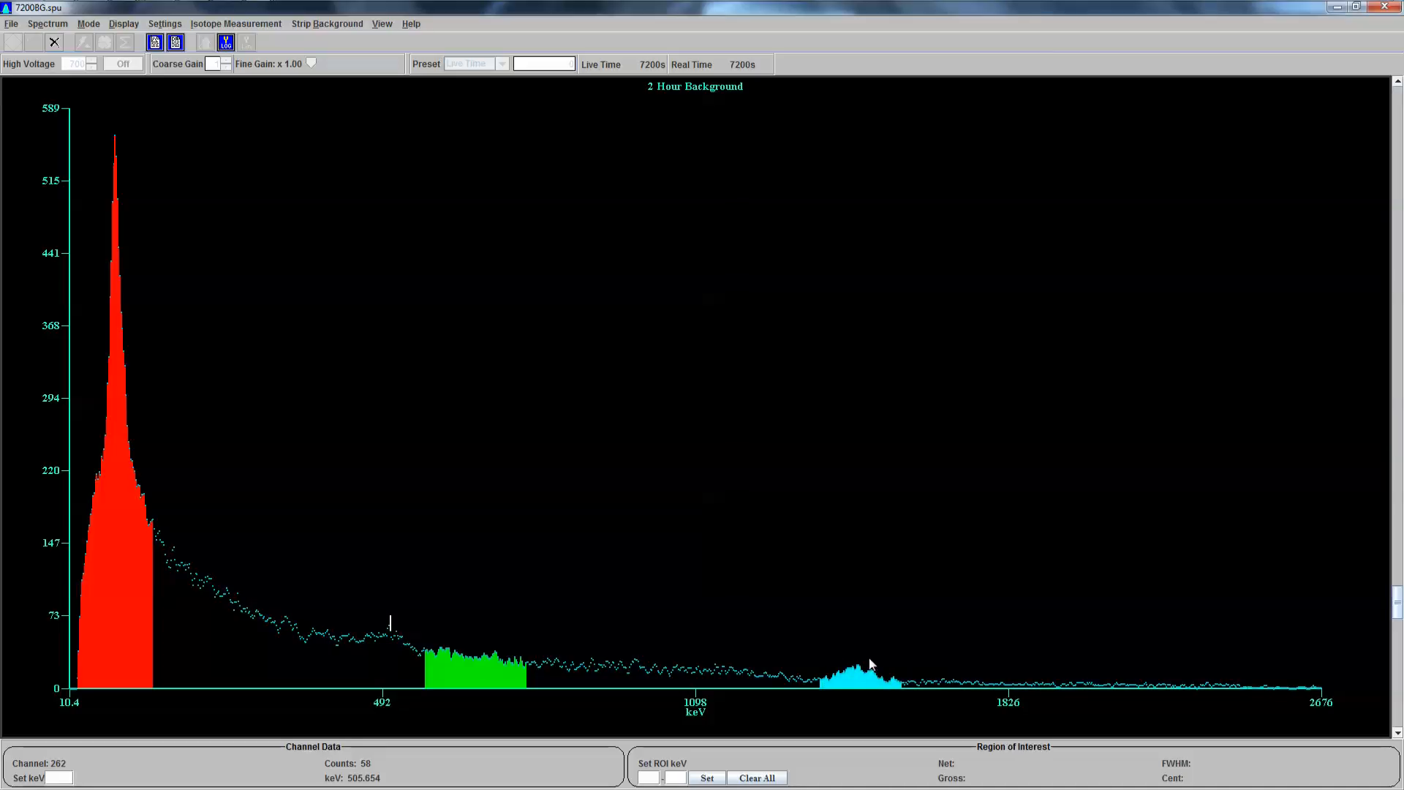
mouse_move(858, 682)
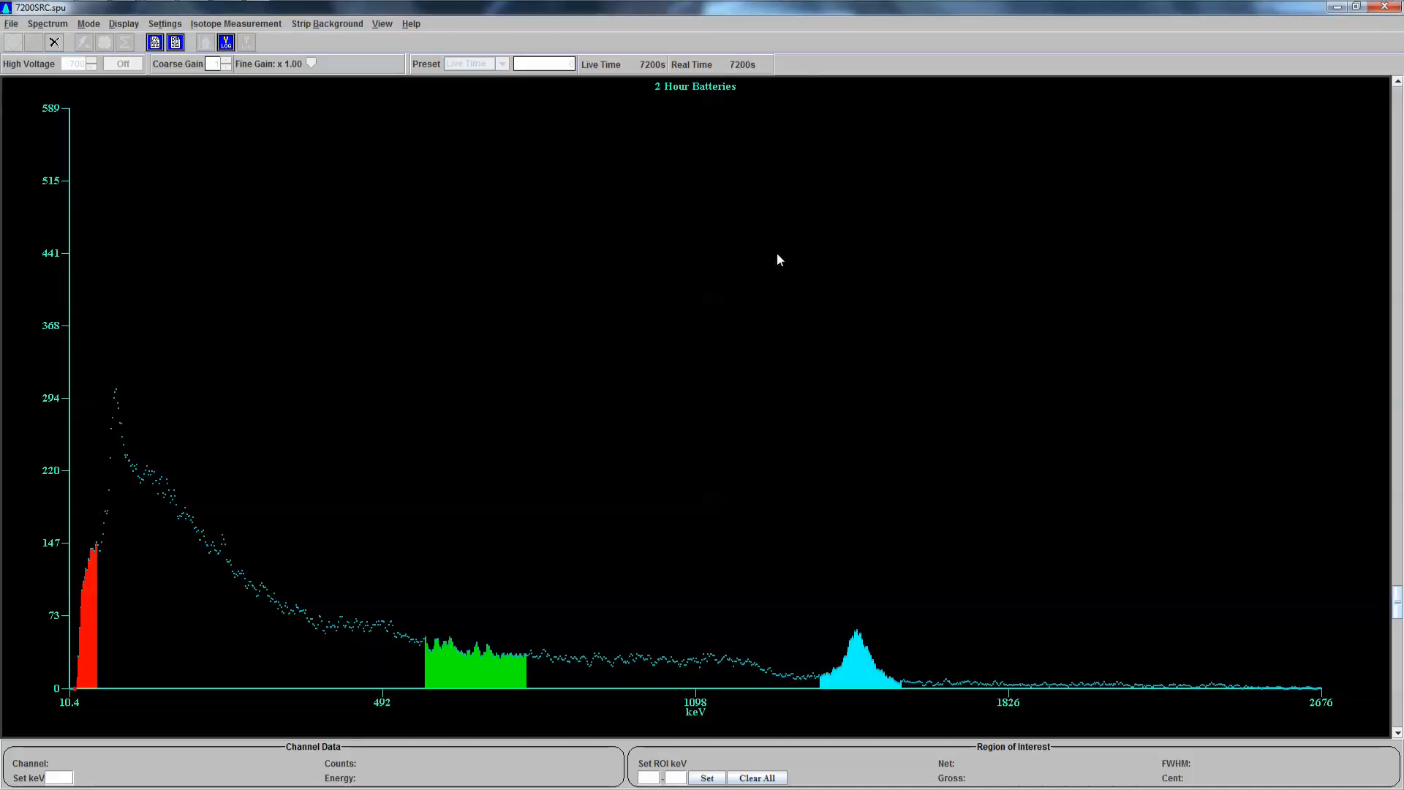
mouse_move(989, 654)
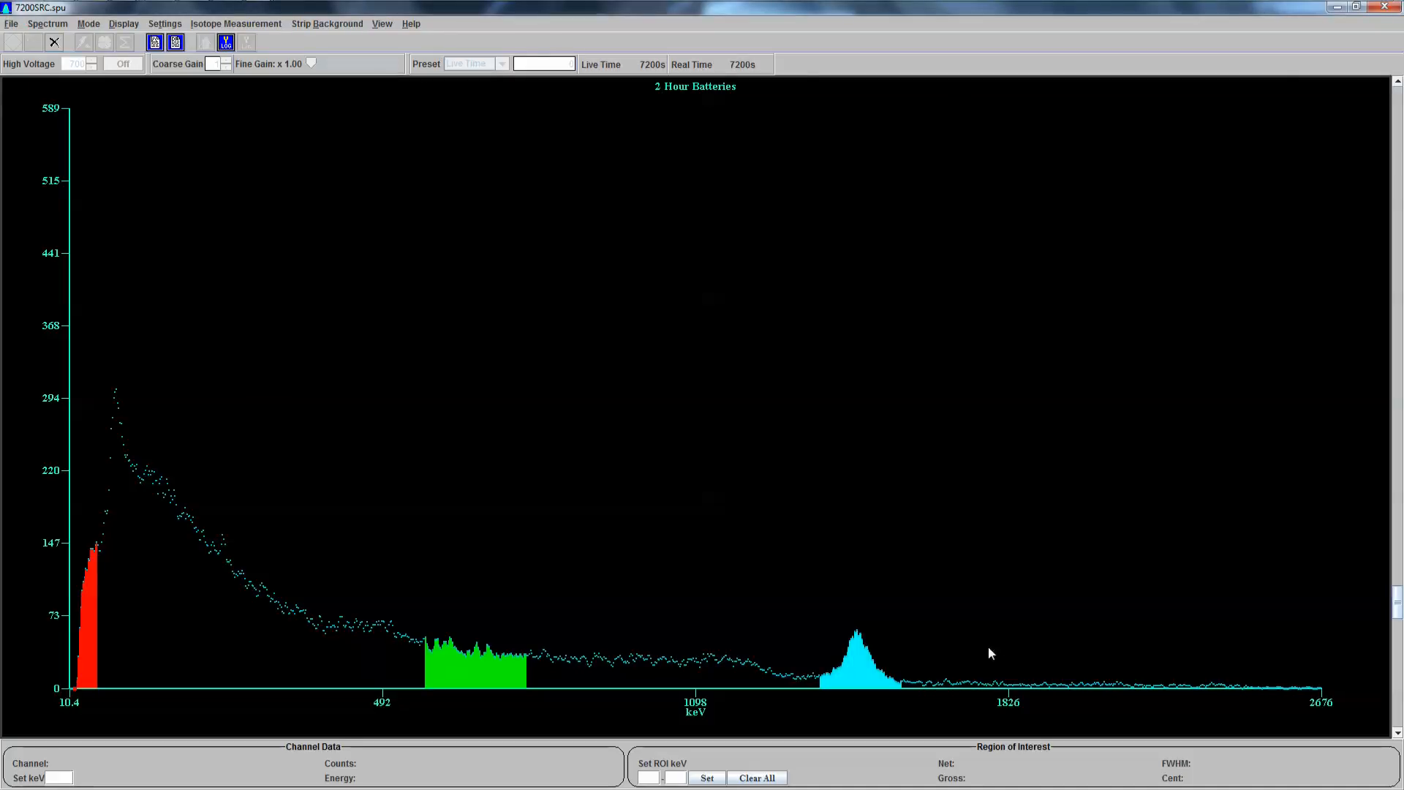
mouse_move(887, 667)
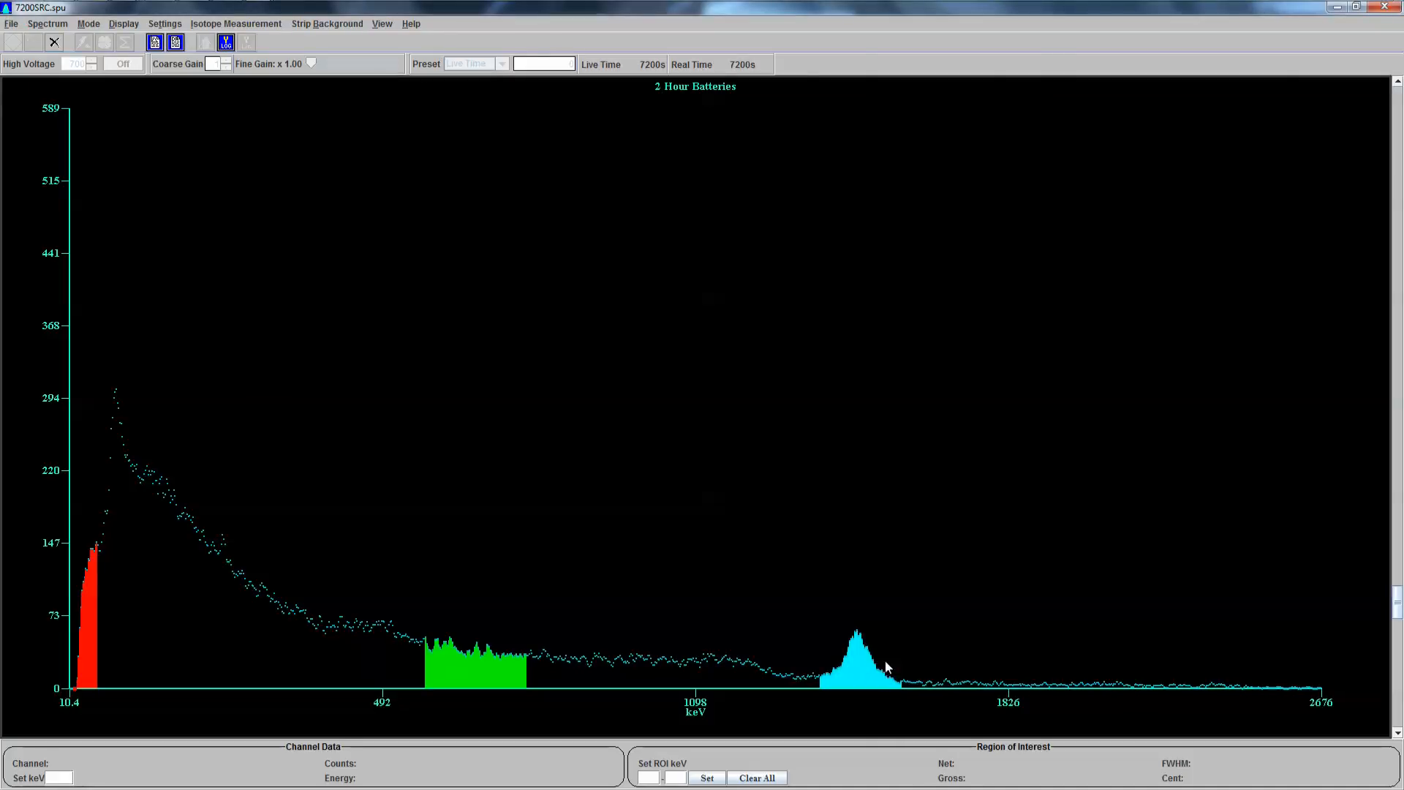
mouse_move(852, 626)
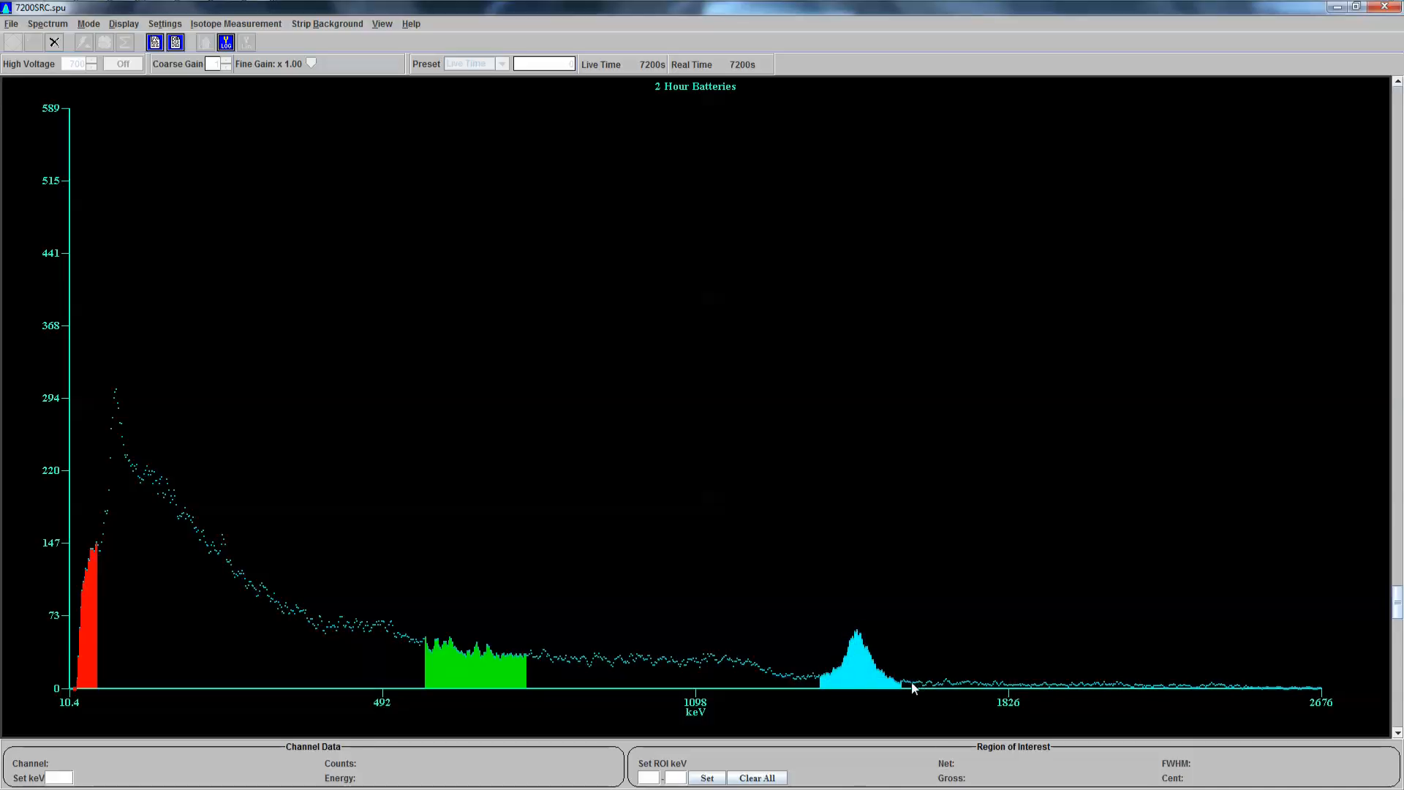
mouse_move(882, 662)
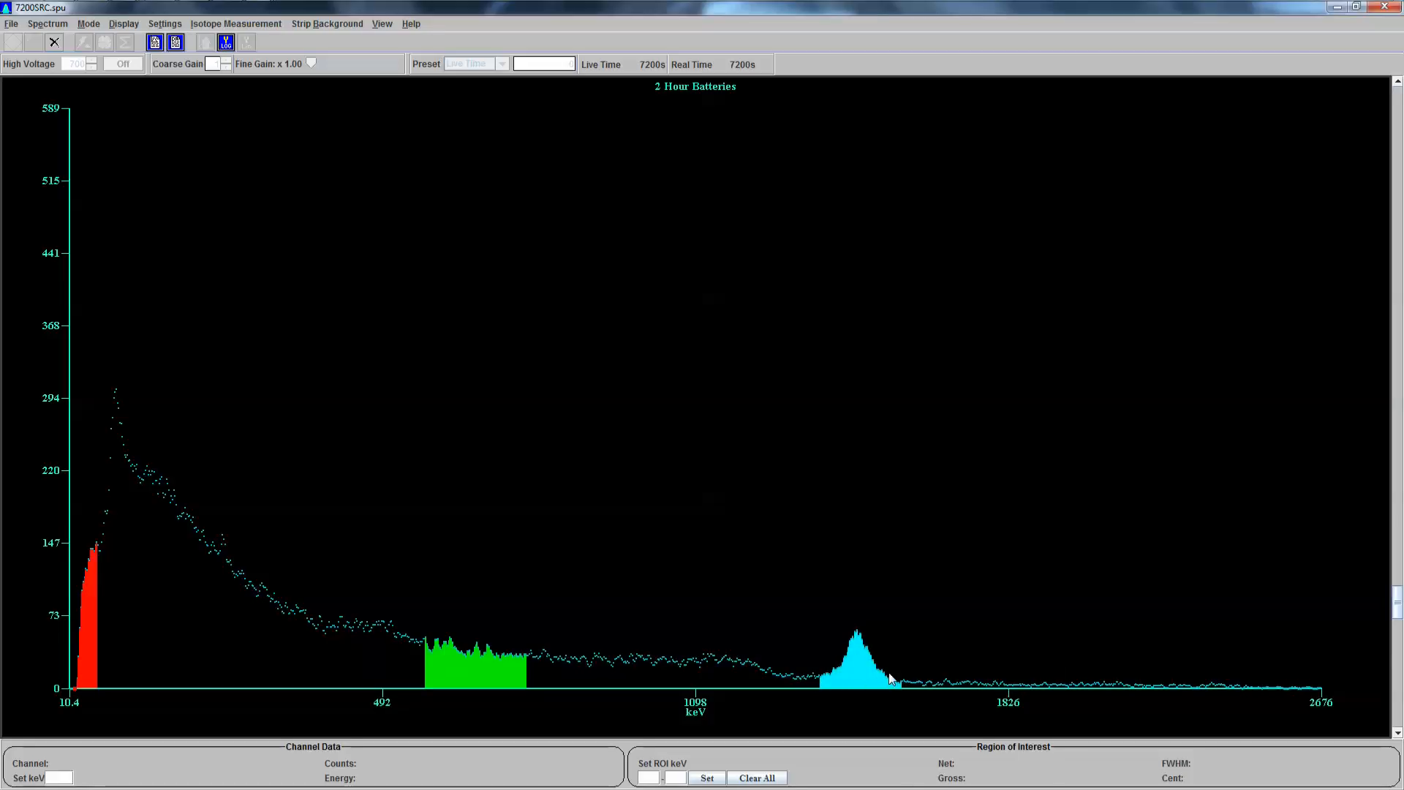
mouse_move(881, 667)
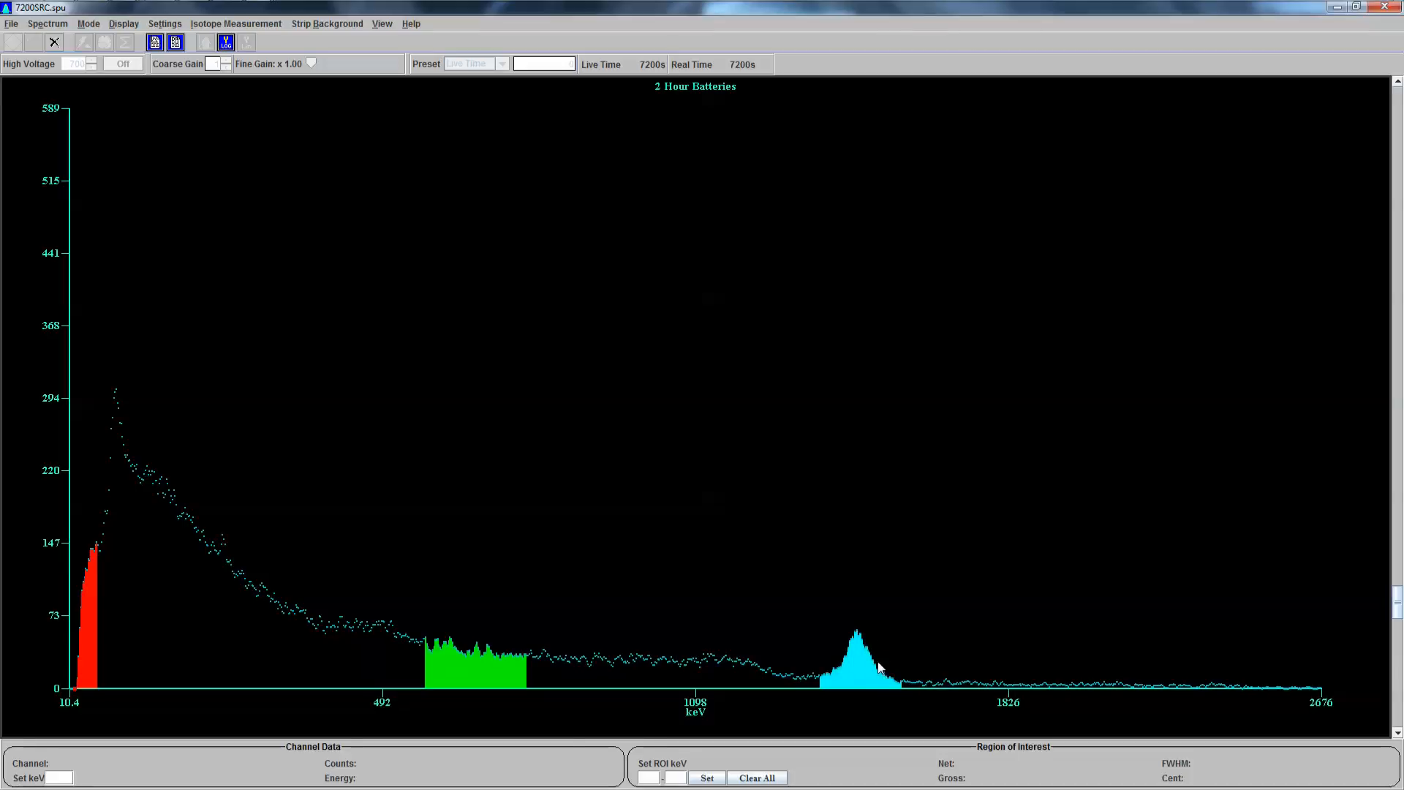
mouse_move(893, 675)
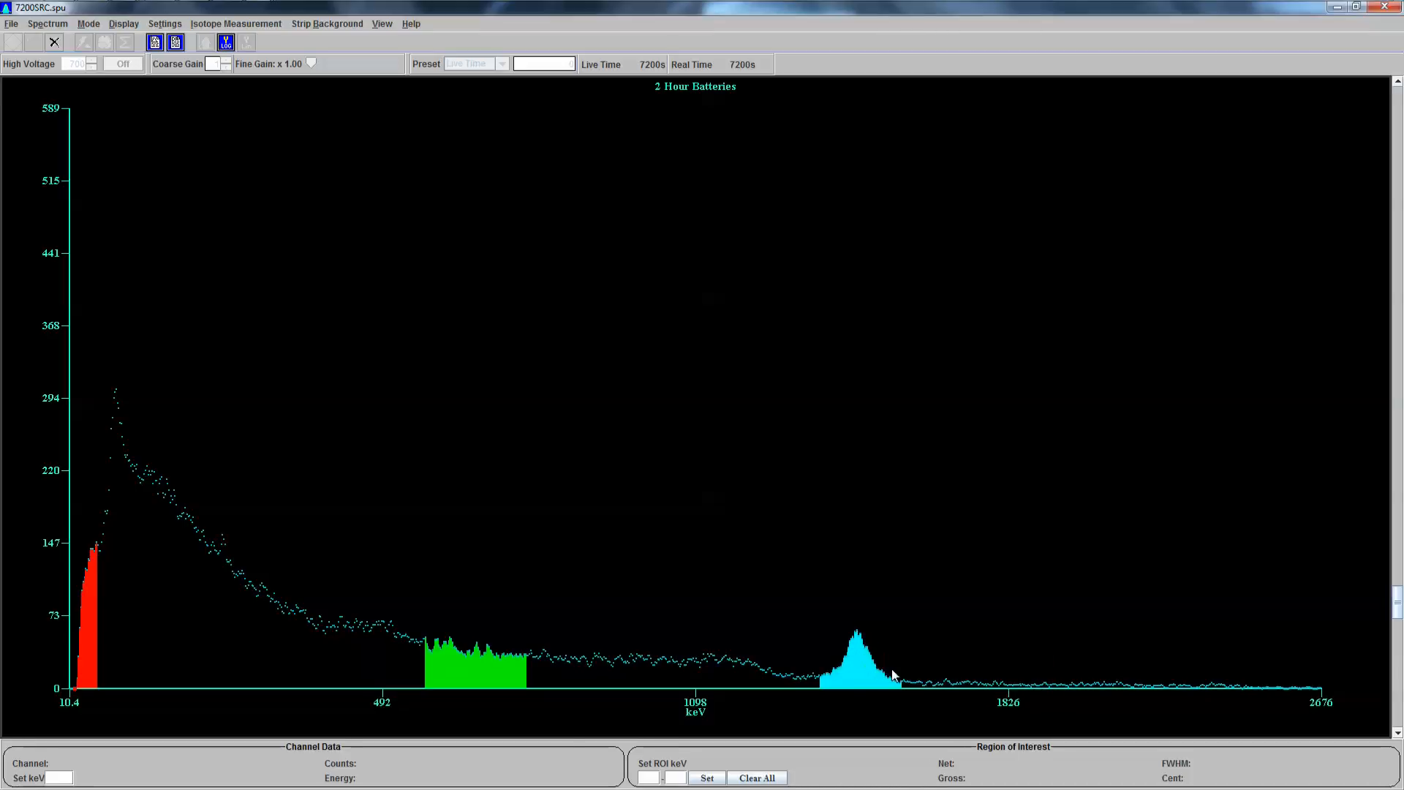
mouse_move(841, 642)
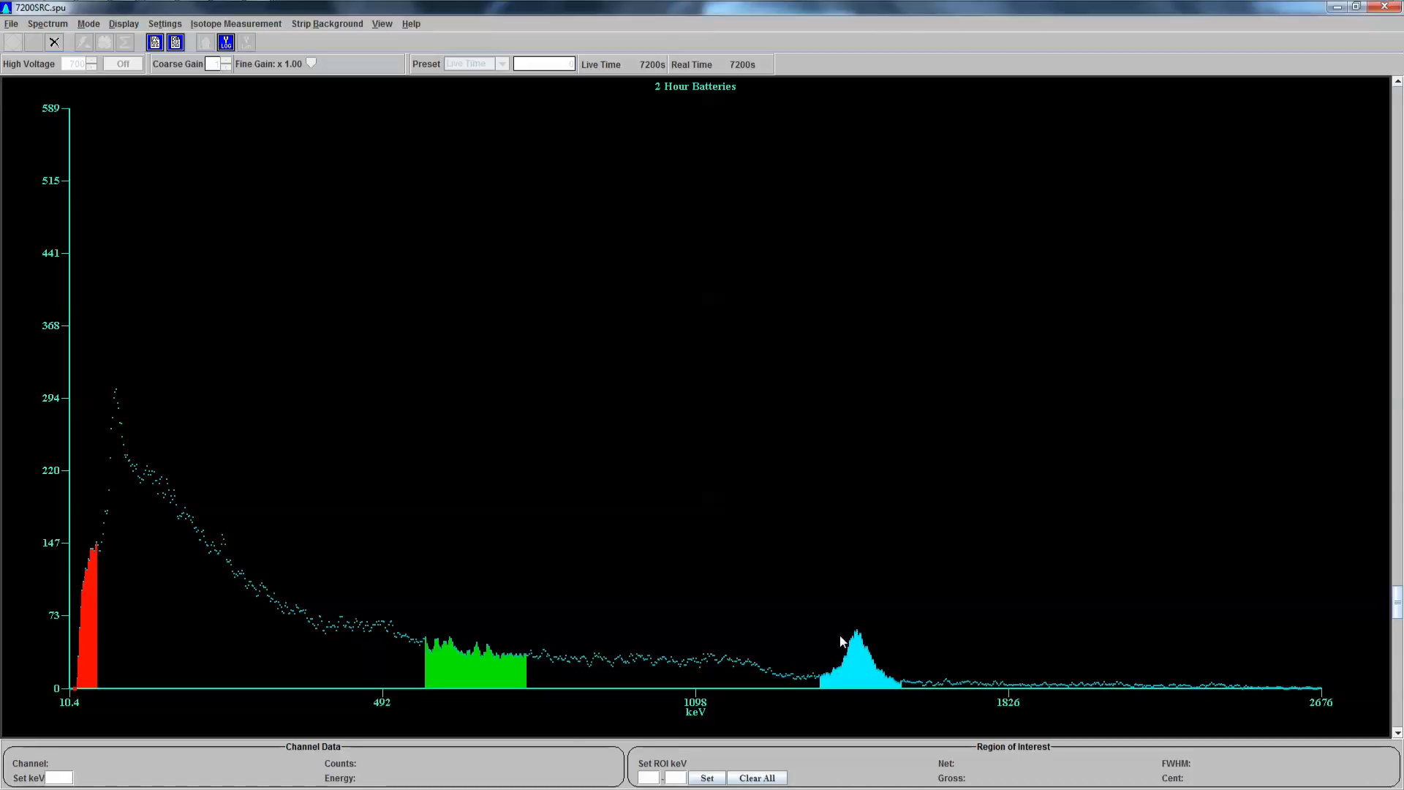
mouse_move(1108, 607)
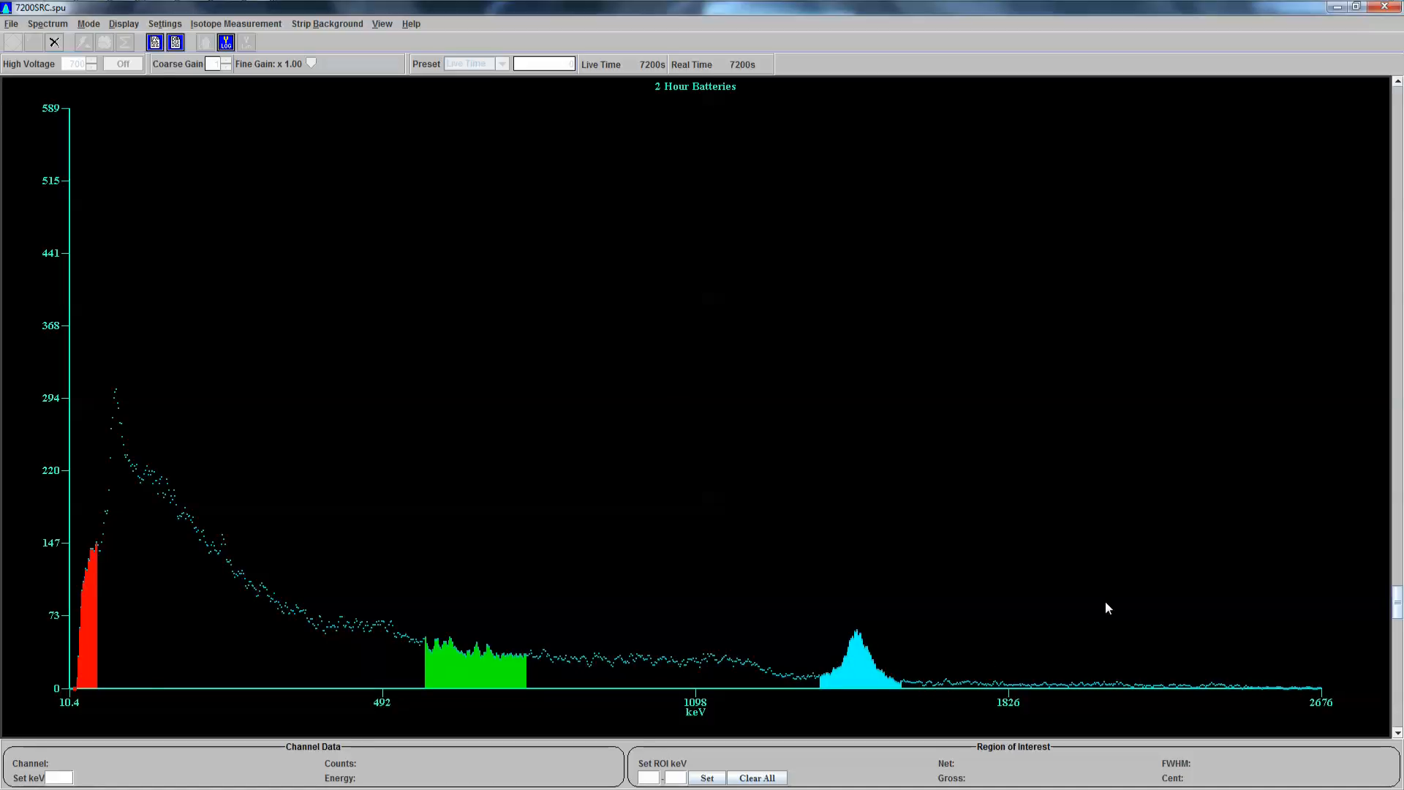
mouse_move(887, 717)
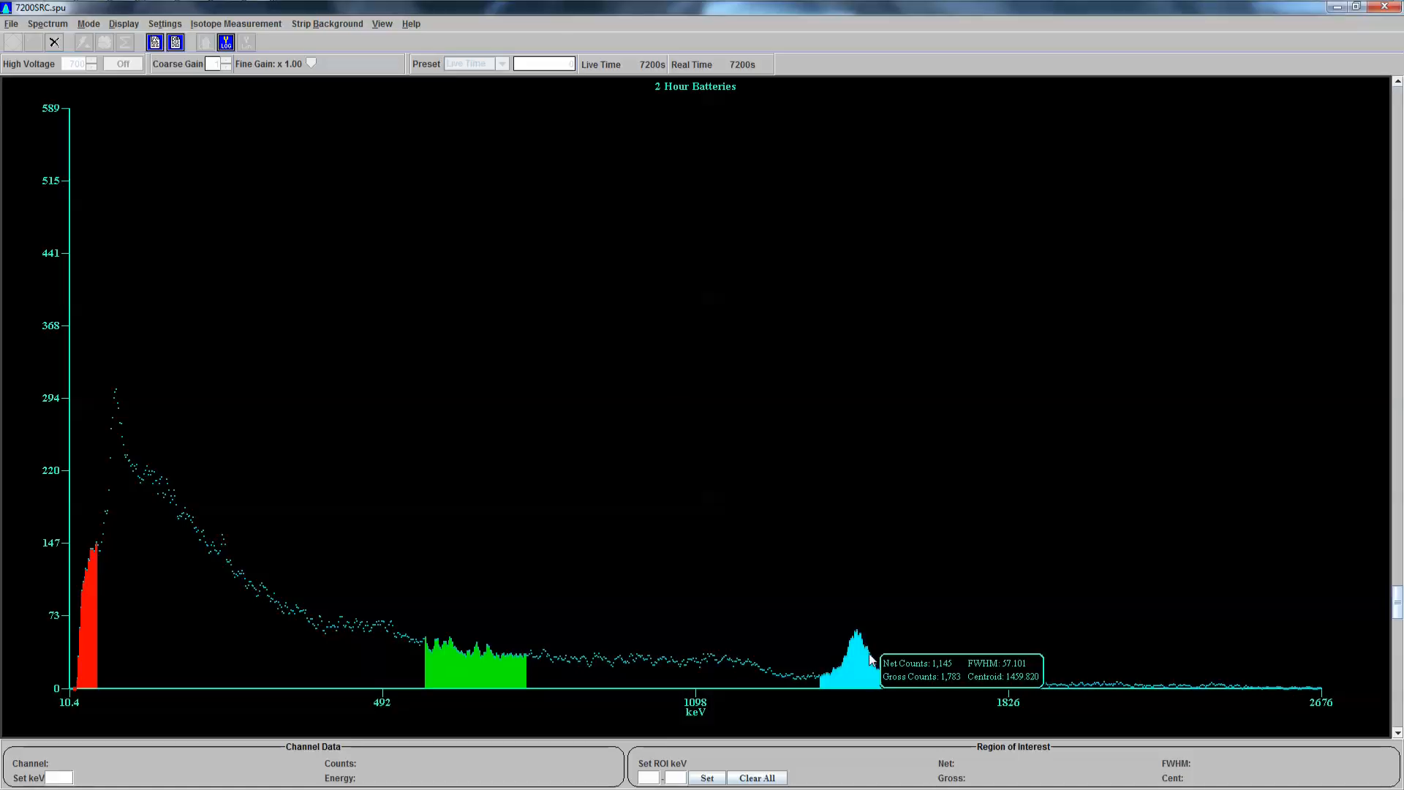
mouse_move(833, 666)
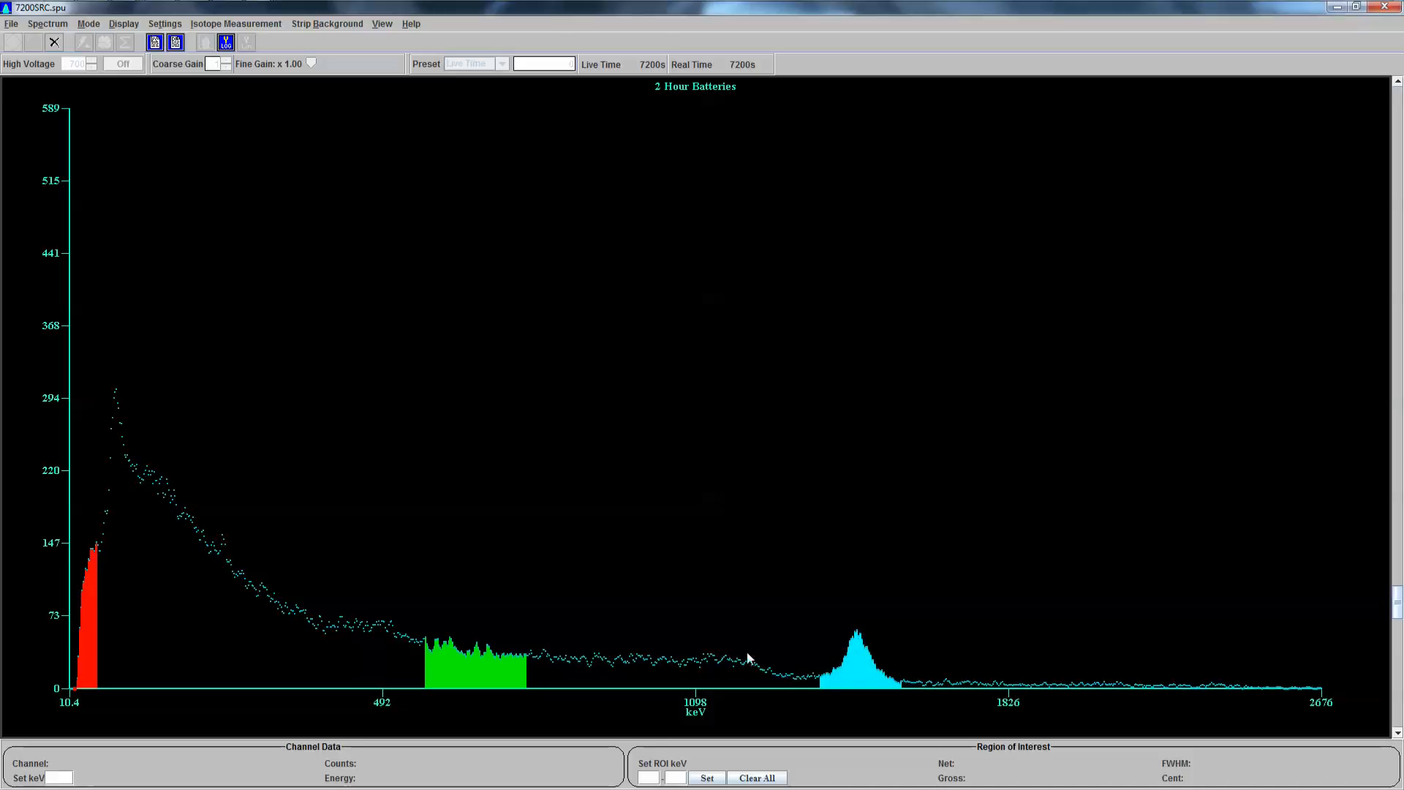
mouse_move(741, 635)
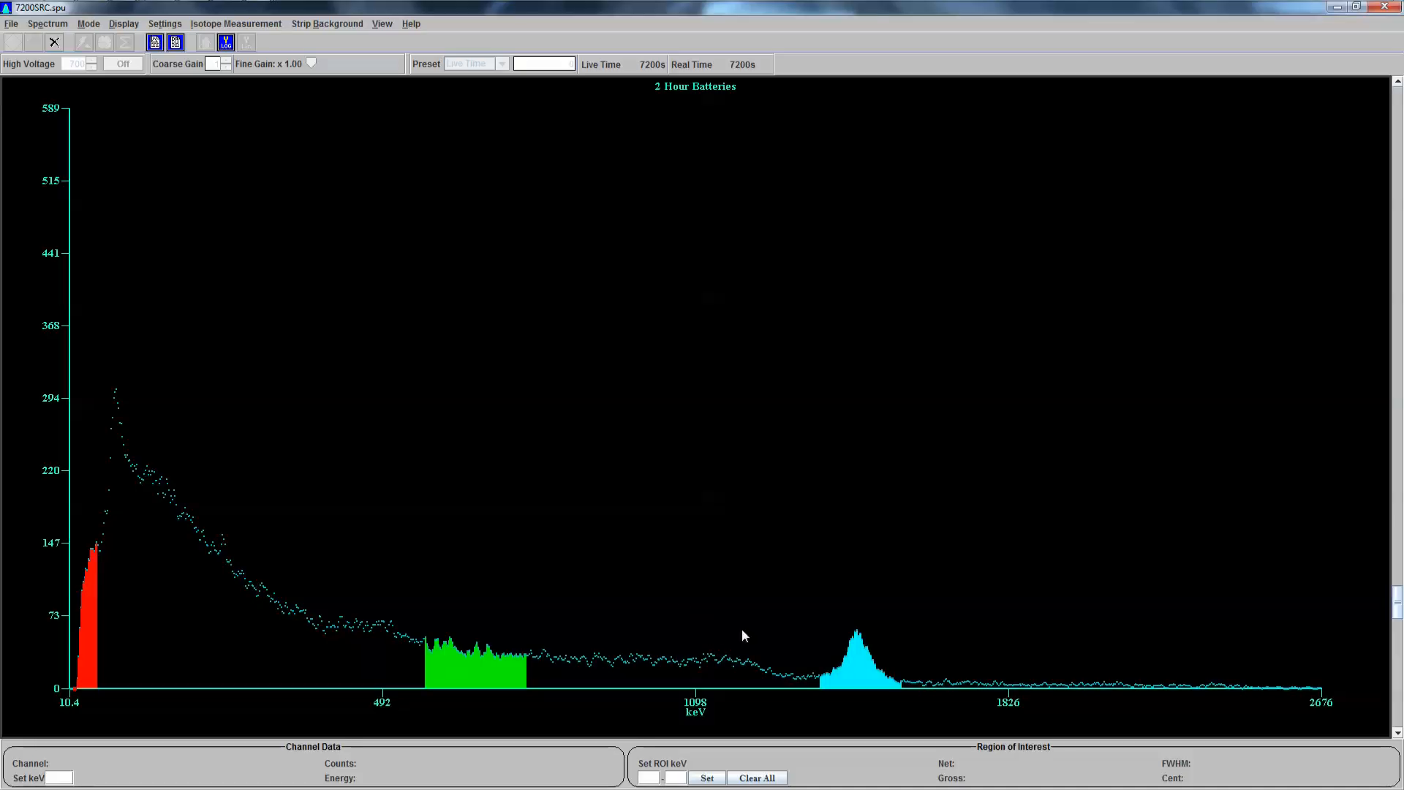
mouse_move(889, 676)
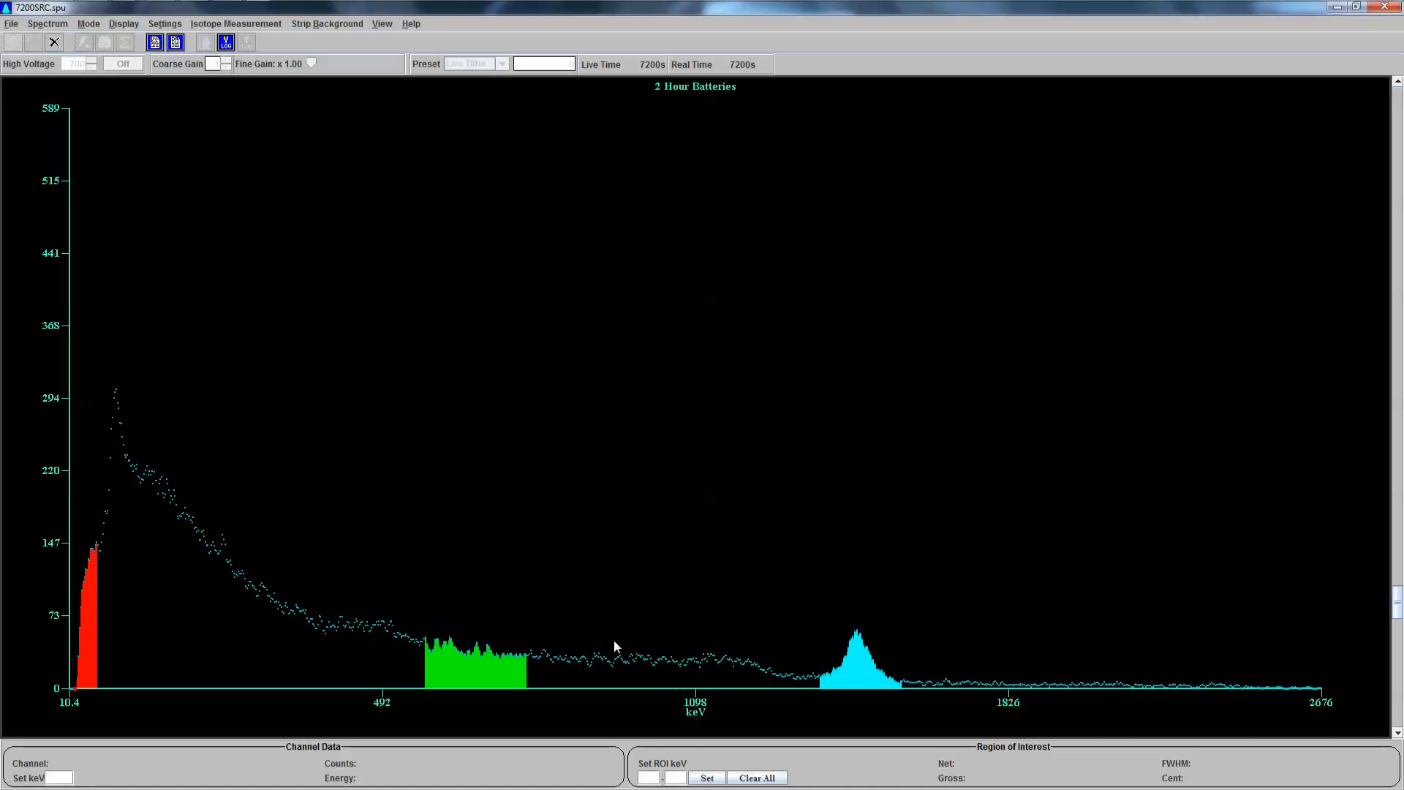
mouse_move(637, 640)
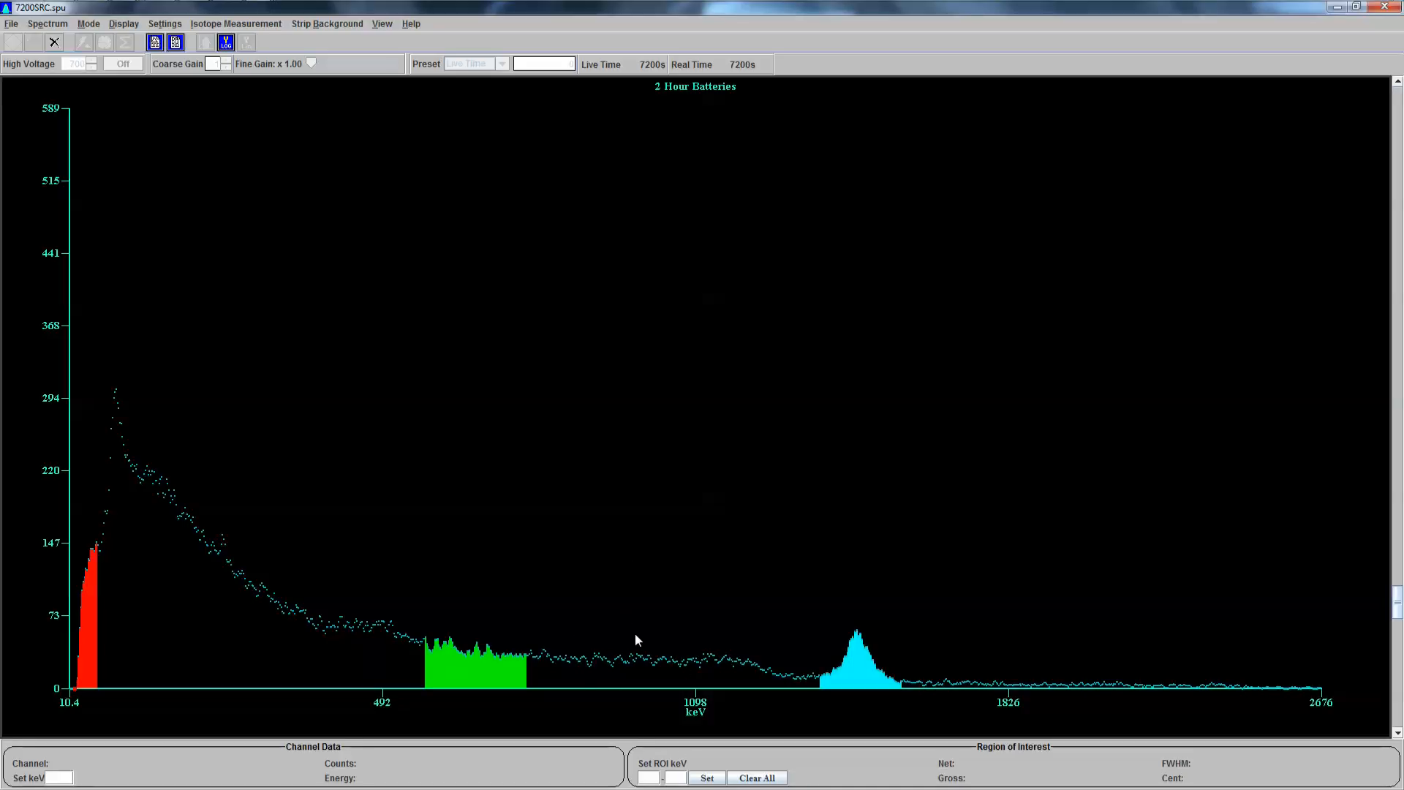
mouse_move(616, 636)
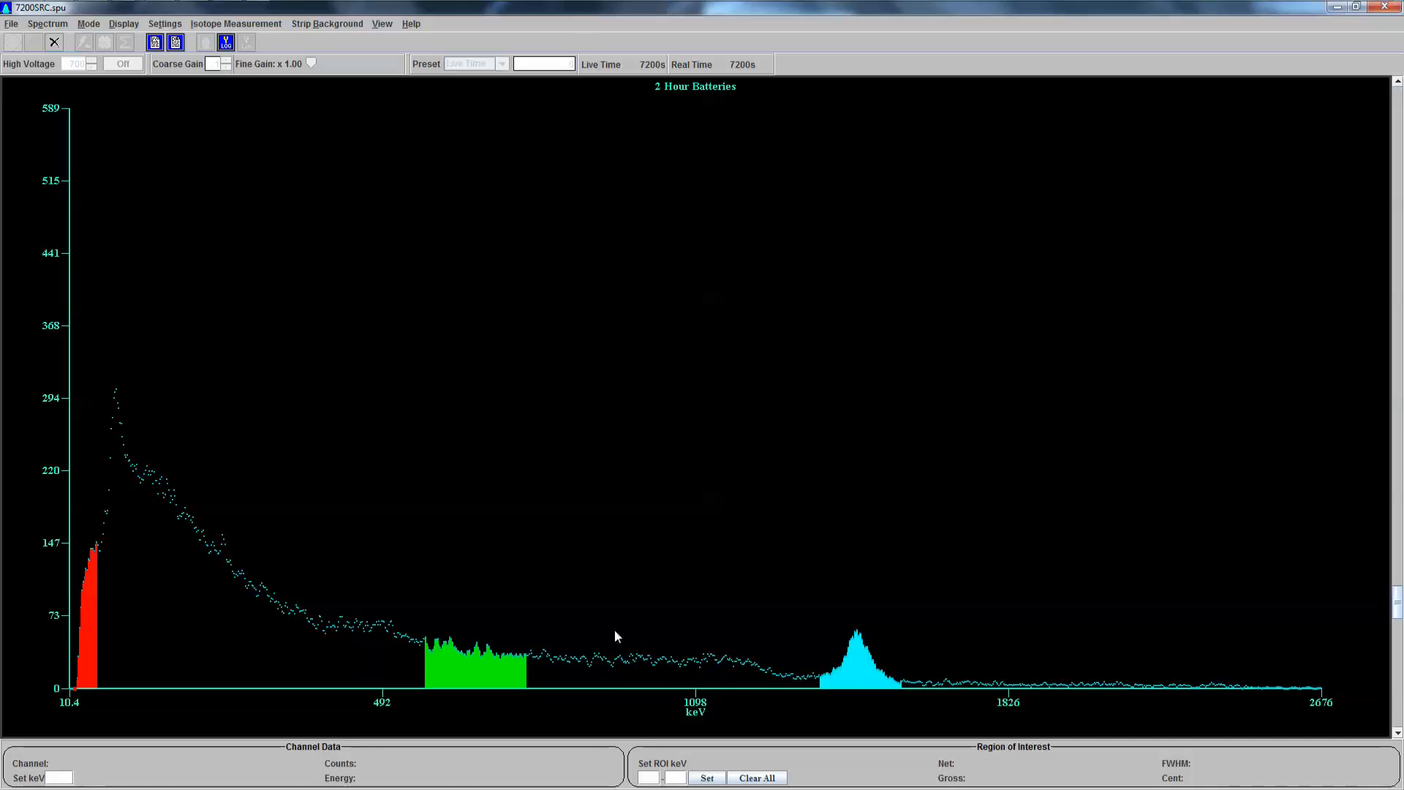
mouse_move(863, 634)
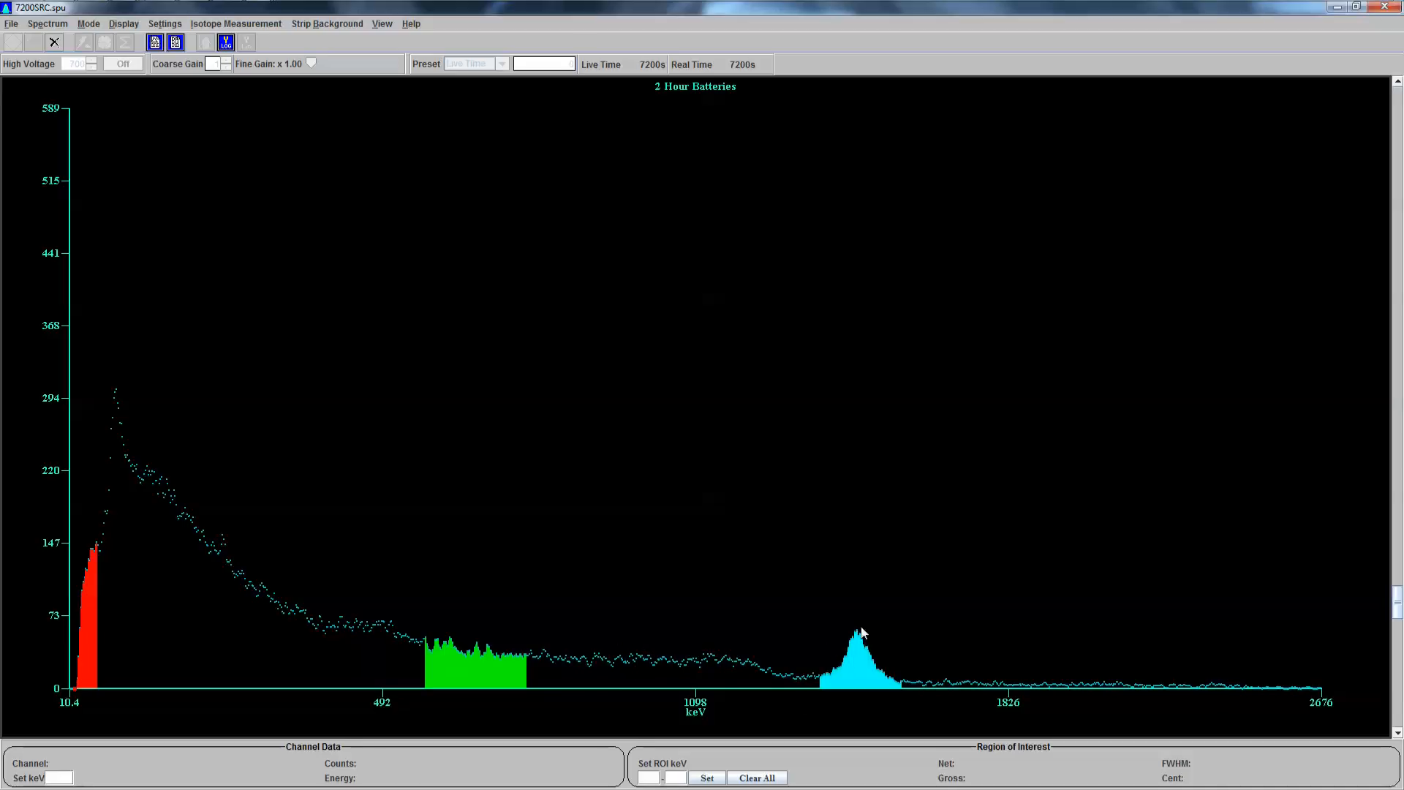
- Switch back to the Spectrum Techniques window showing the 2 Hour Batteries spectrum
key(Alt+Tab)
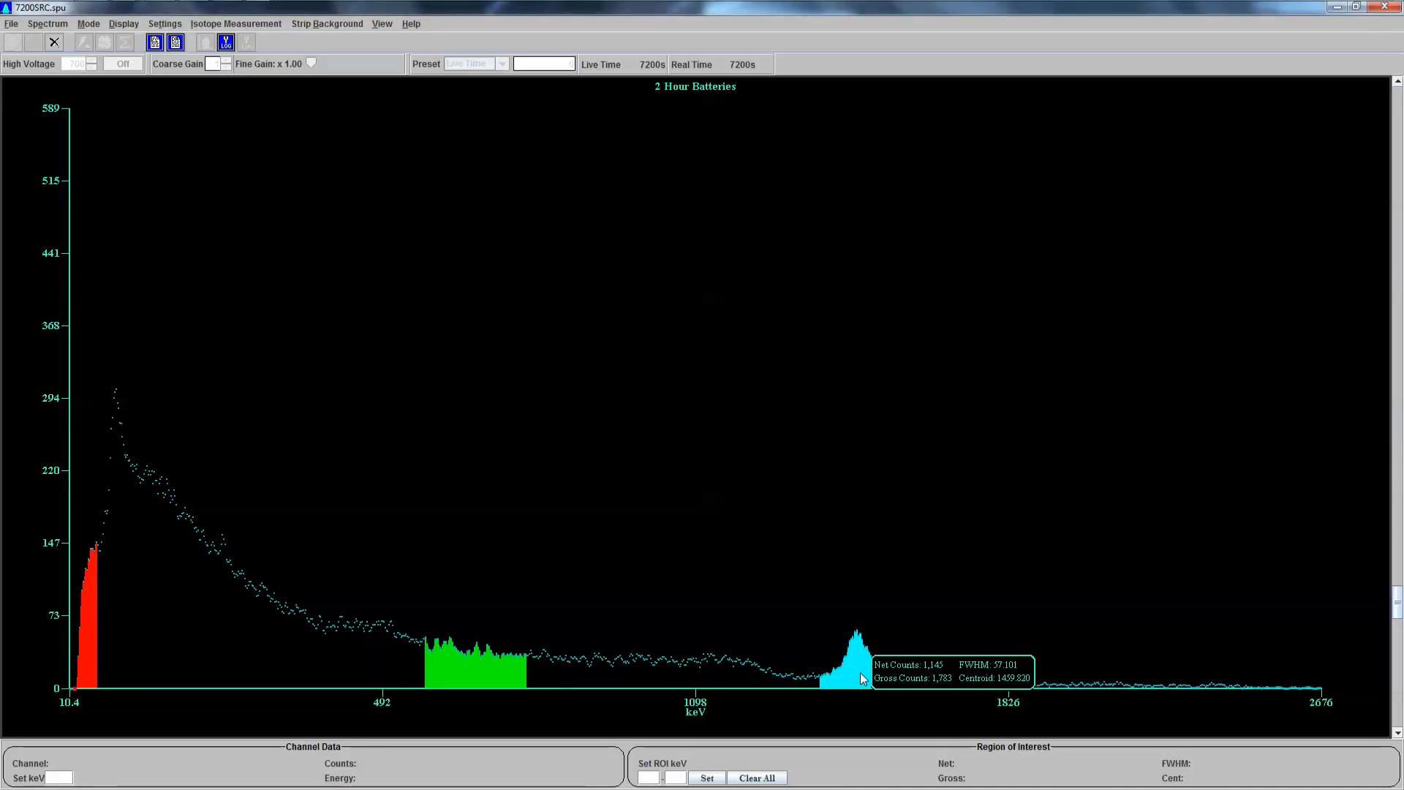
mouse_move(905, 690)
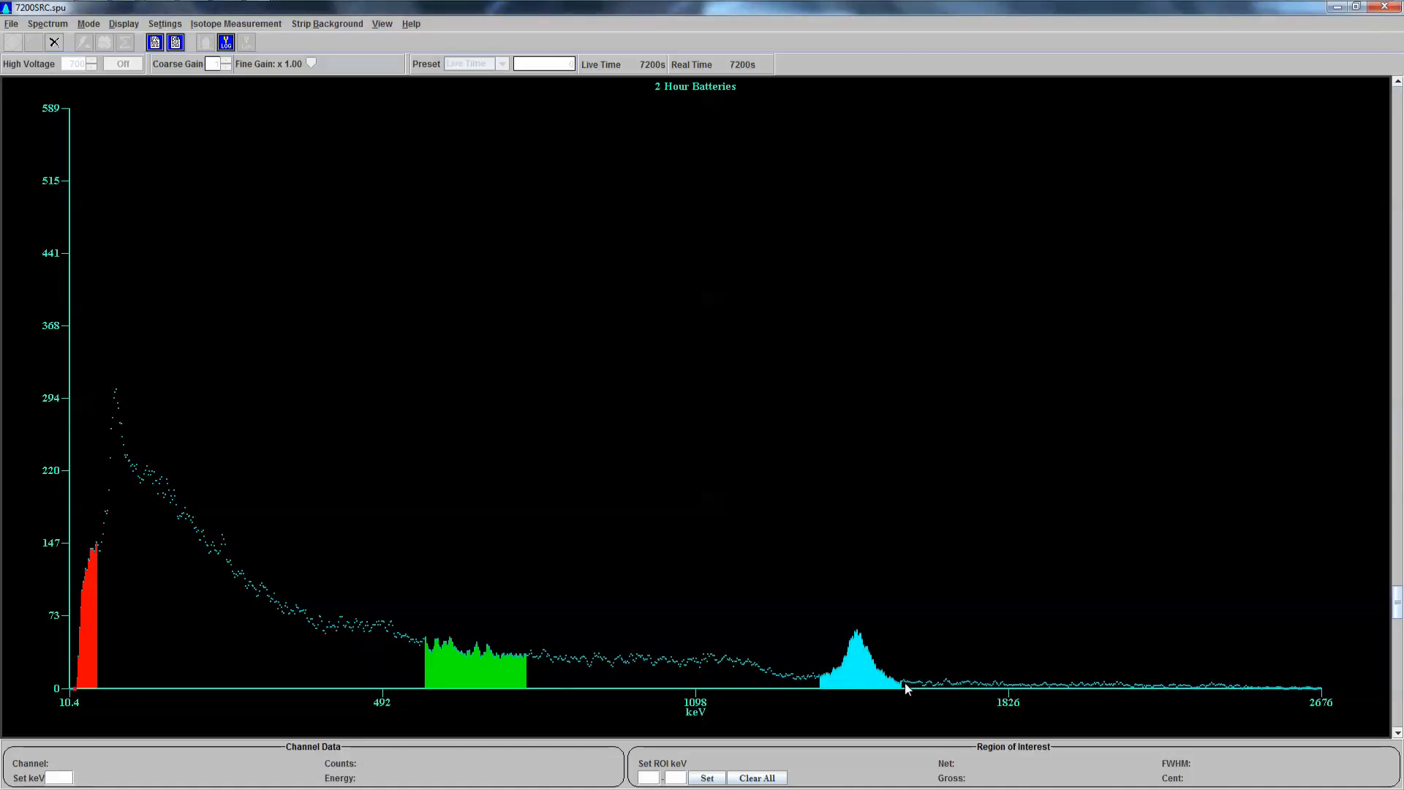
mouse_move(892, 636)
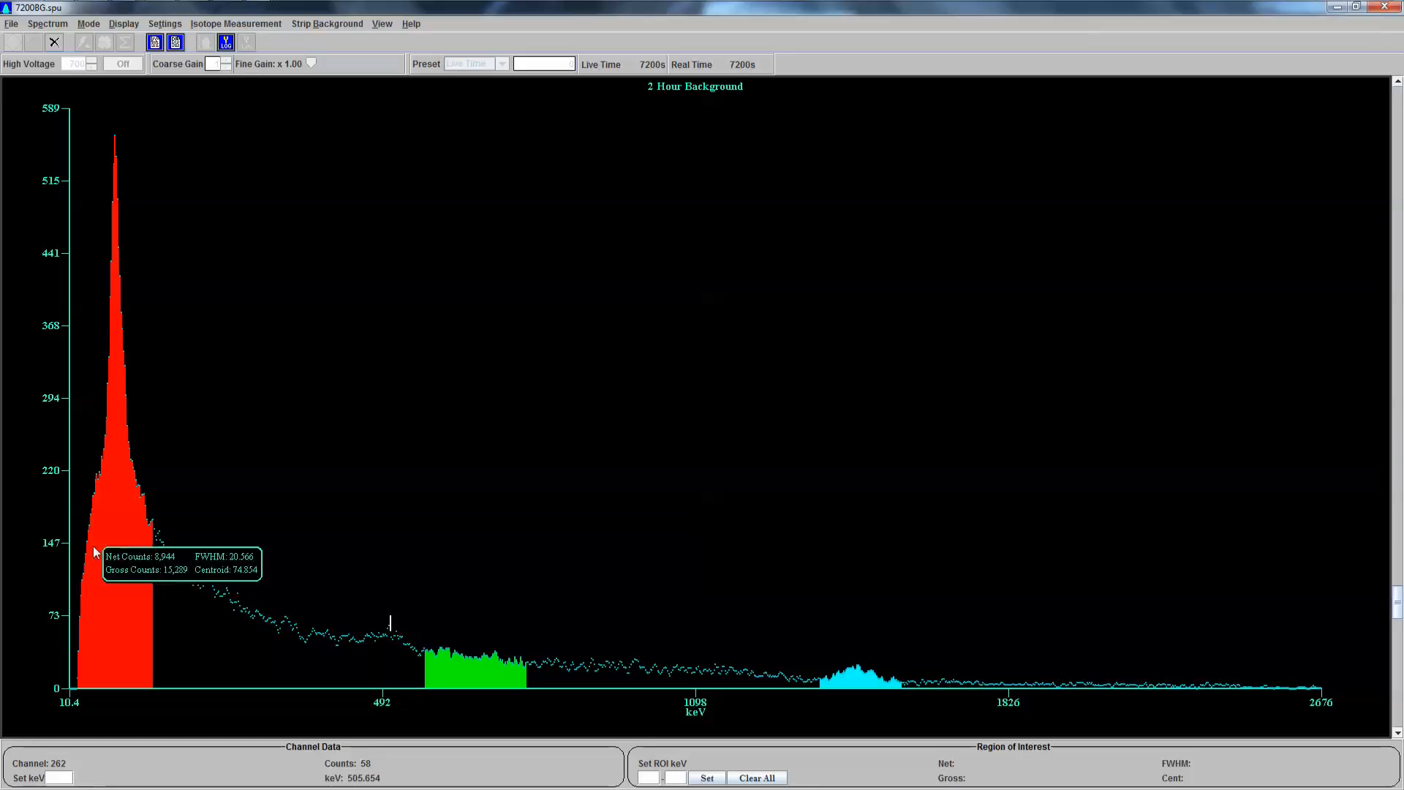
mouse_move(145, 141)
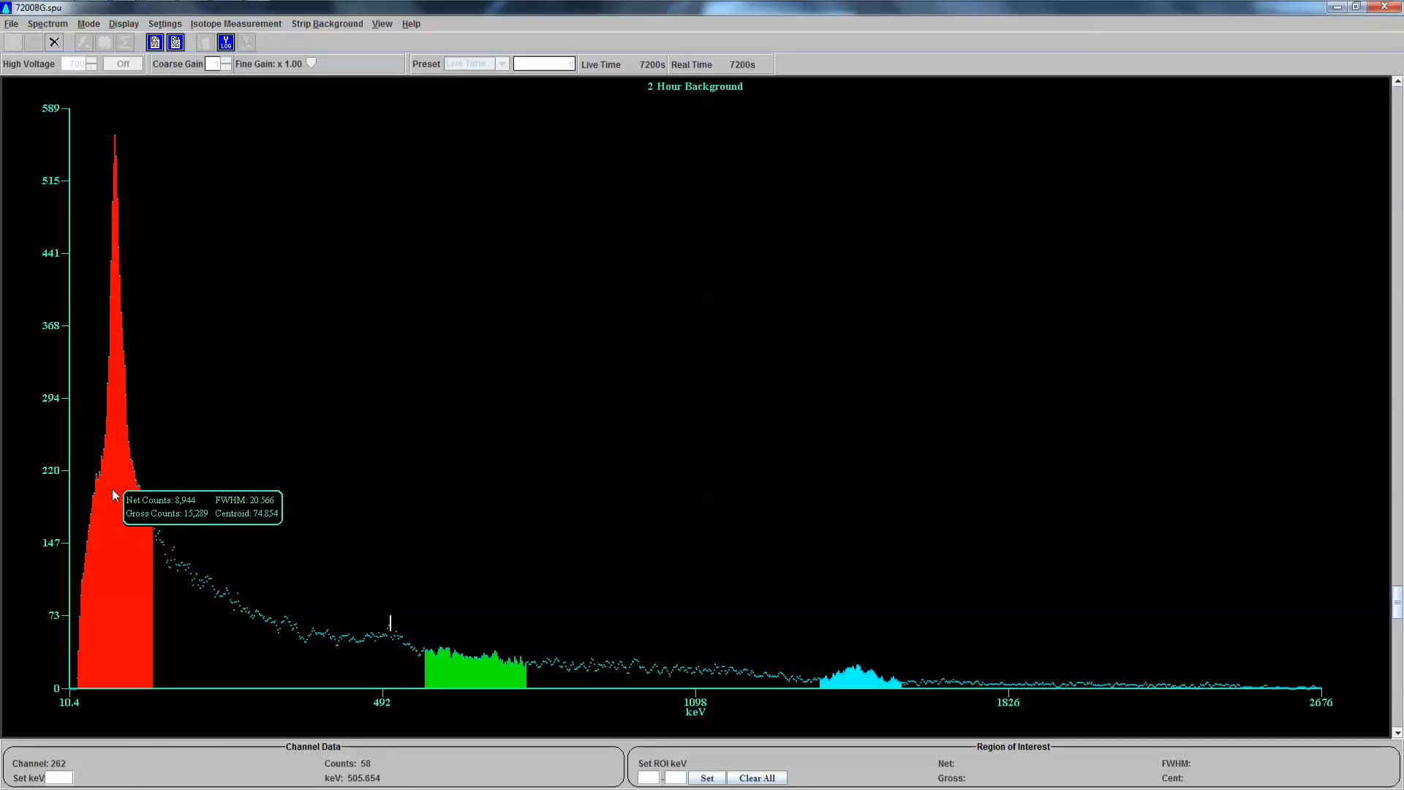
mouse_move(109, 188)
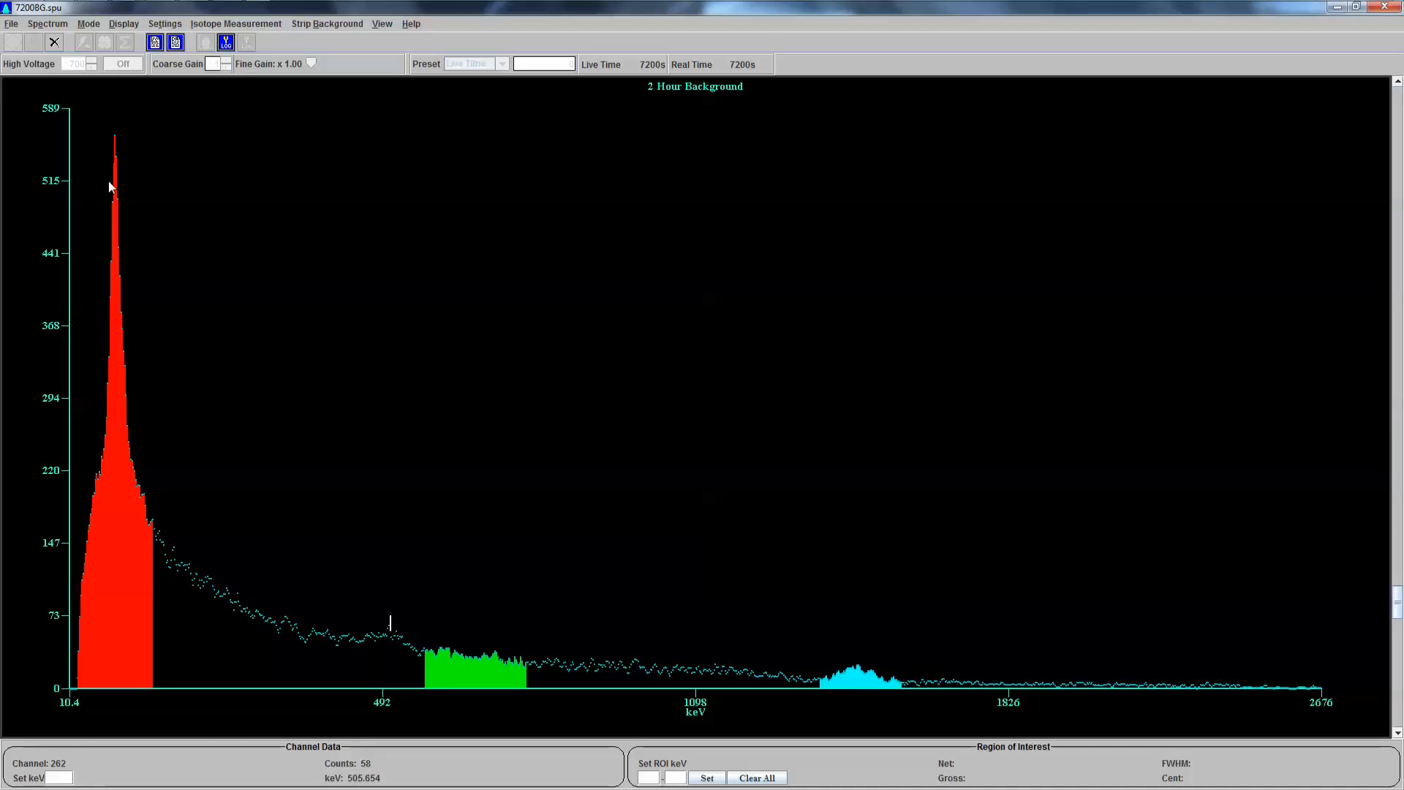
mouse_move(121, 517)
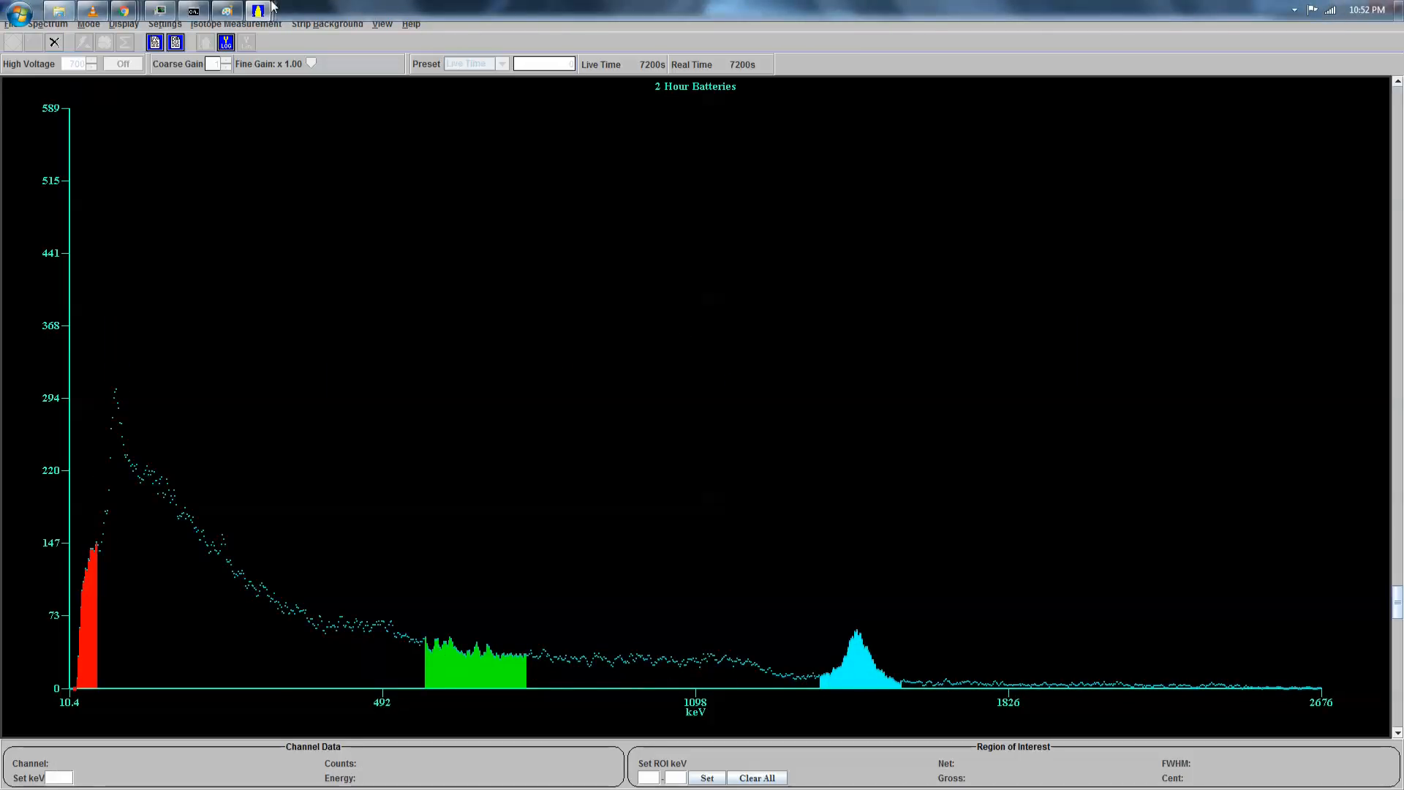
- Apply Strip Background to show the batteries-minus-background spectrum
click(258, 9)
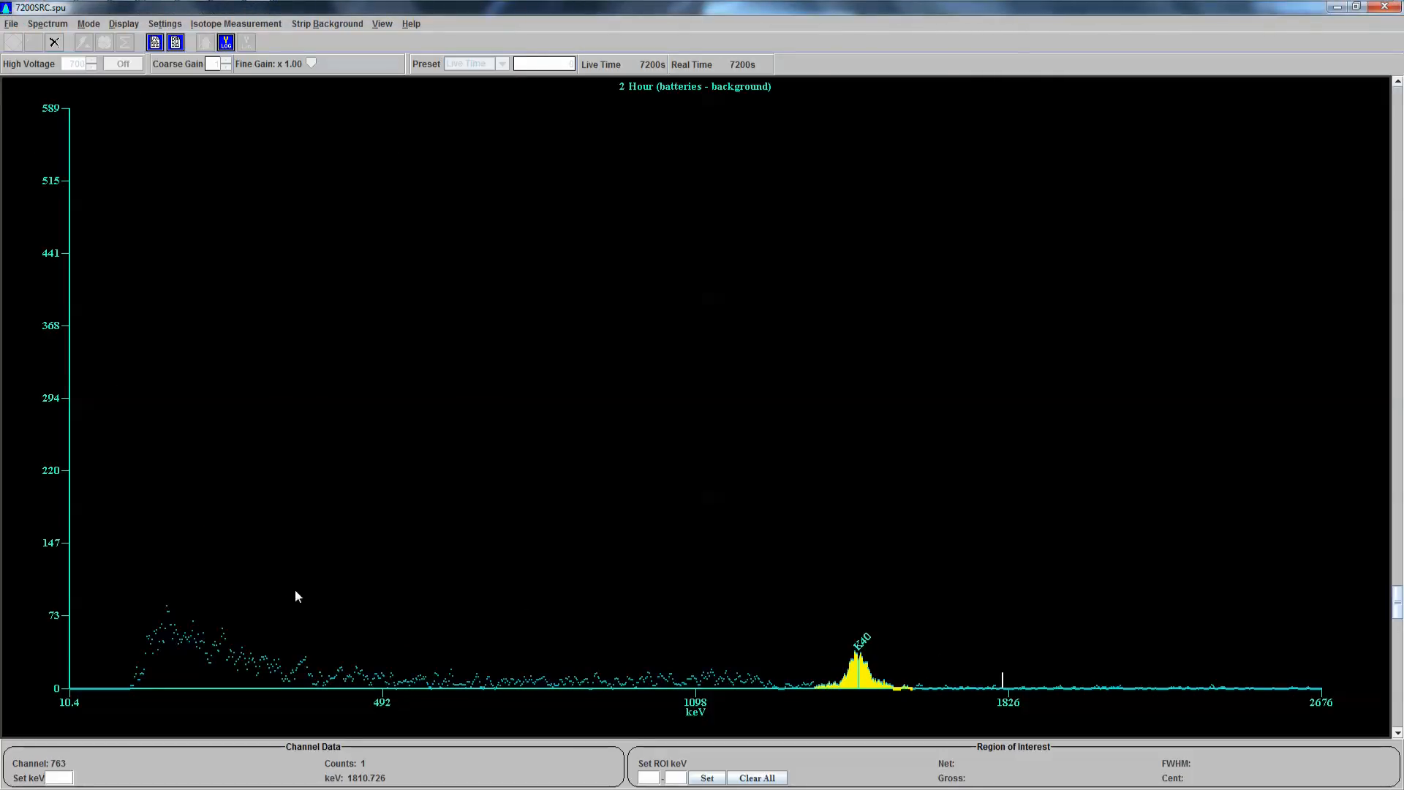
mouse_move(898, 677)
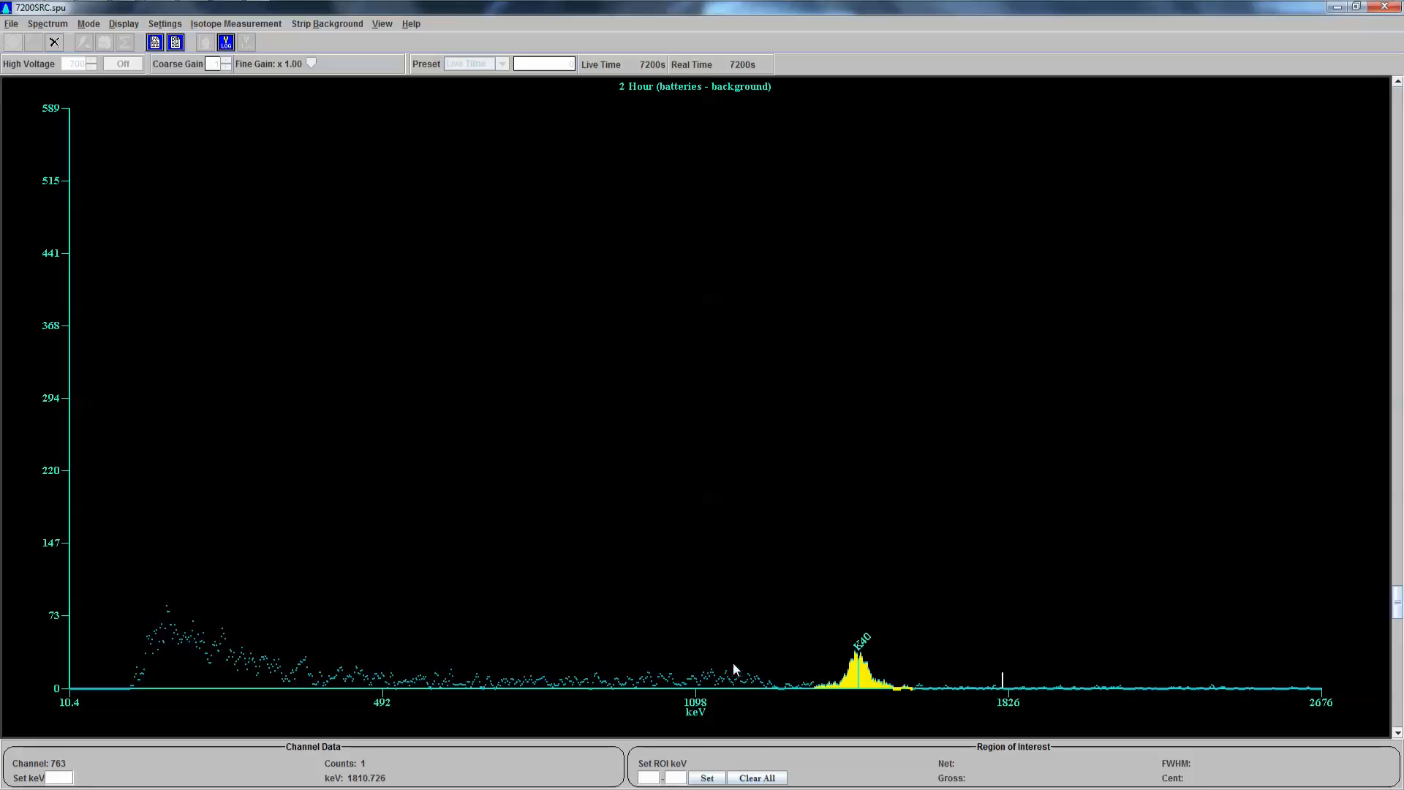
mouse_move(164, 637)
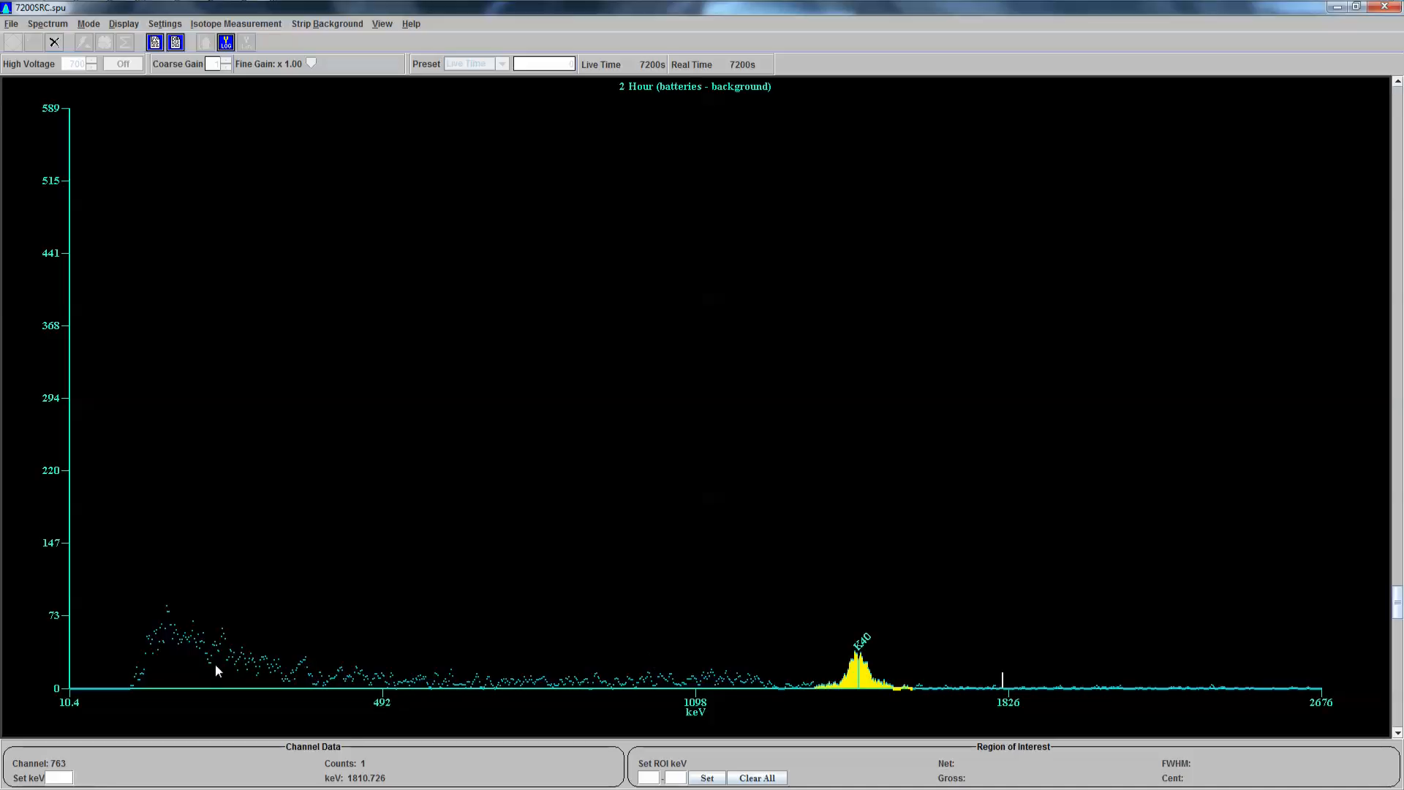
mouse_move(903, 678)
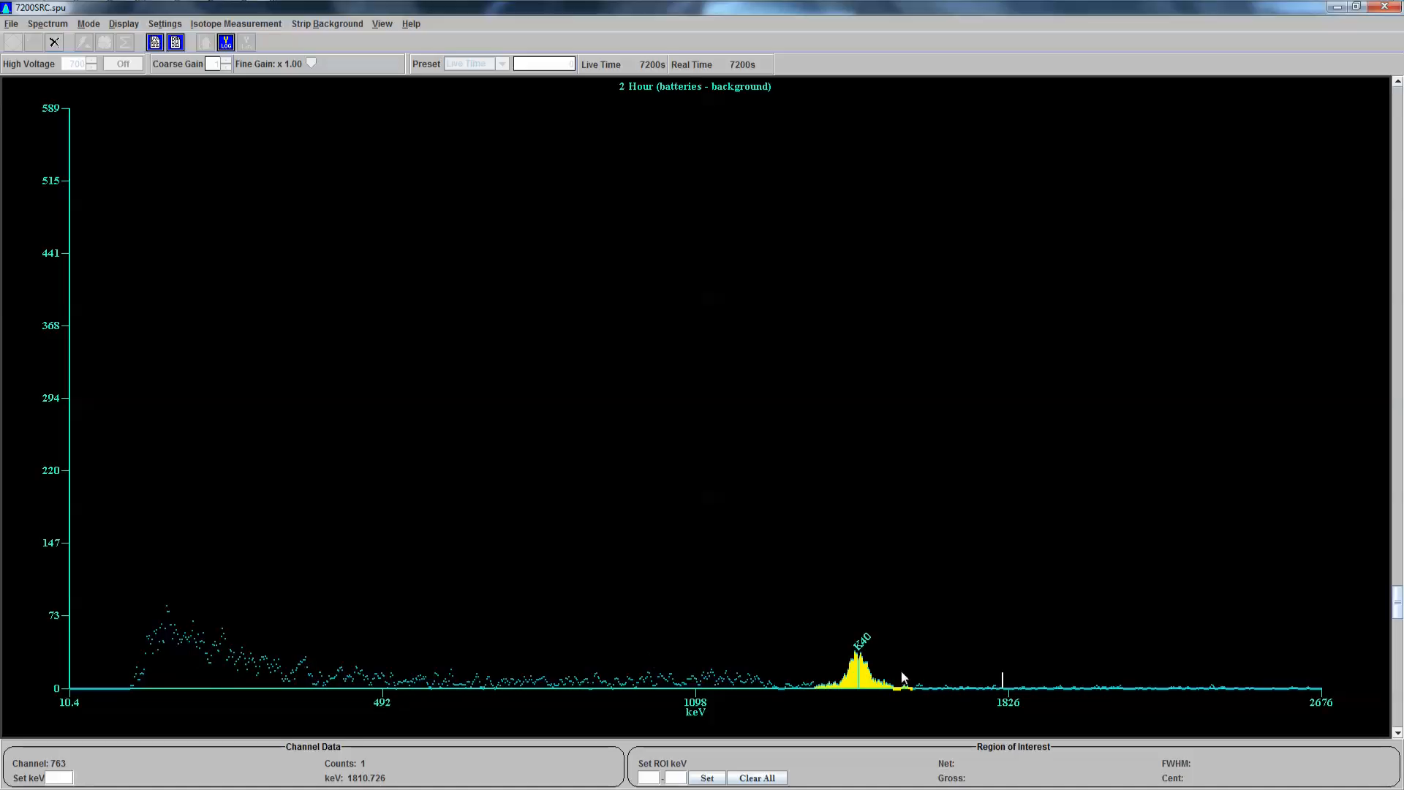
mouse_move(765, 708)
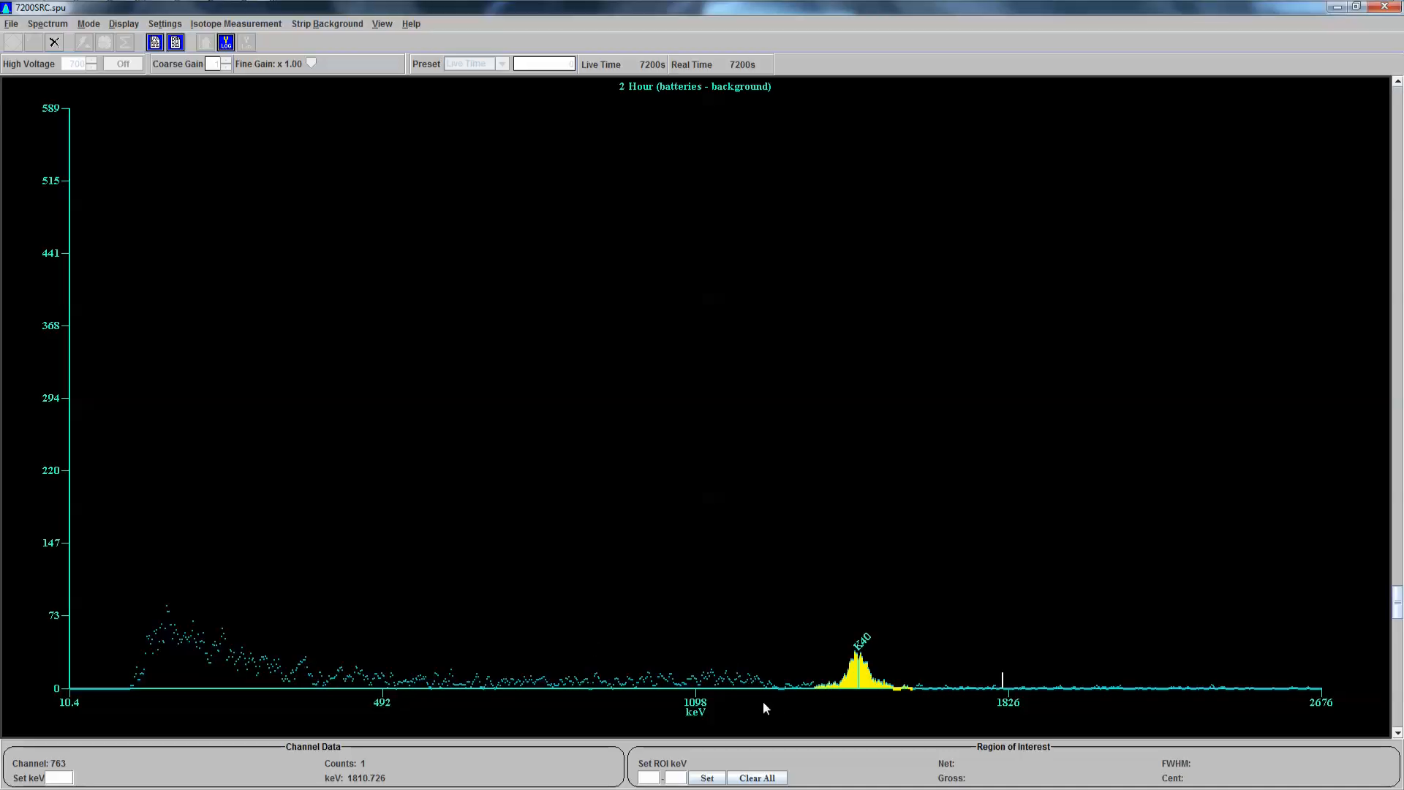
mouse_move(904, 643)
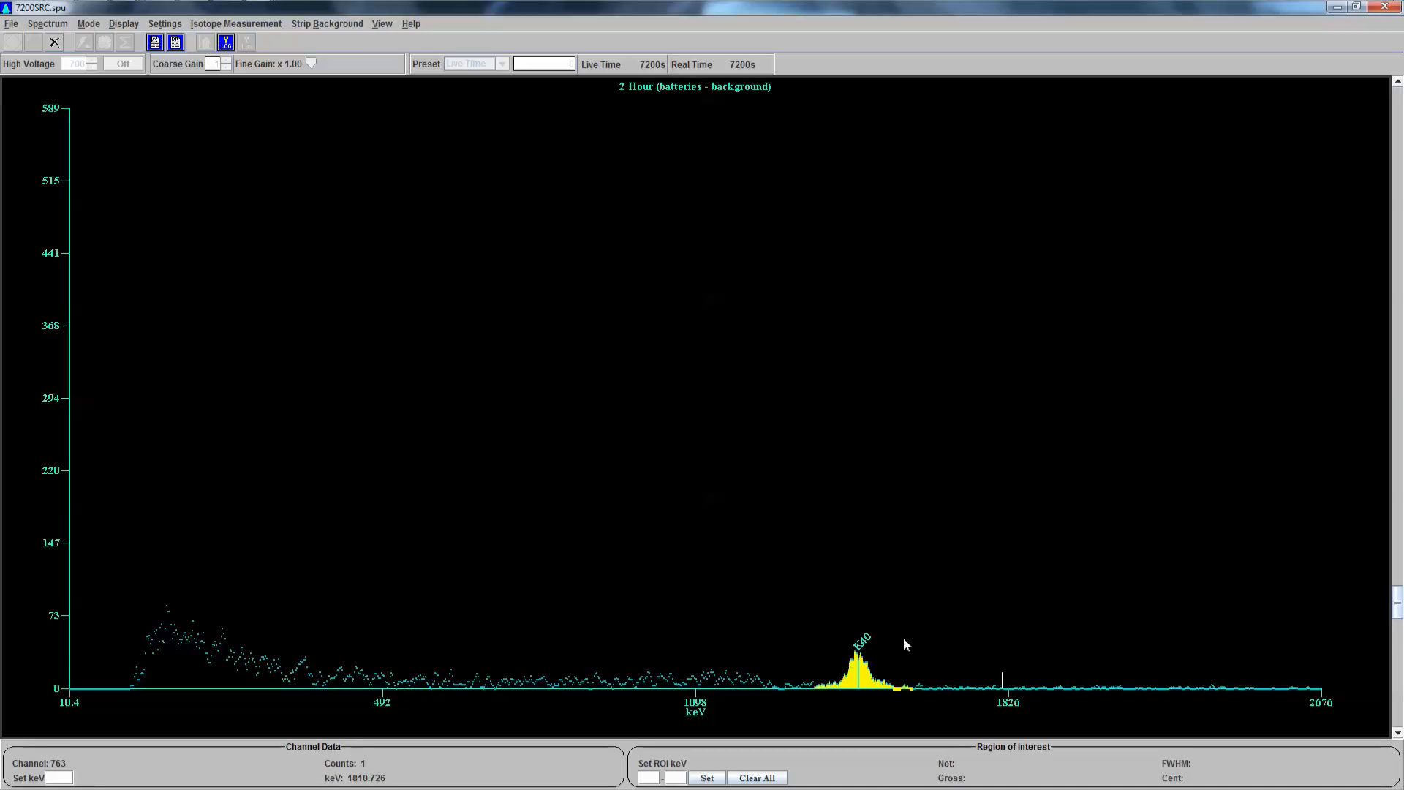
mouse_move(974, 643)
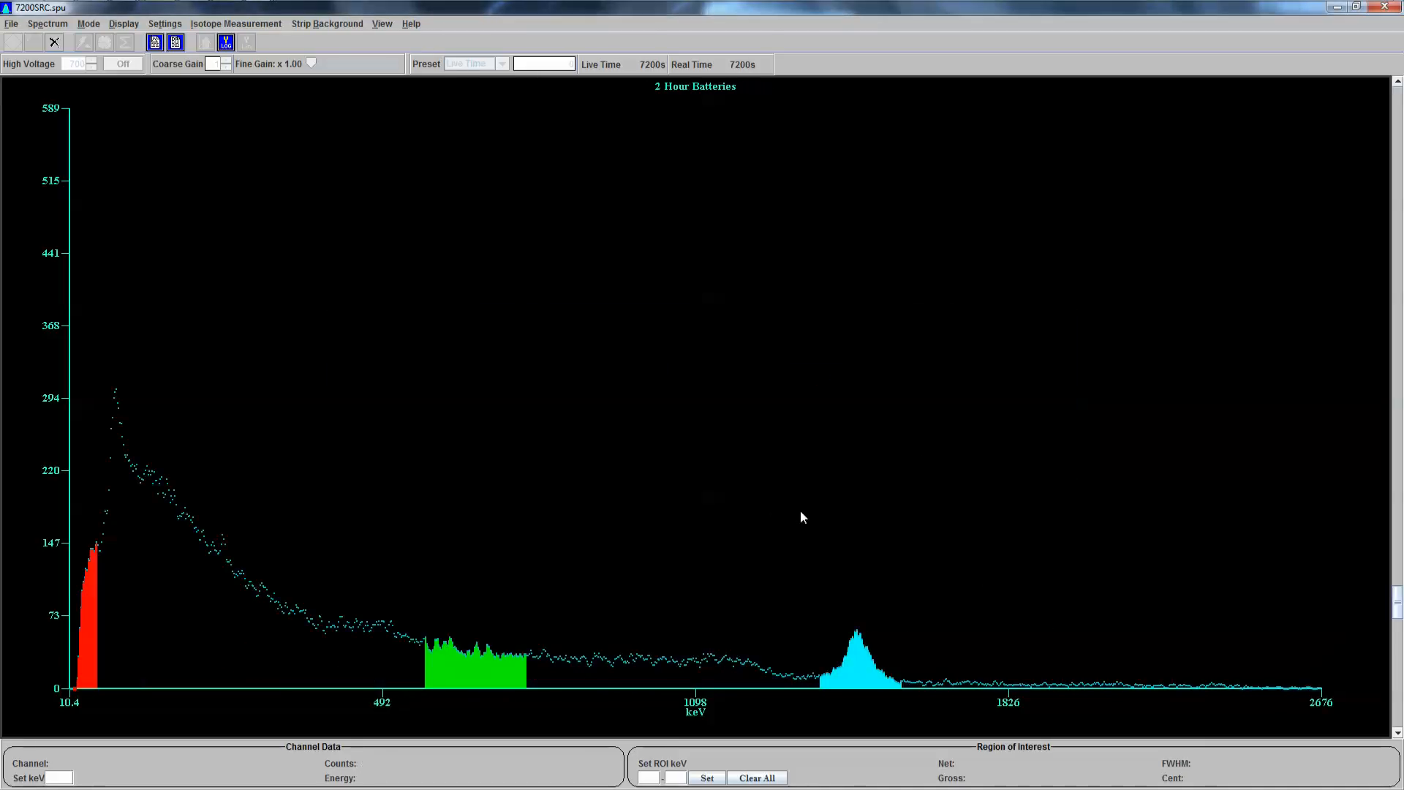
mouse_move(824, 602)
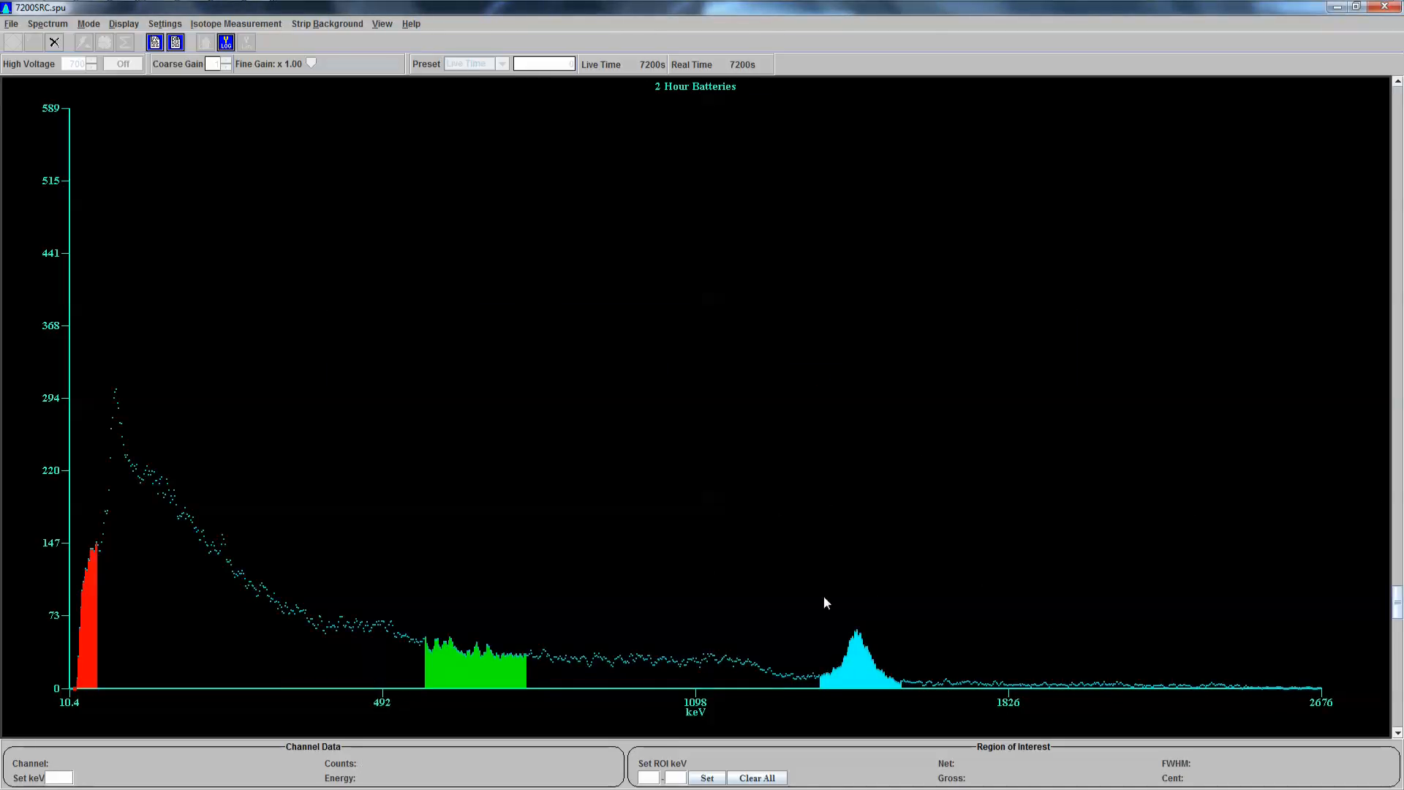
mouse_move(1073, 631)
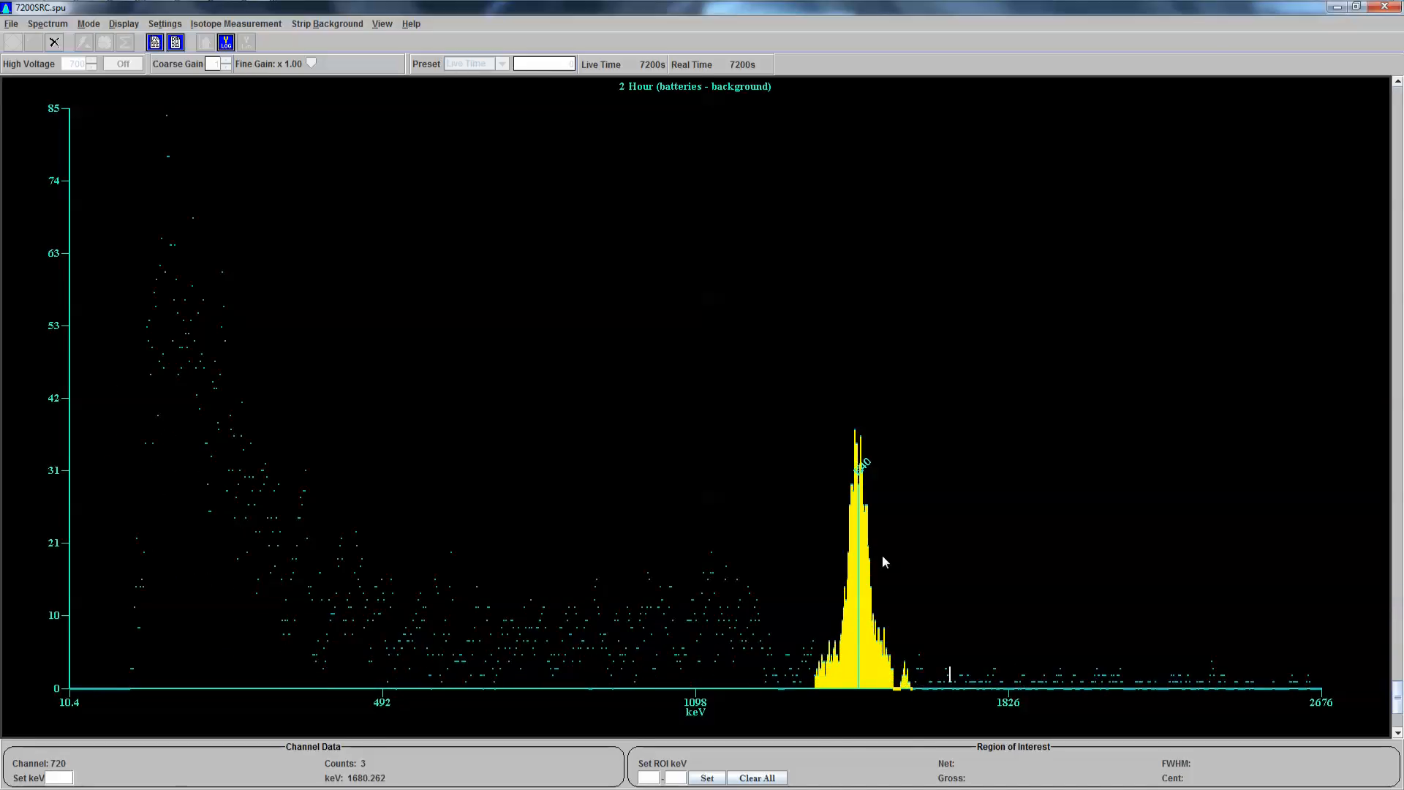
- Browse the Spectrum menu commands
click(47, 23)
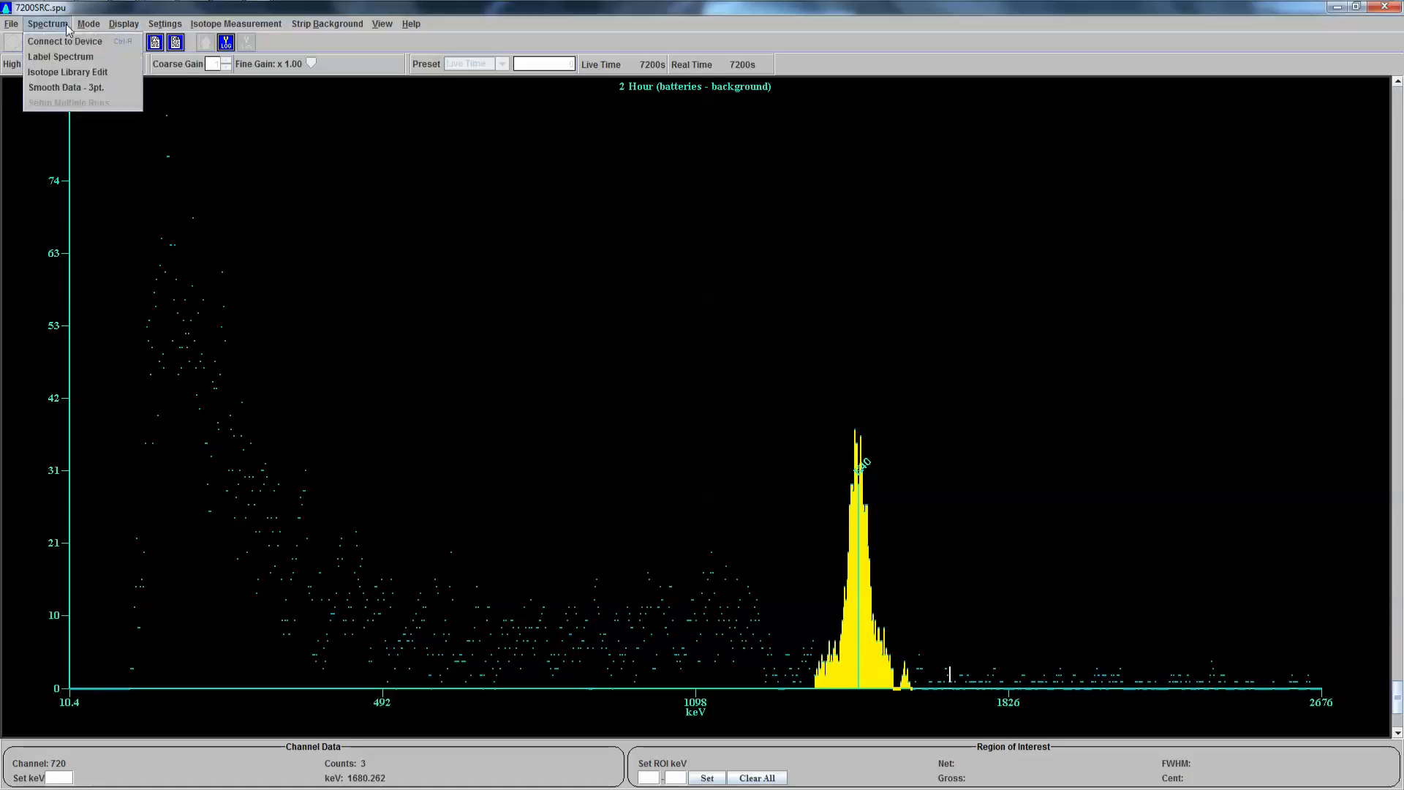
mouse_move(63, 87)
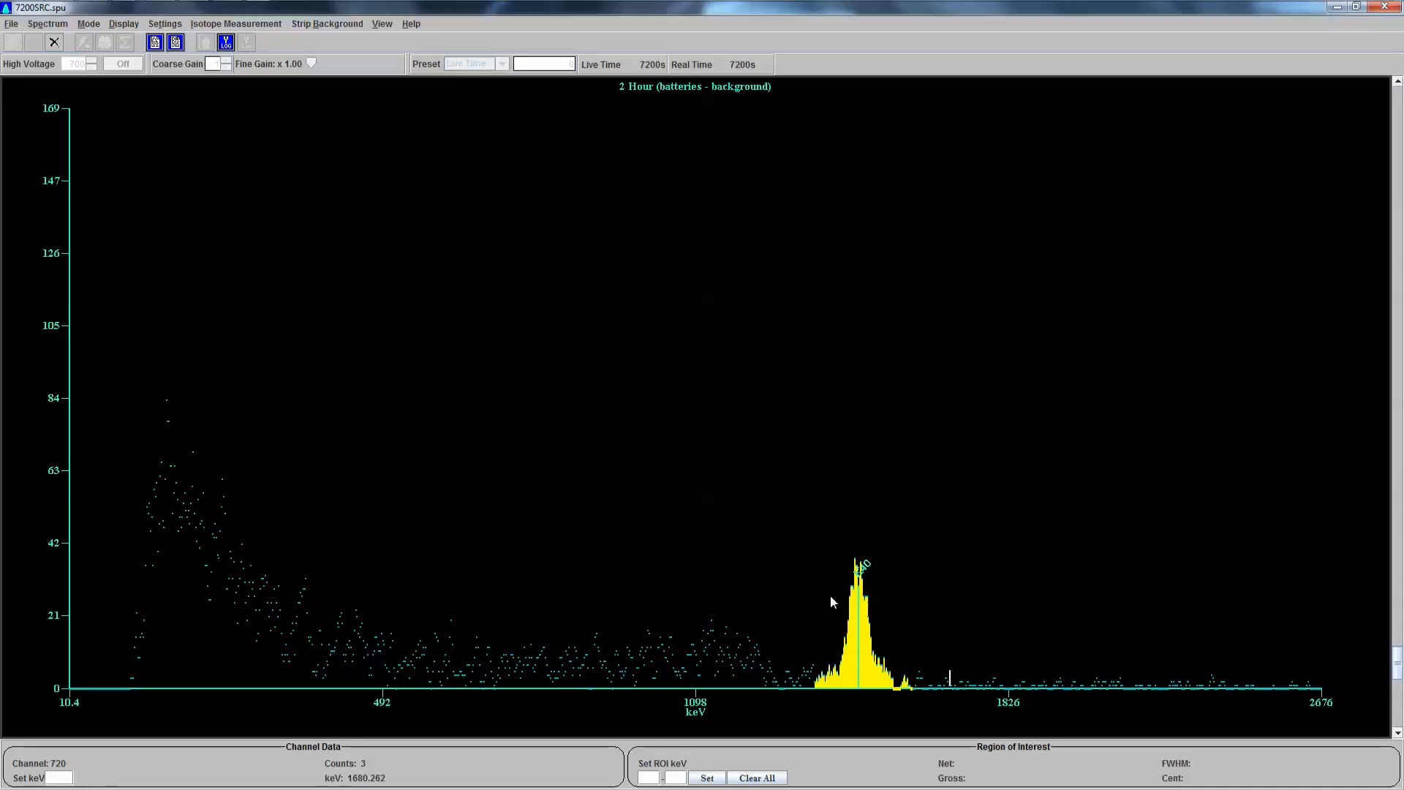
mouse_move(841, 594)
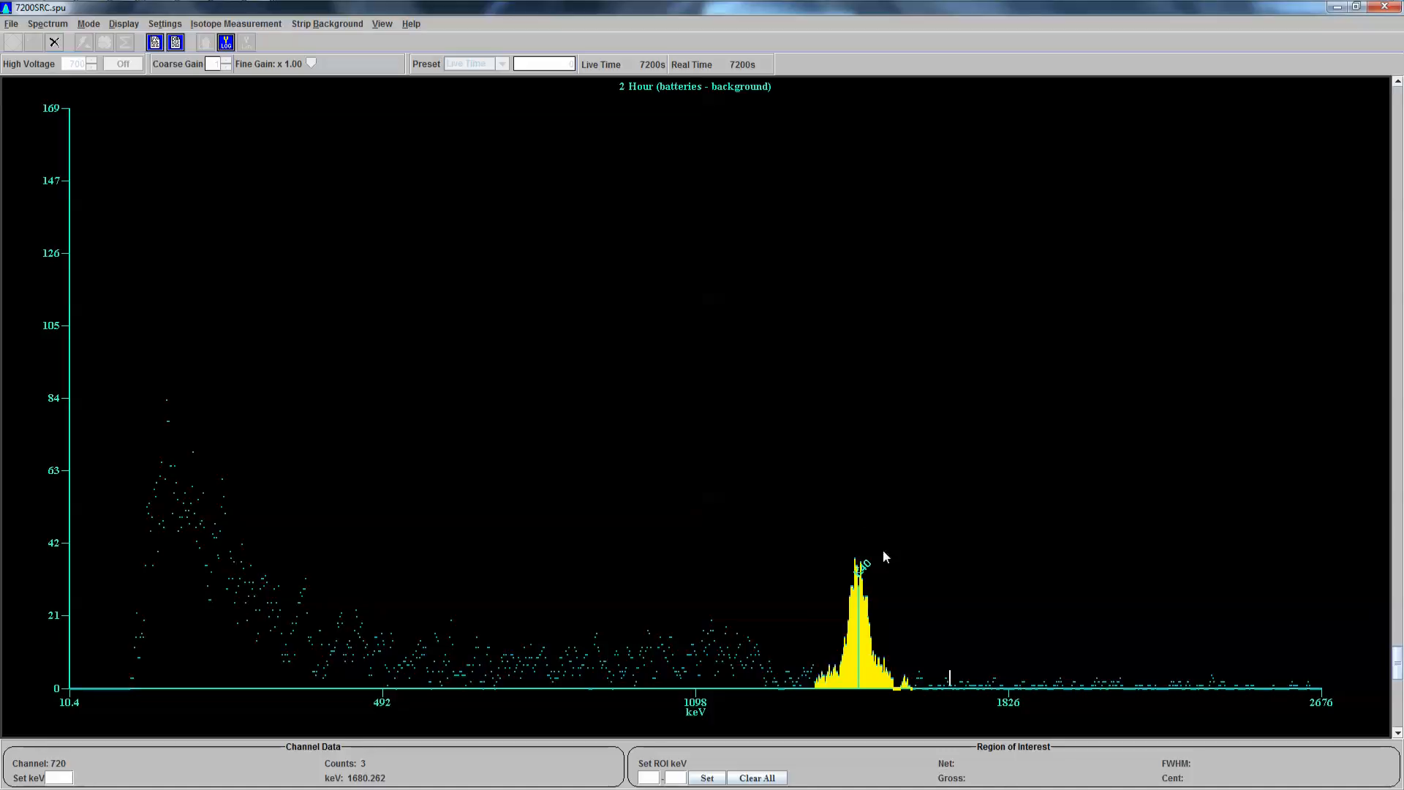
mouse_move(880, 641)
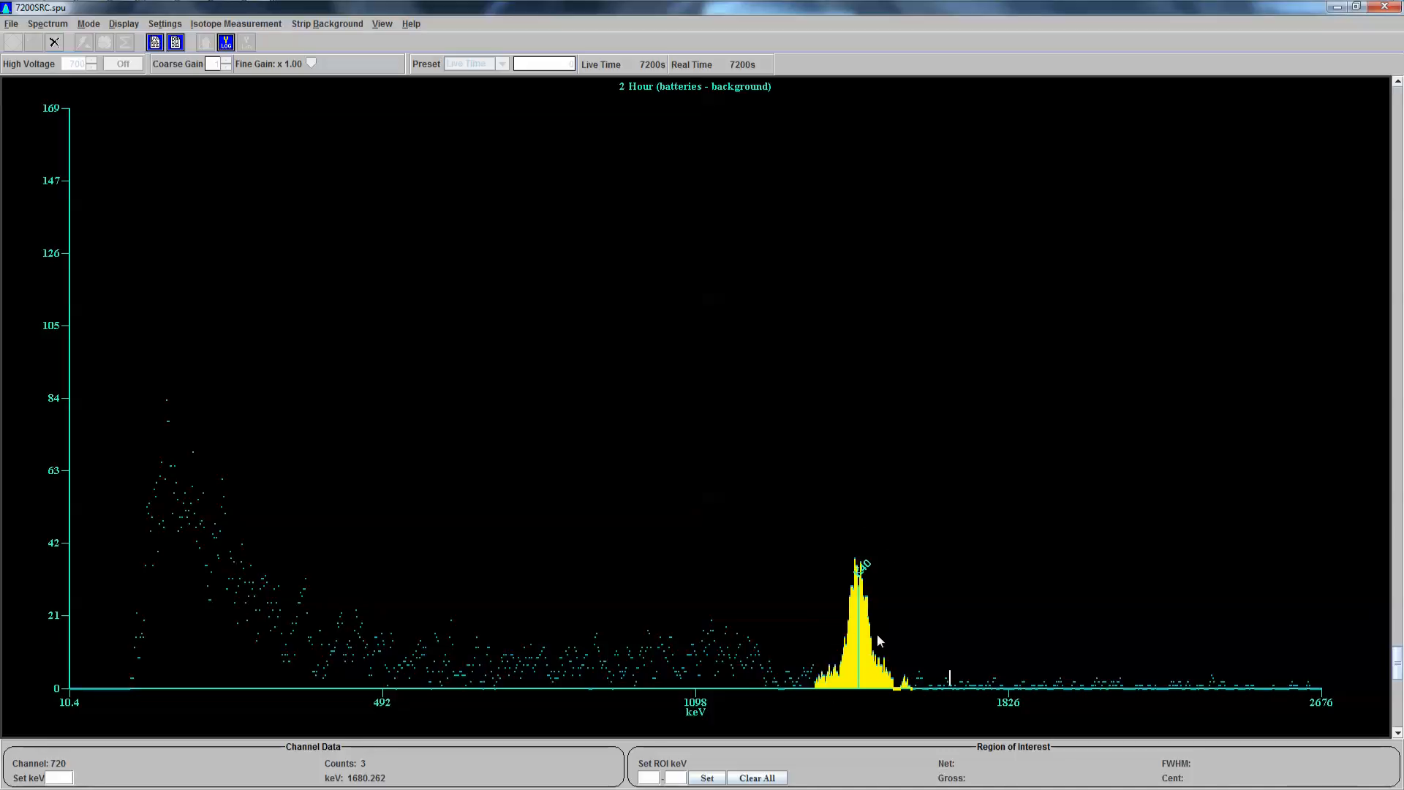
mouse_move(815, 569)
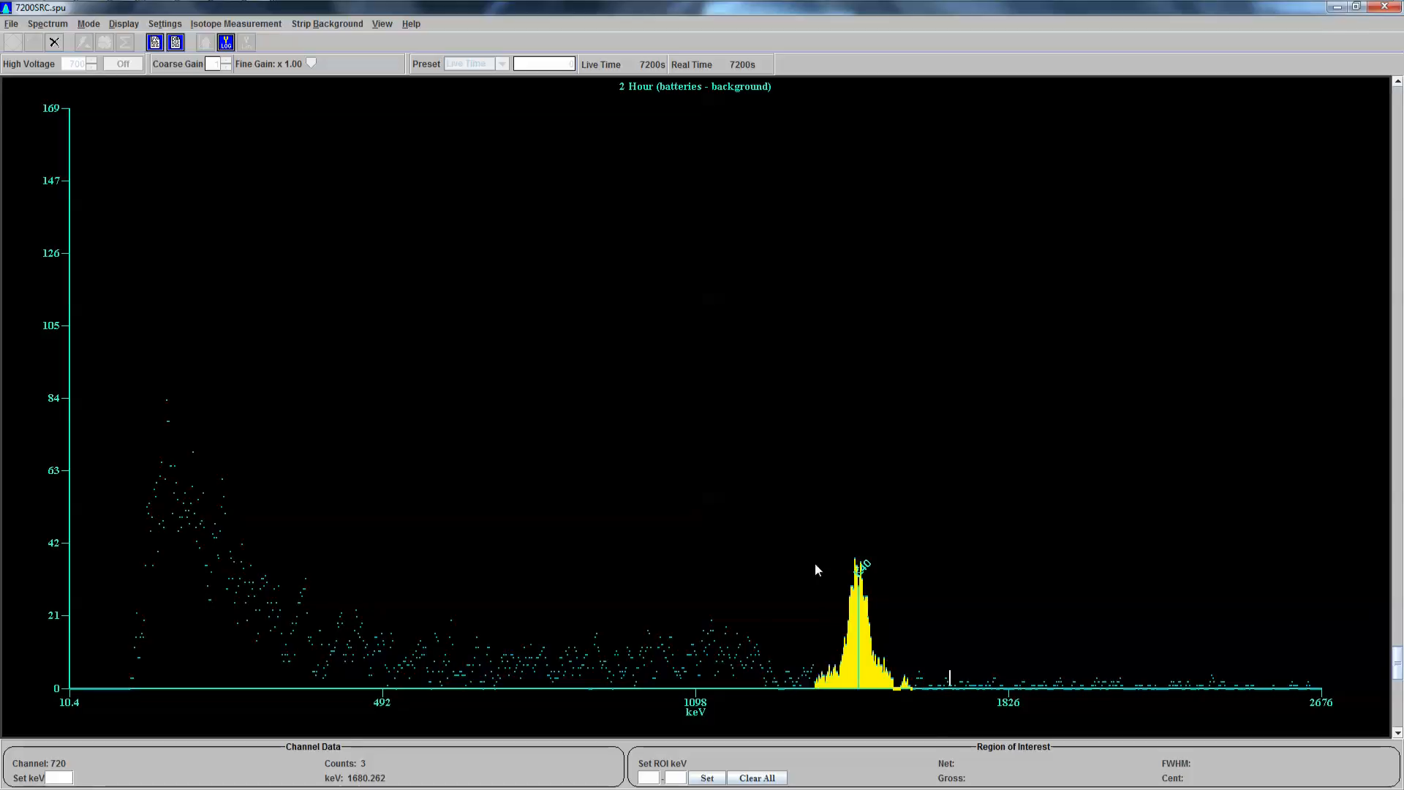
mouse_move(824, 573)
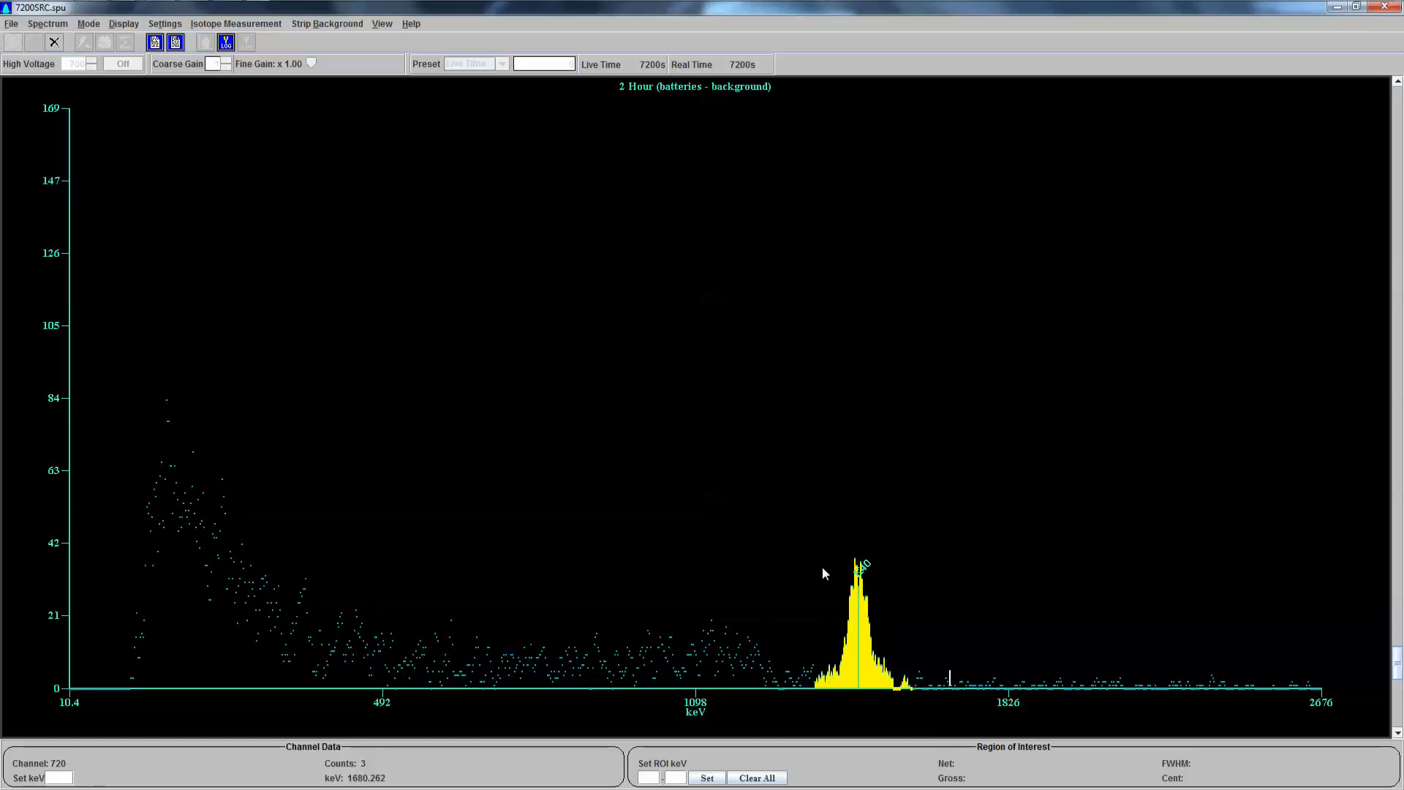
mouse_move(847, 536)
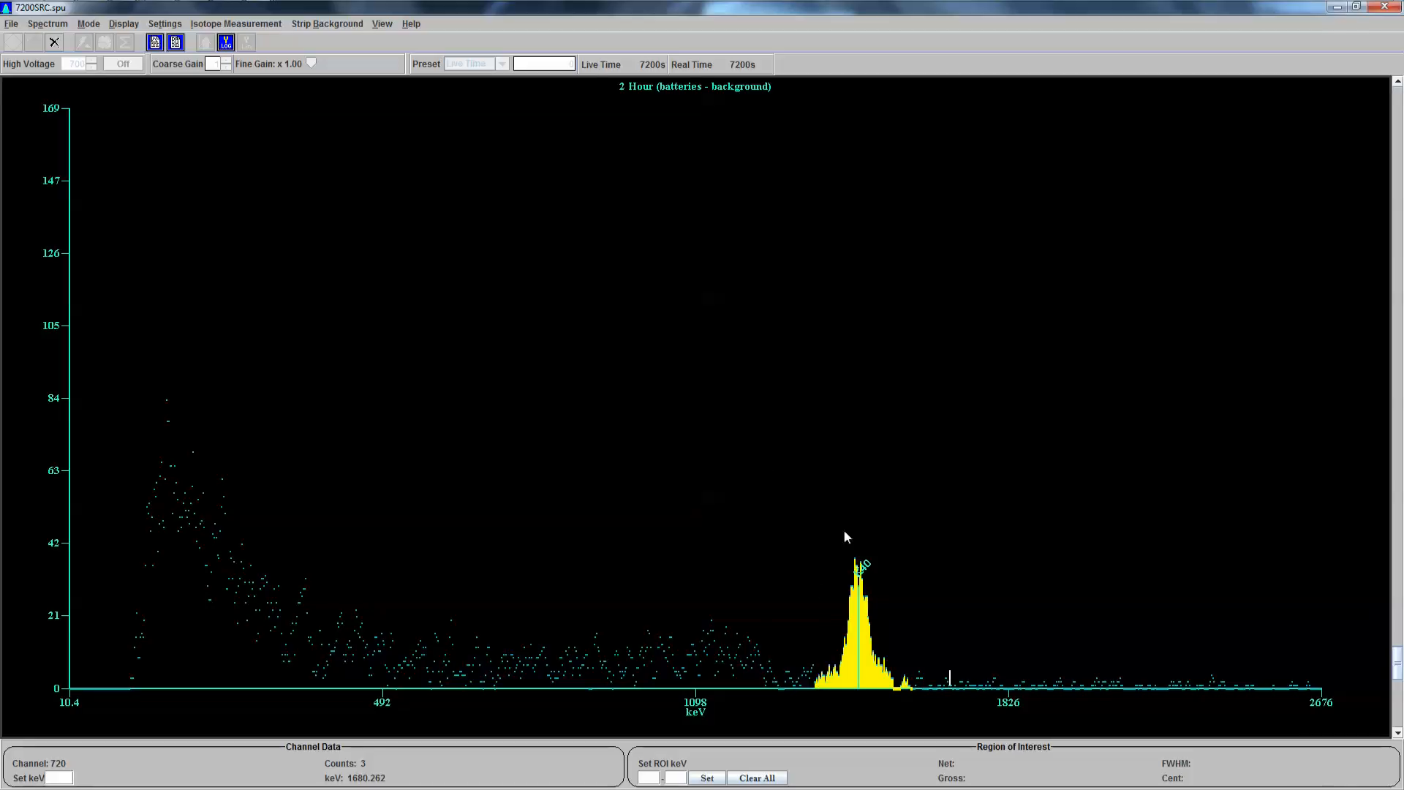
mouse_move(829, 613)
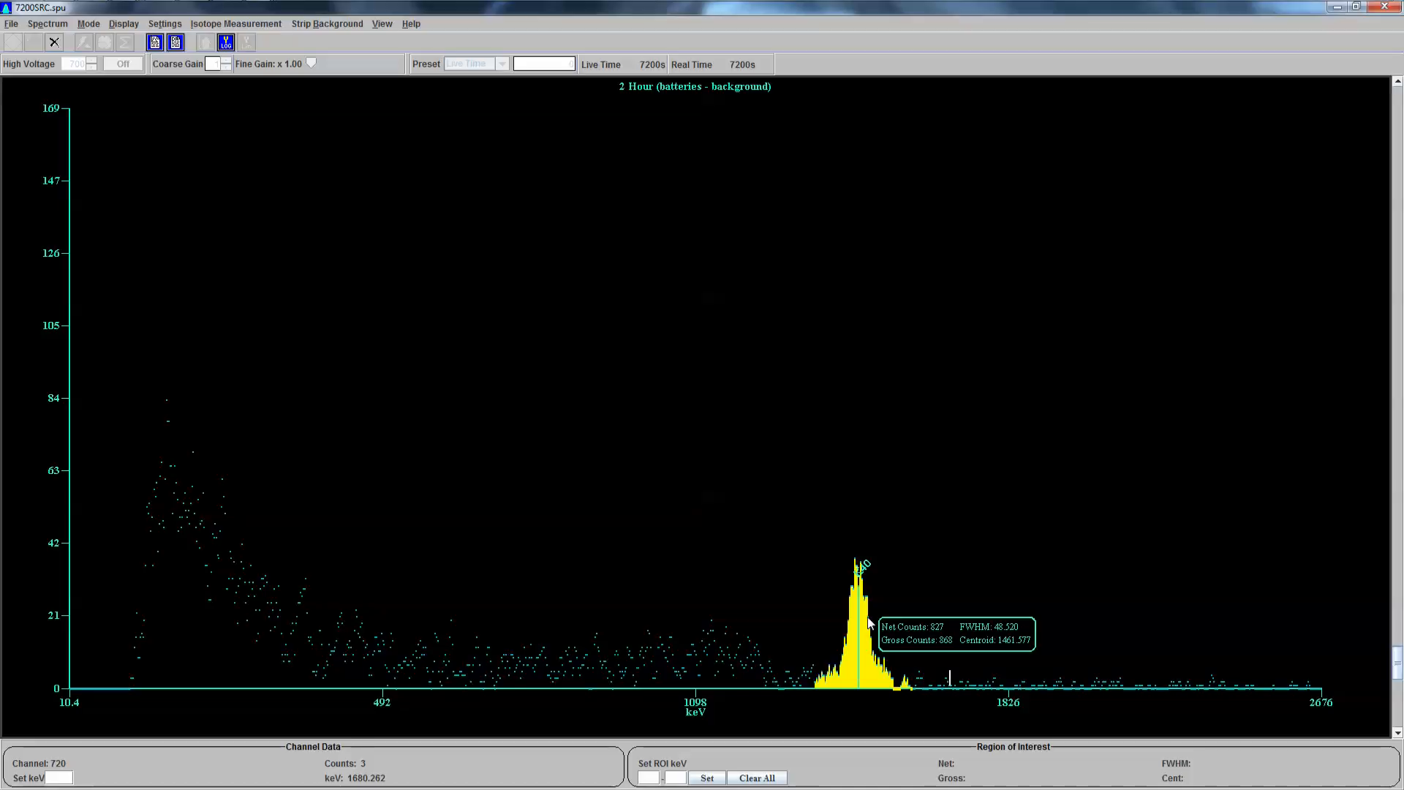
mouse_move(880, 636)
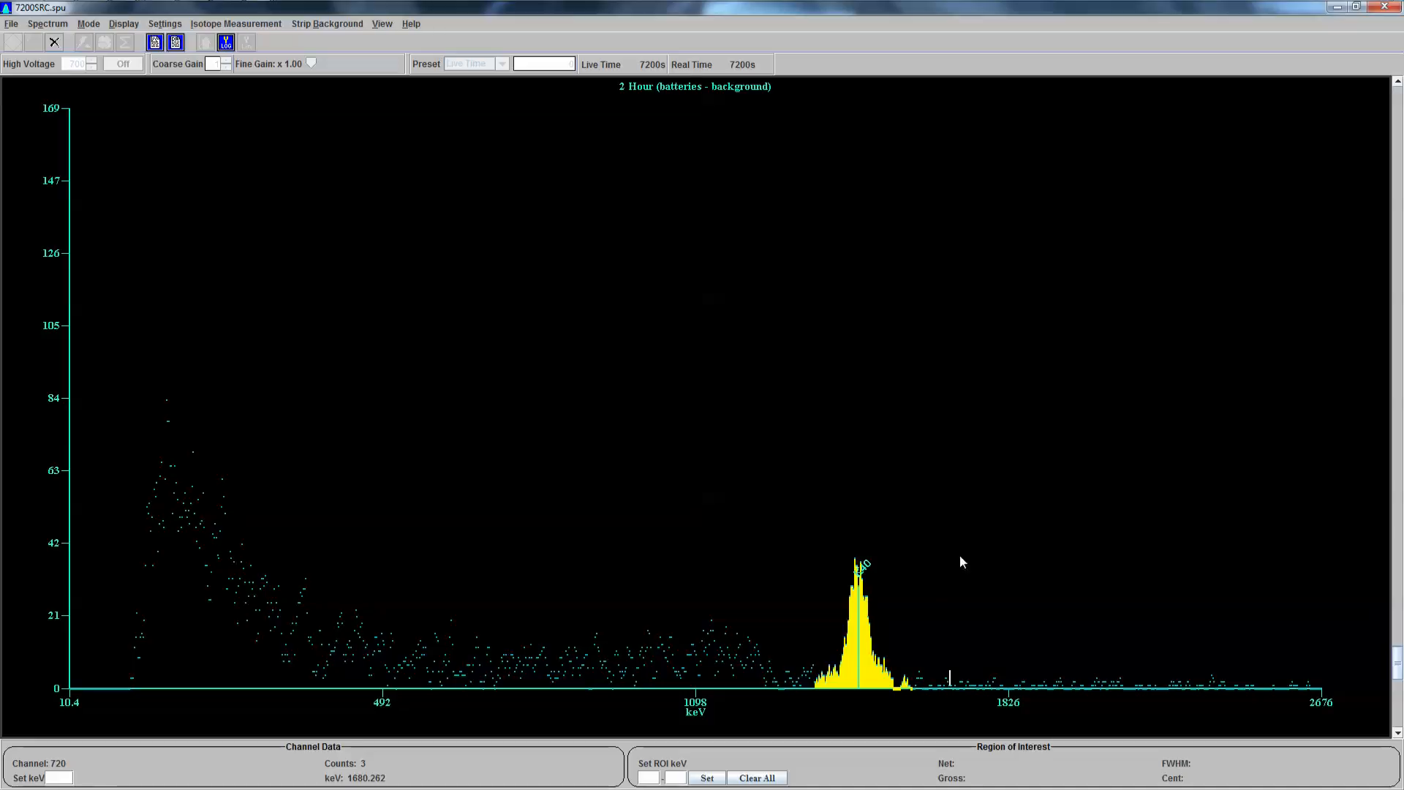
mouse_move(893, 284)
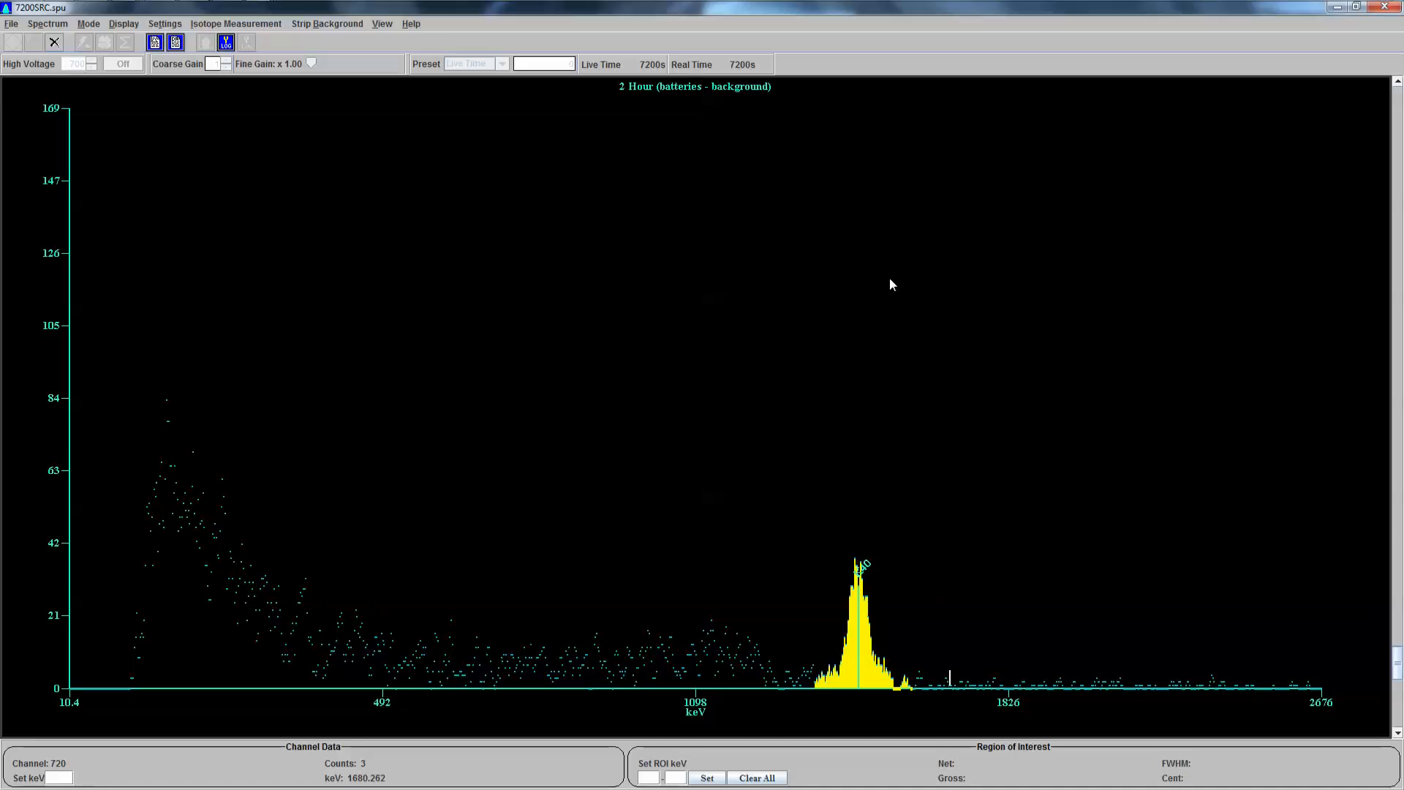
mouse_move(875, 574)
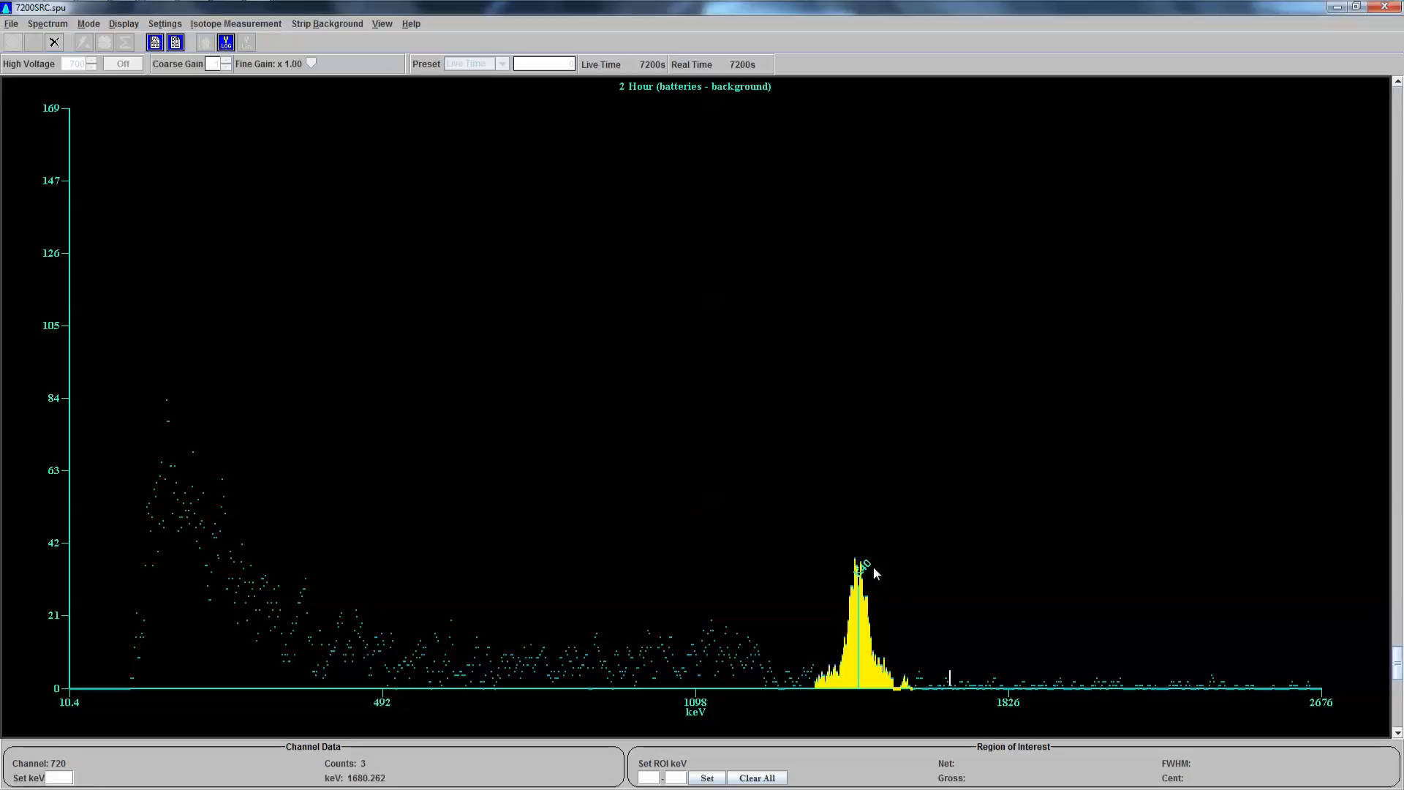
mouse_move(882, 539)
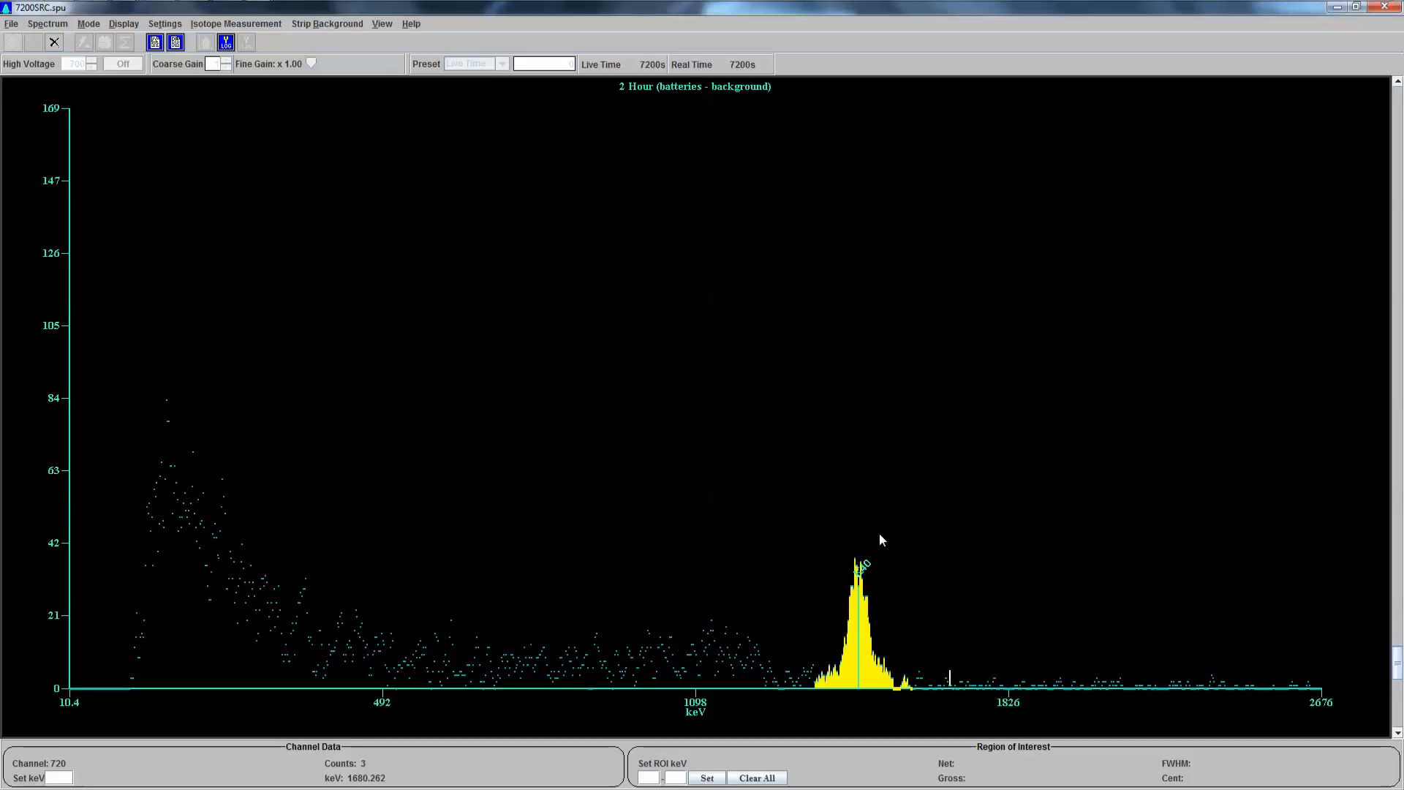
mouse_move(884, 503)
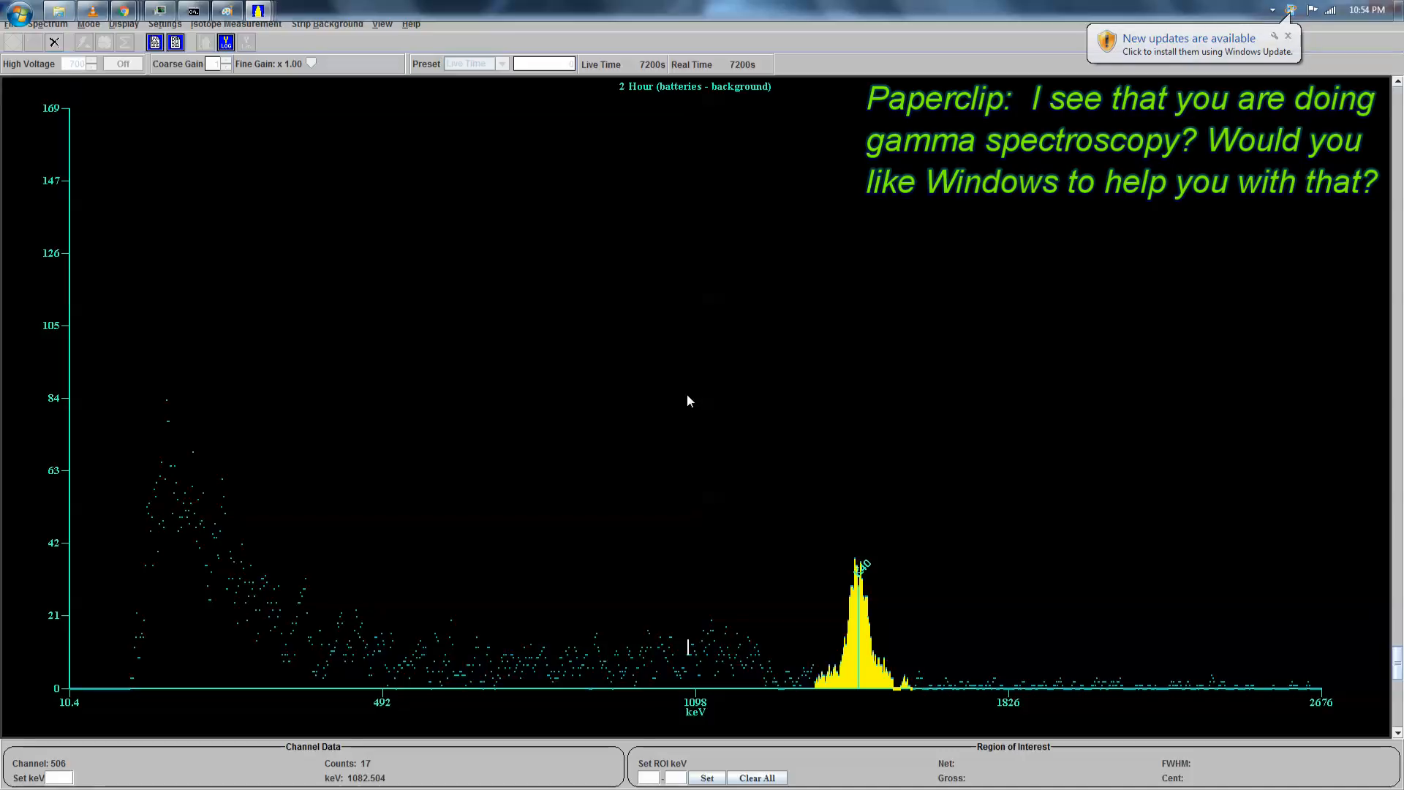
mouse_move(326, 483)
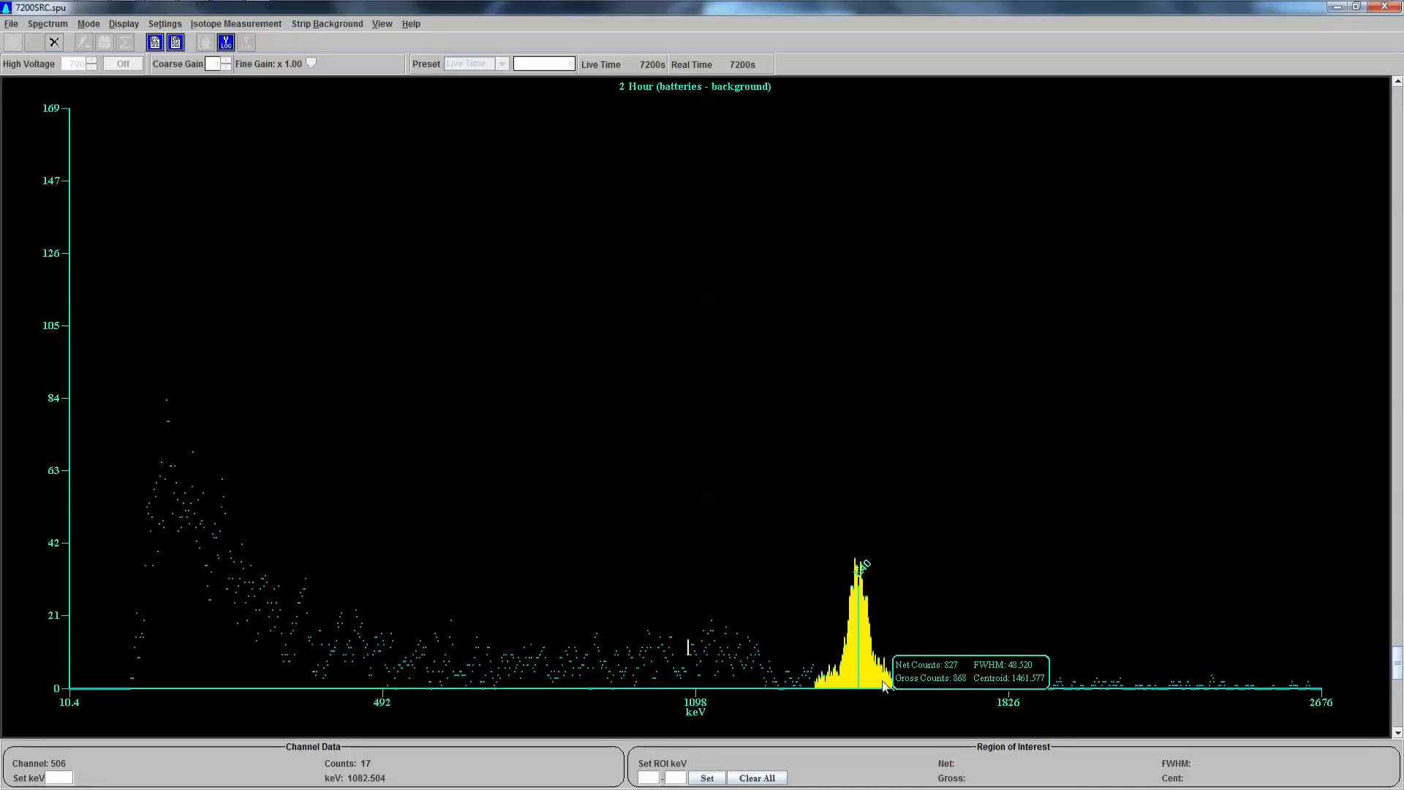
mouse_move(898, 719)
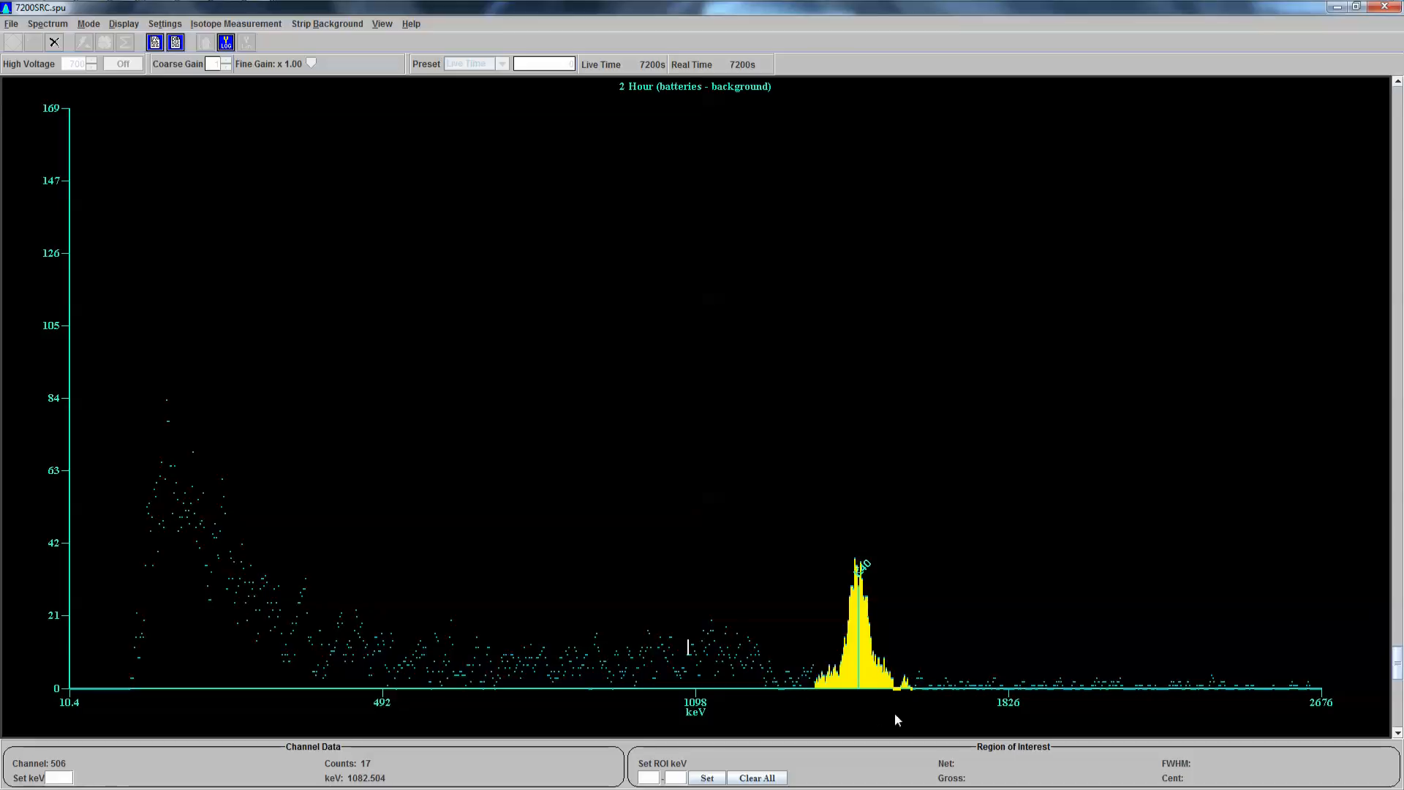
mouse_move(821, 665)
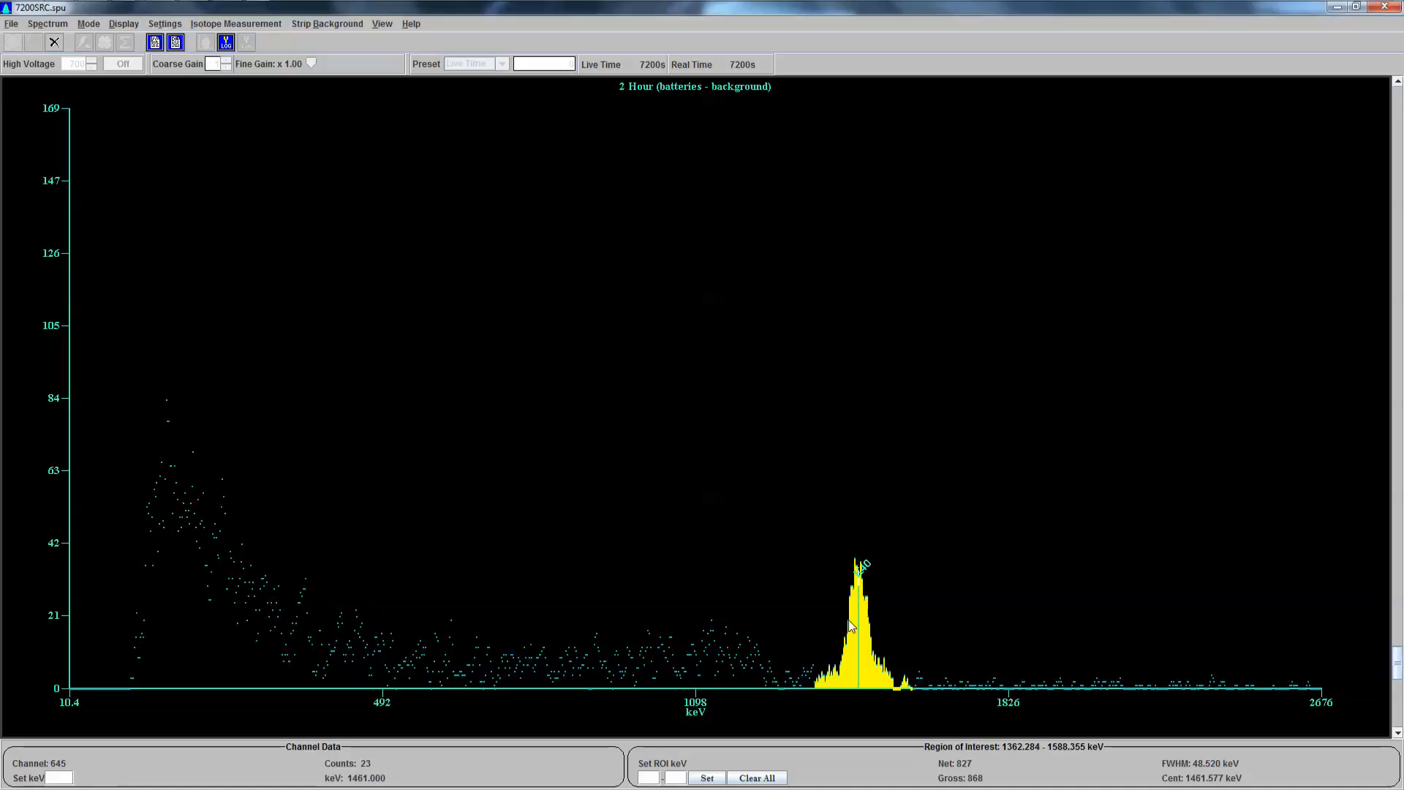
mouse_move(838, 472)
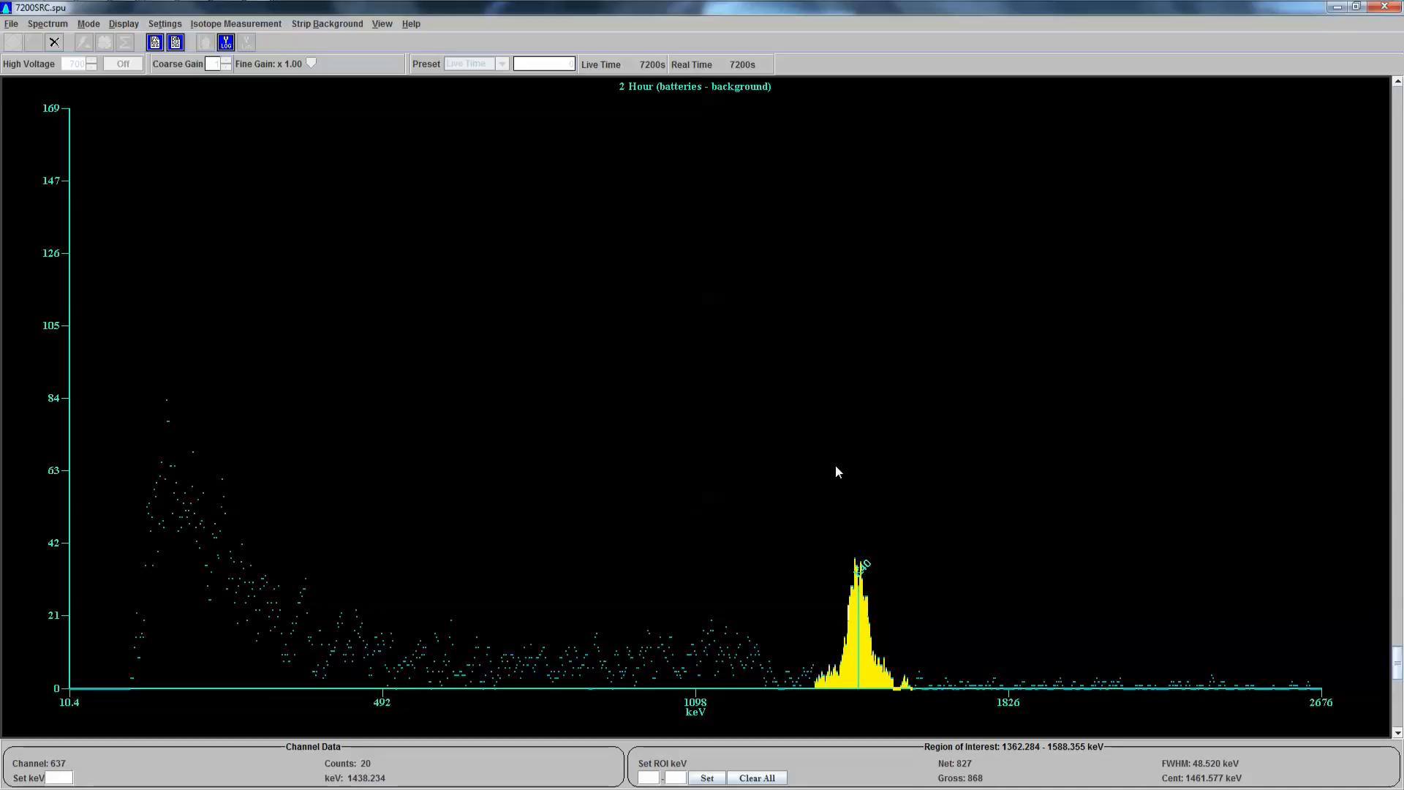
mouse_move(900, 690)
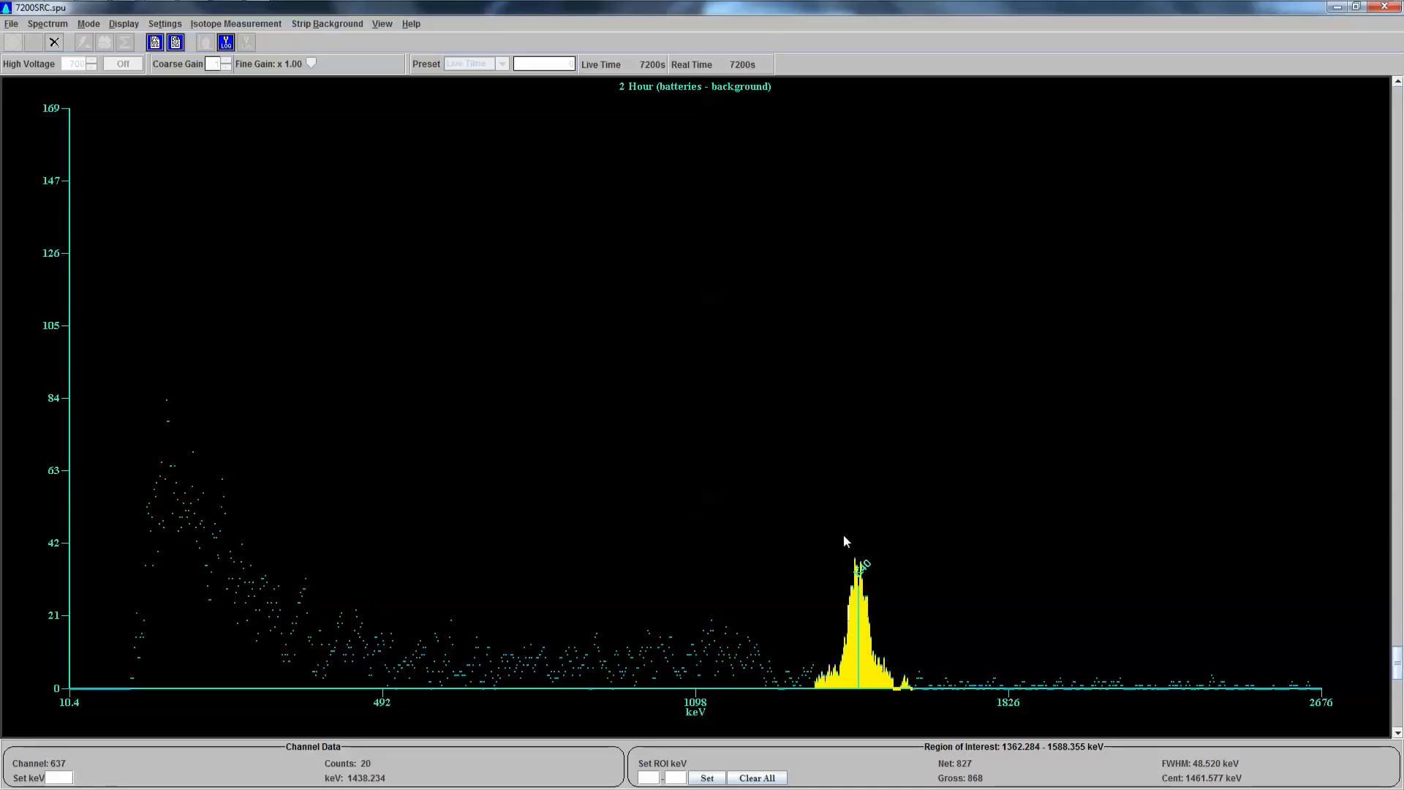
mouse_move(809, 695)
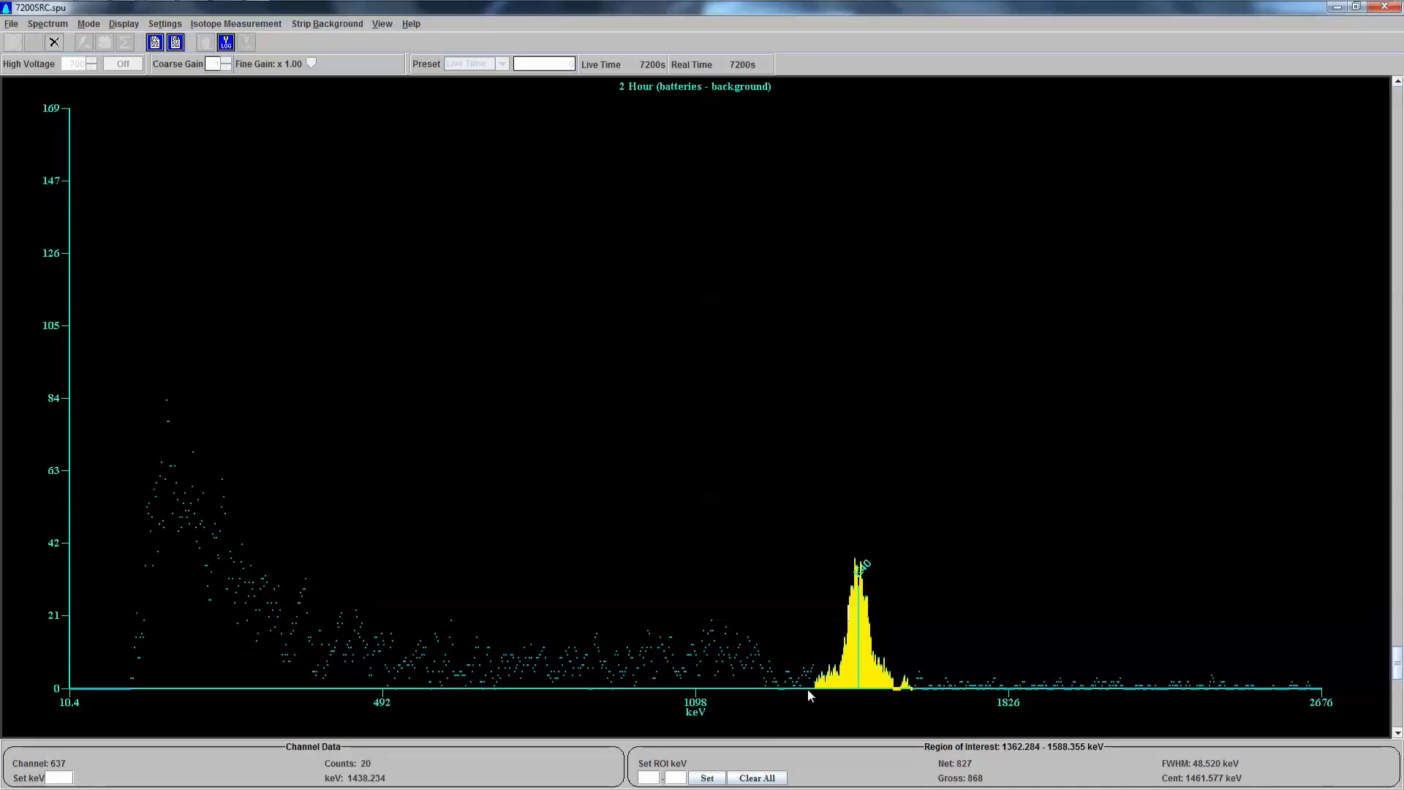
mouse_move(929, 537)
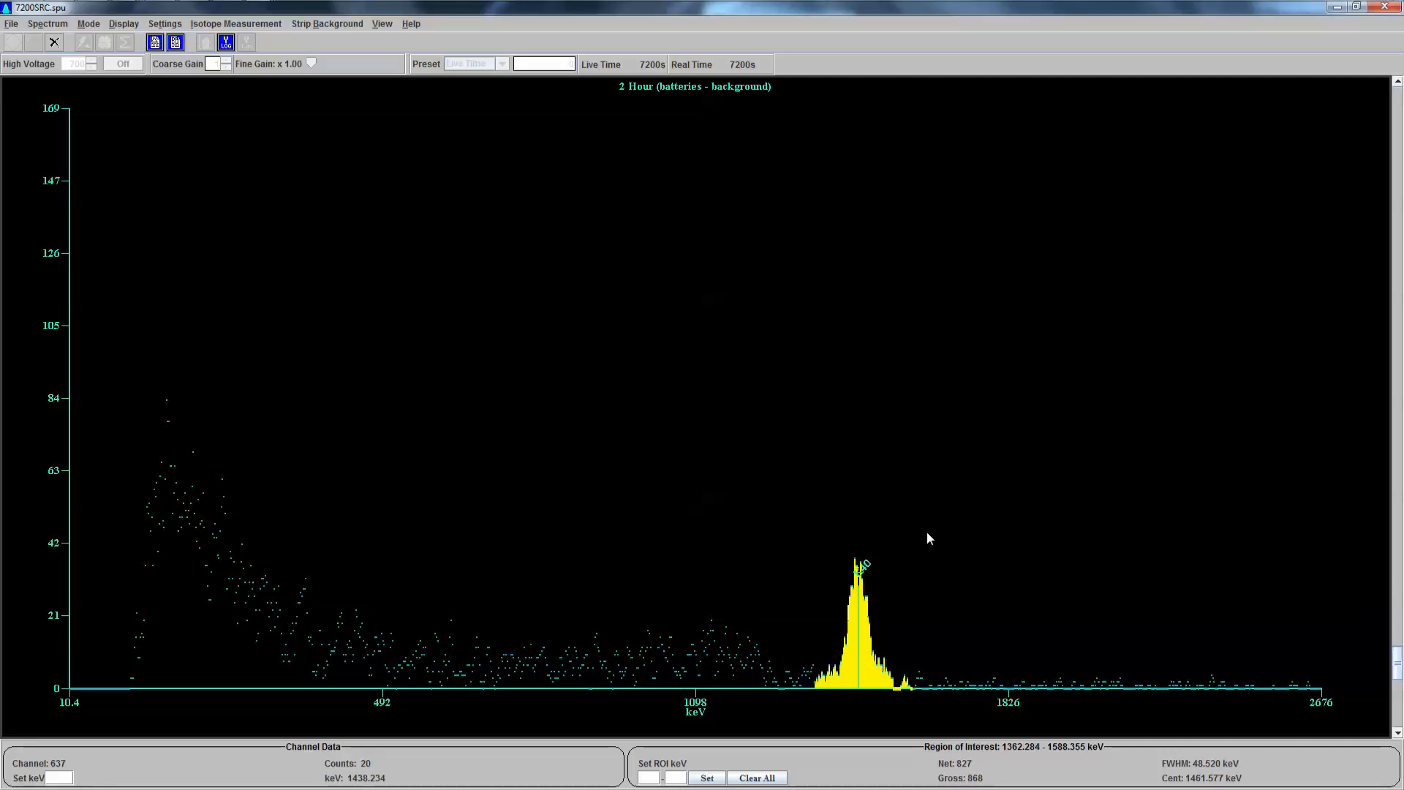
mouse_move(867, 576)
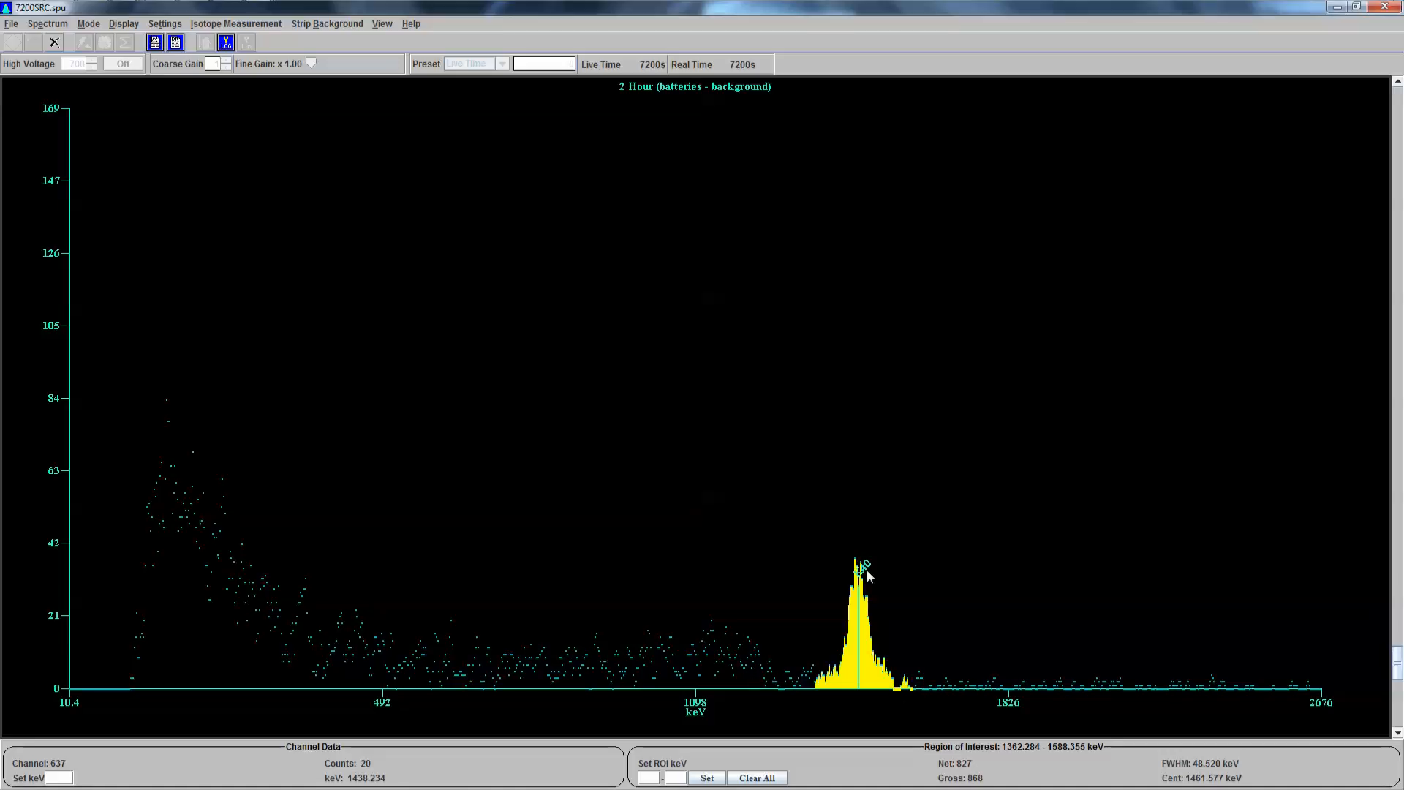
mouse_move(534, 294)
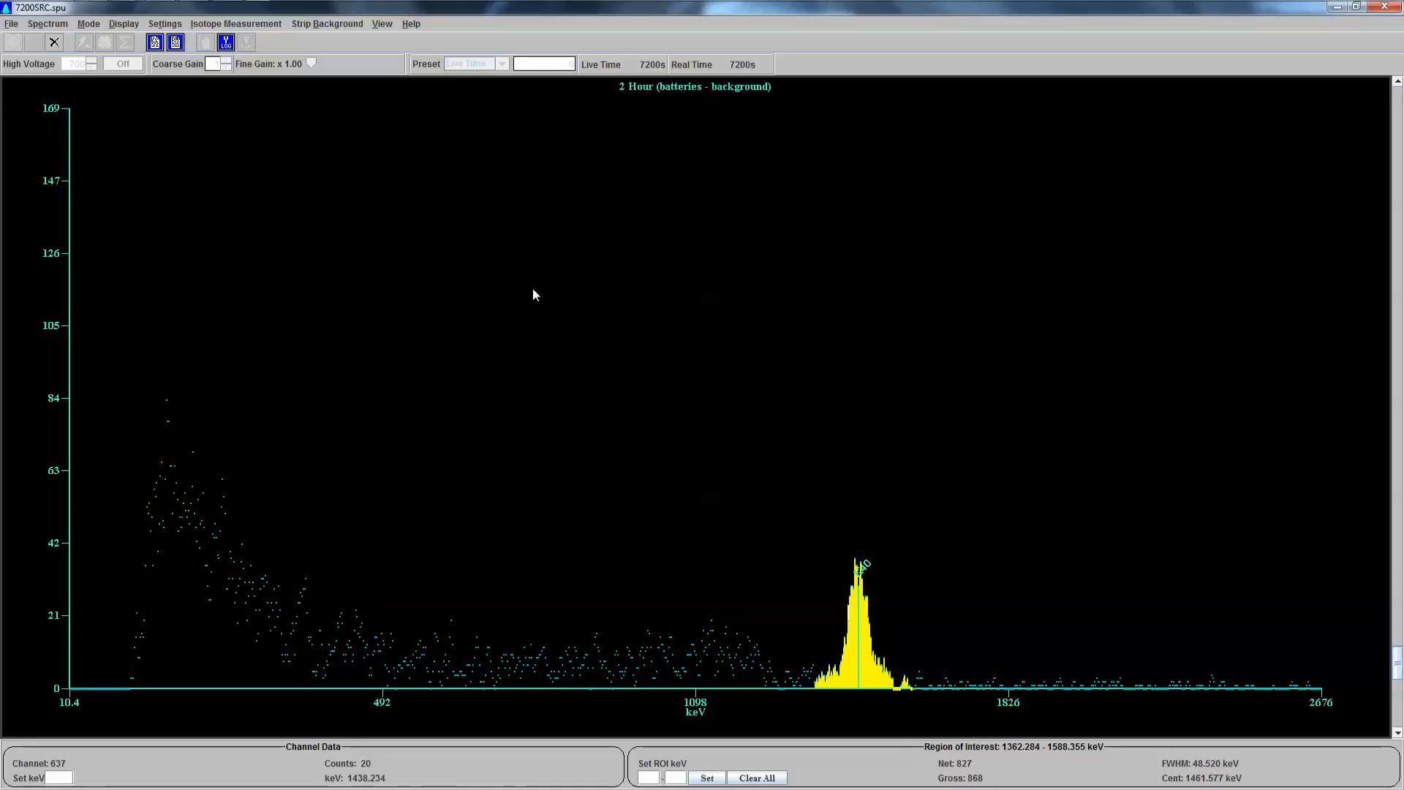
mouse_move(539, 300)
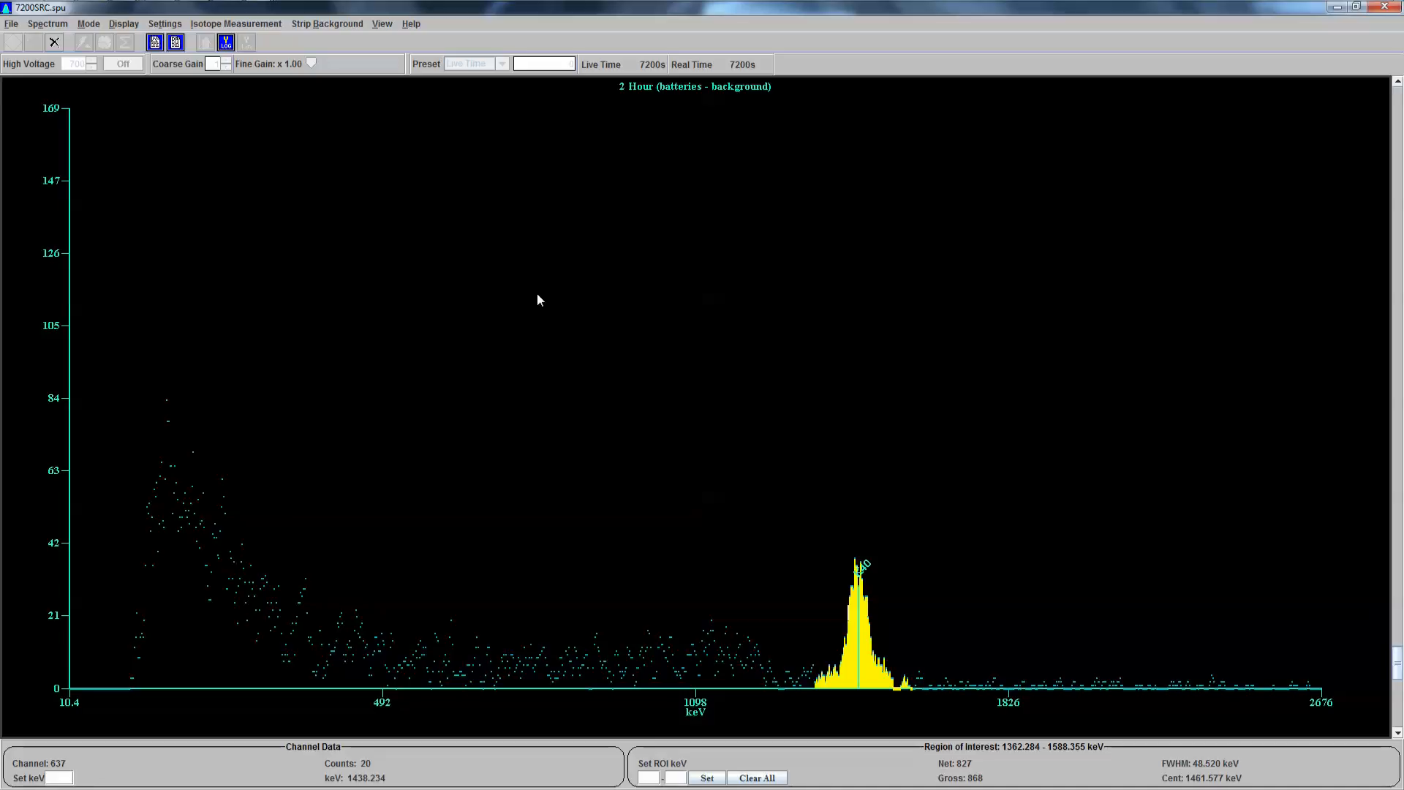
mouse_move(606, 503)
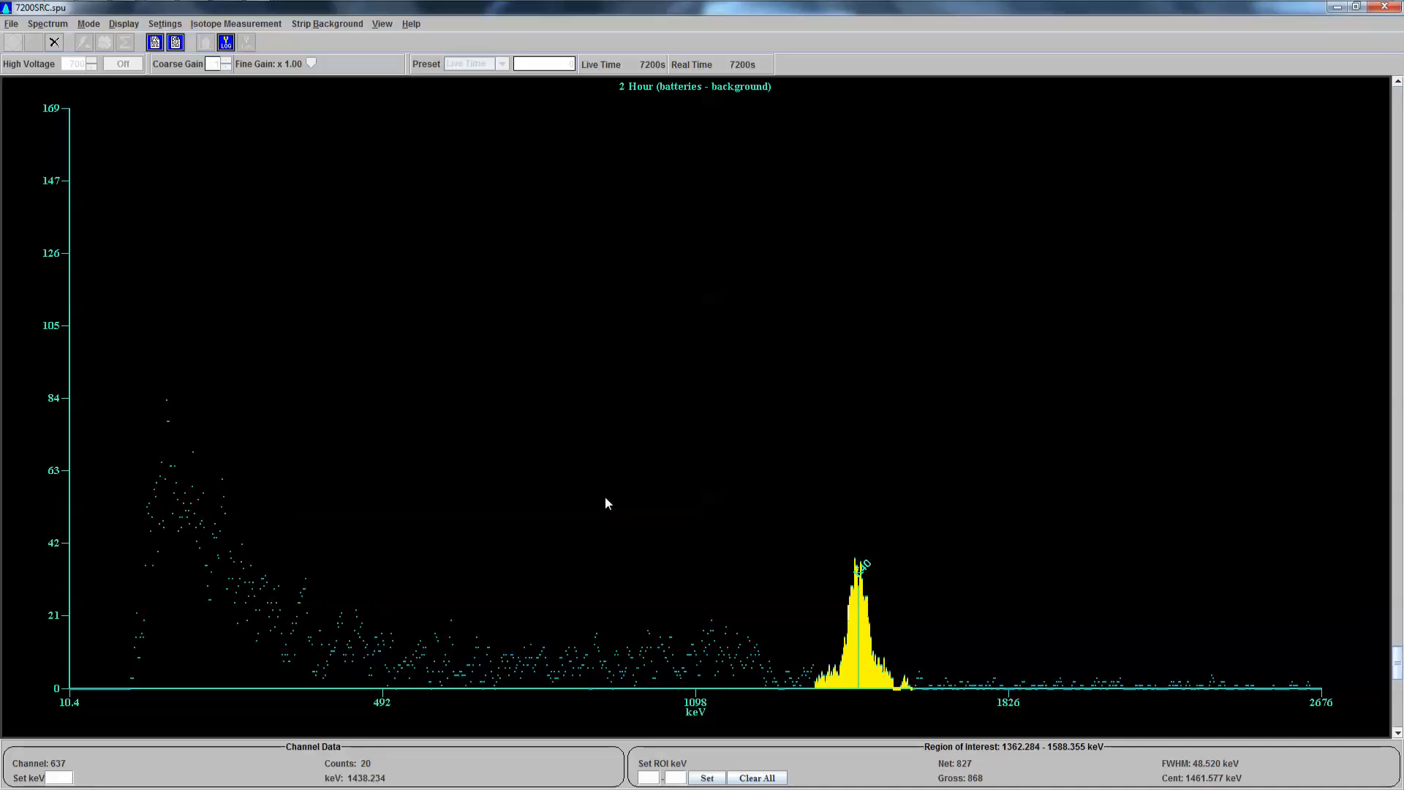
mouse_move(600, 487)
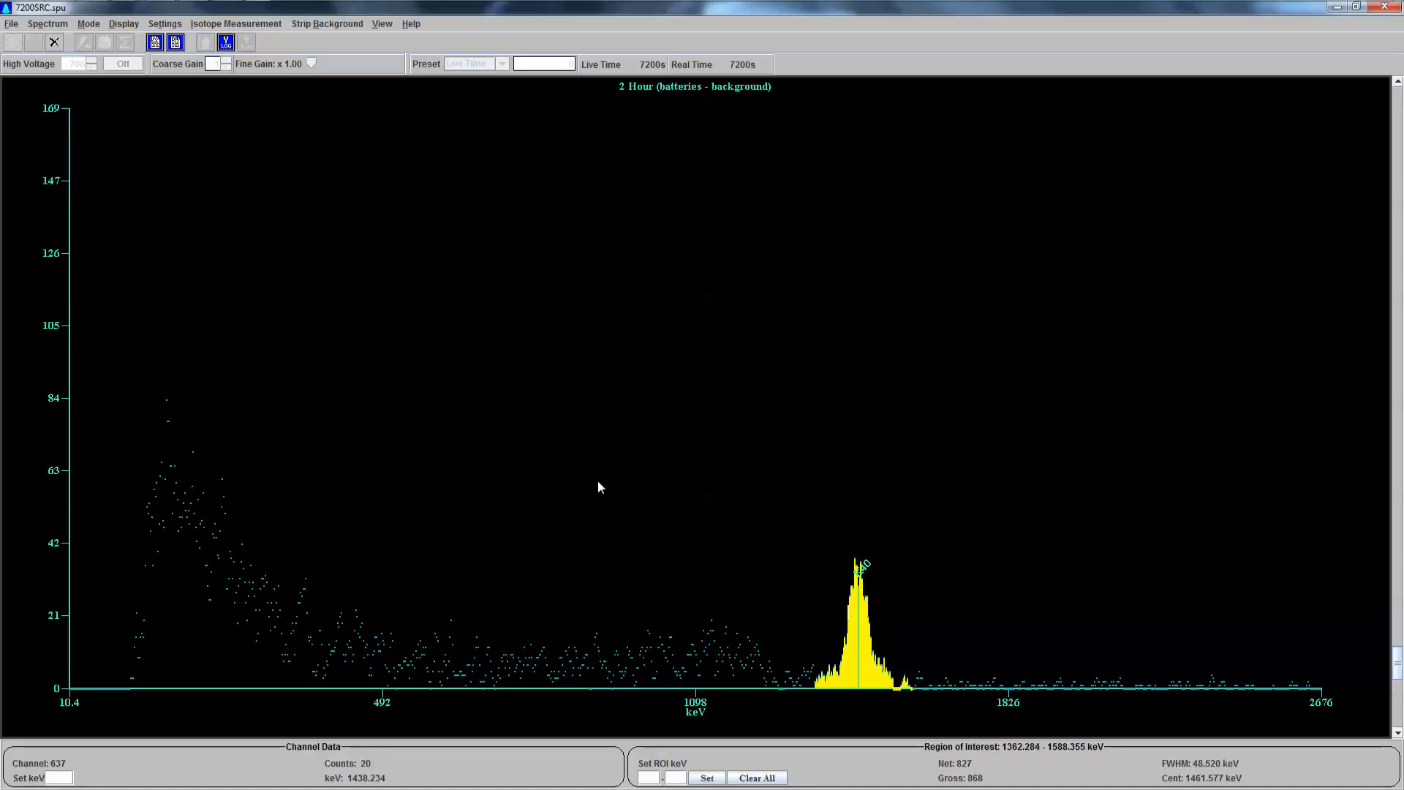